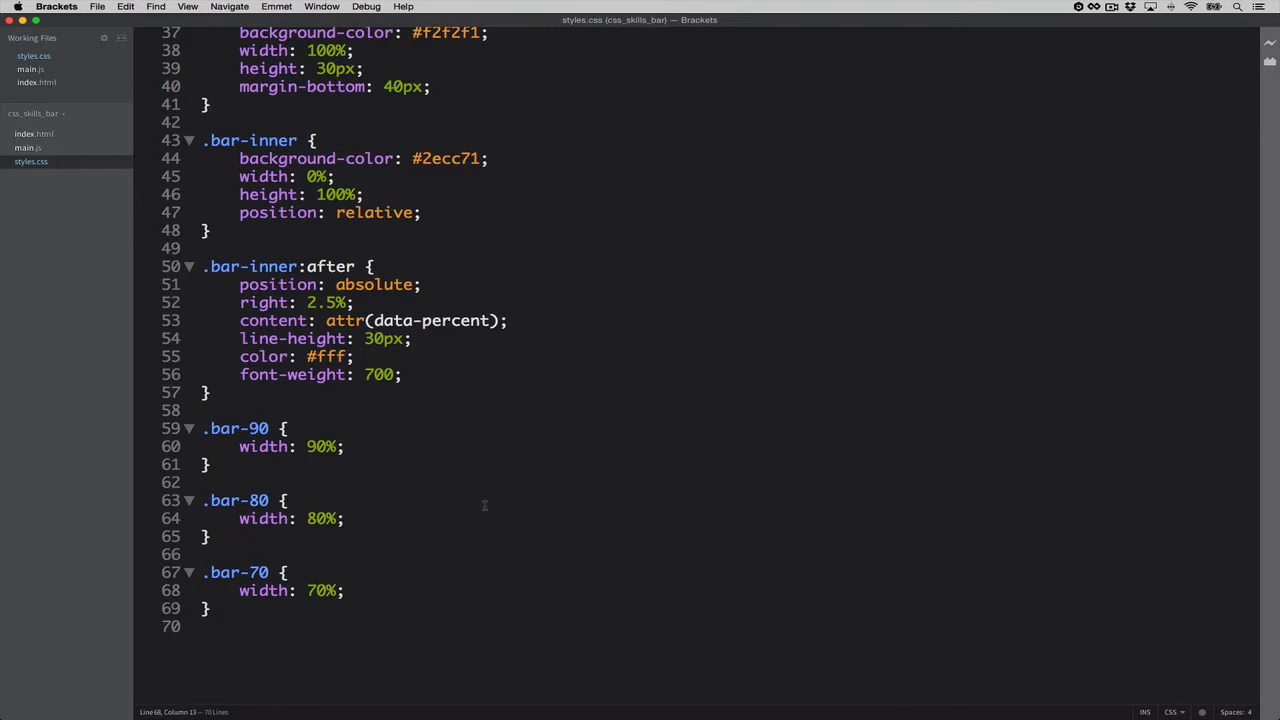
pyautogui.moveTo(422, 470)
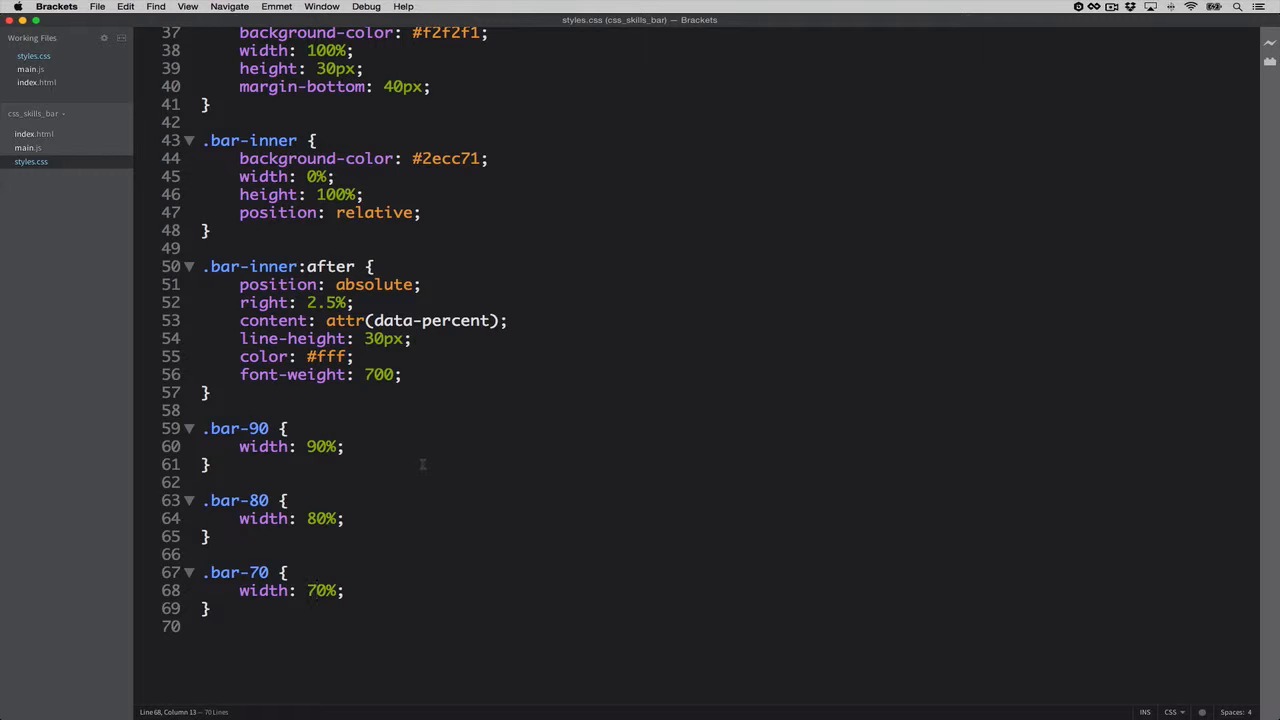
# Step: Delete the .bar-90, .bar-80 and .bar-70 width rules at the end of styles.css
pyautogui.click(189, 428)
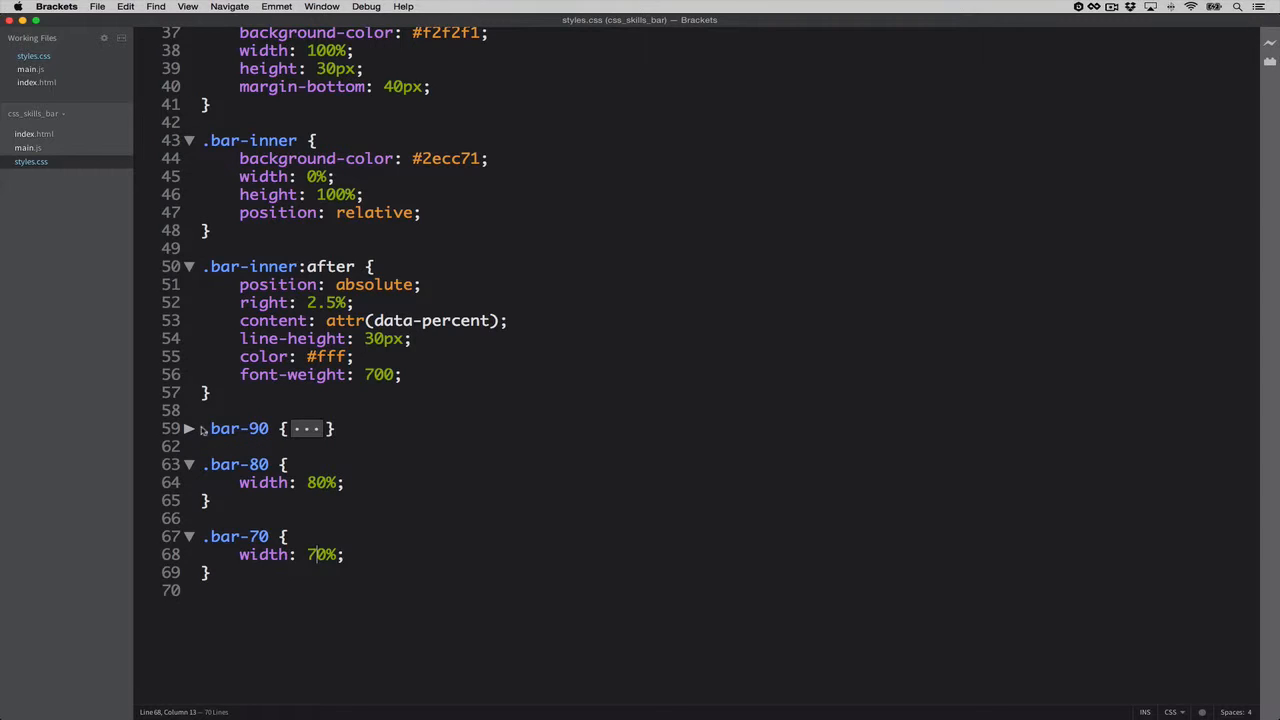
pyautogui.click(189, 428)
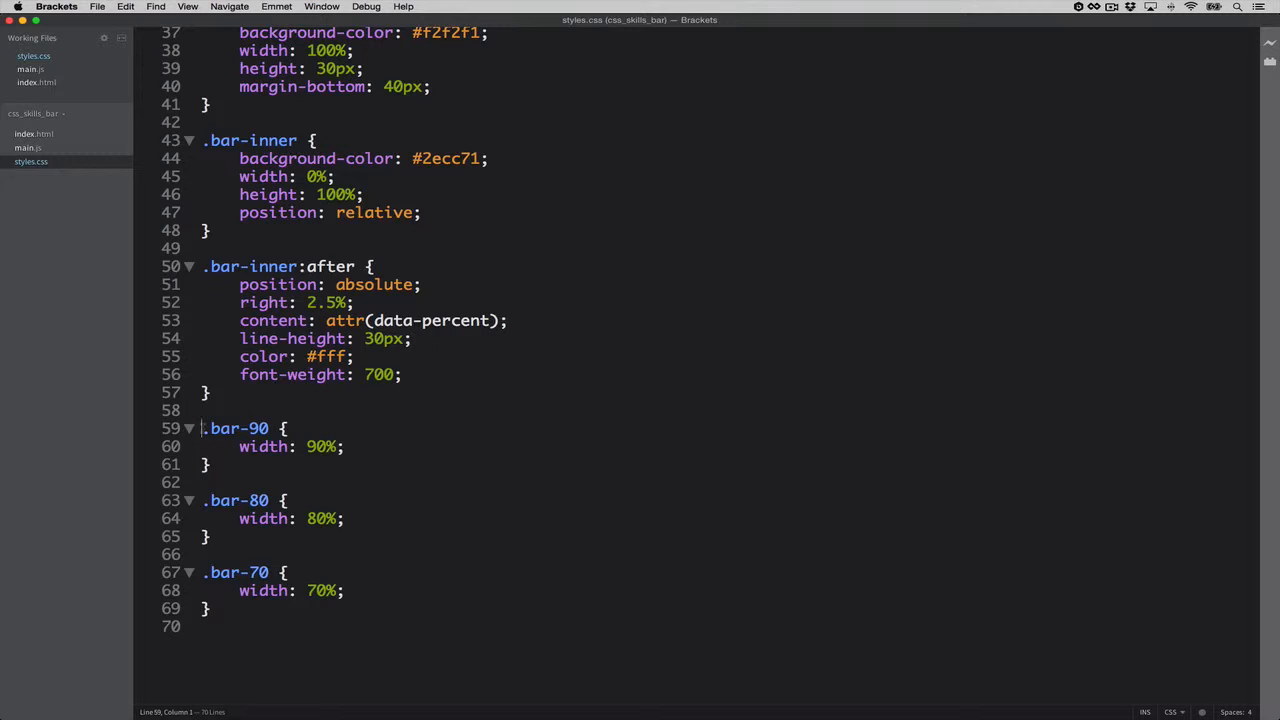
pyautogui.moveTo(205, 428); pyautogui.dragTo(205, 500)
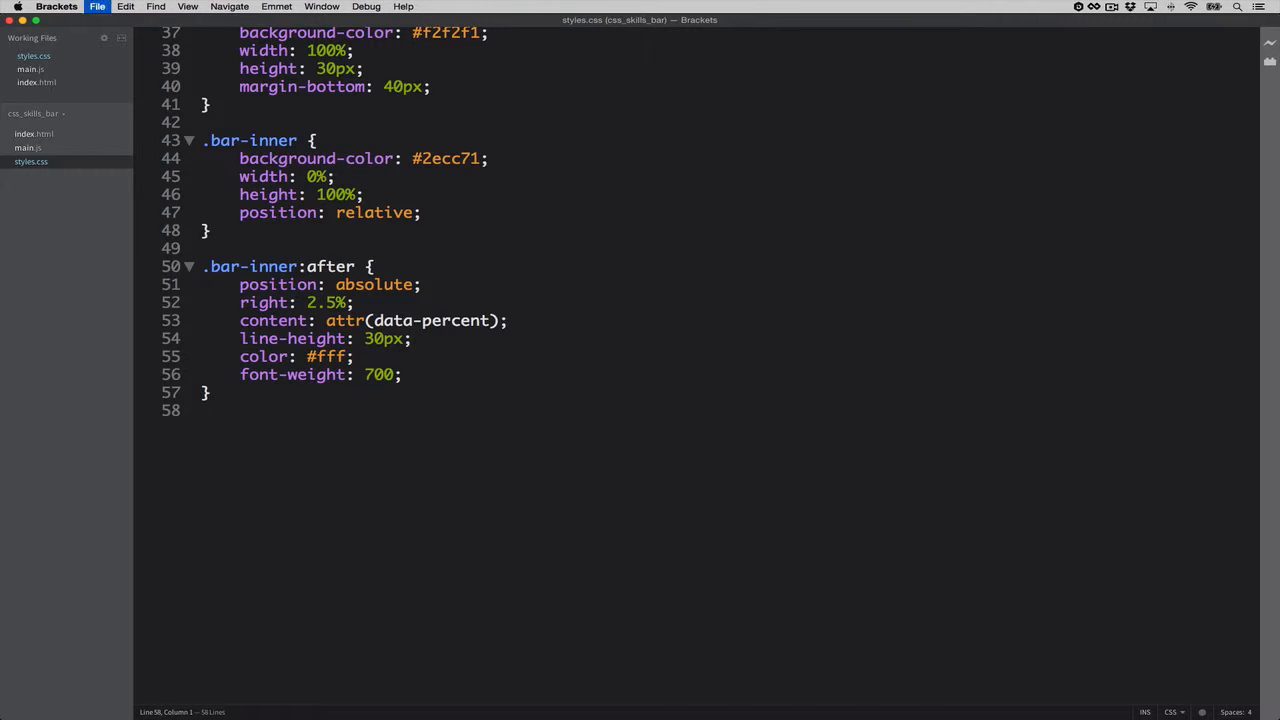
# Step: Write an empty (function(document) { })(document); wrapper in main.js and preview the skills page
pyautogui.click(30, 69)
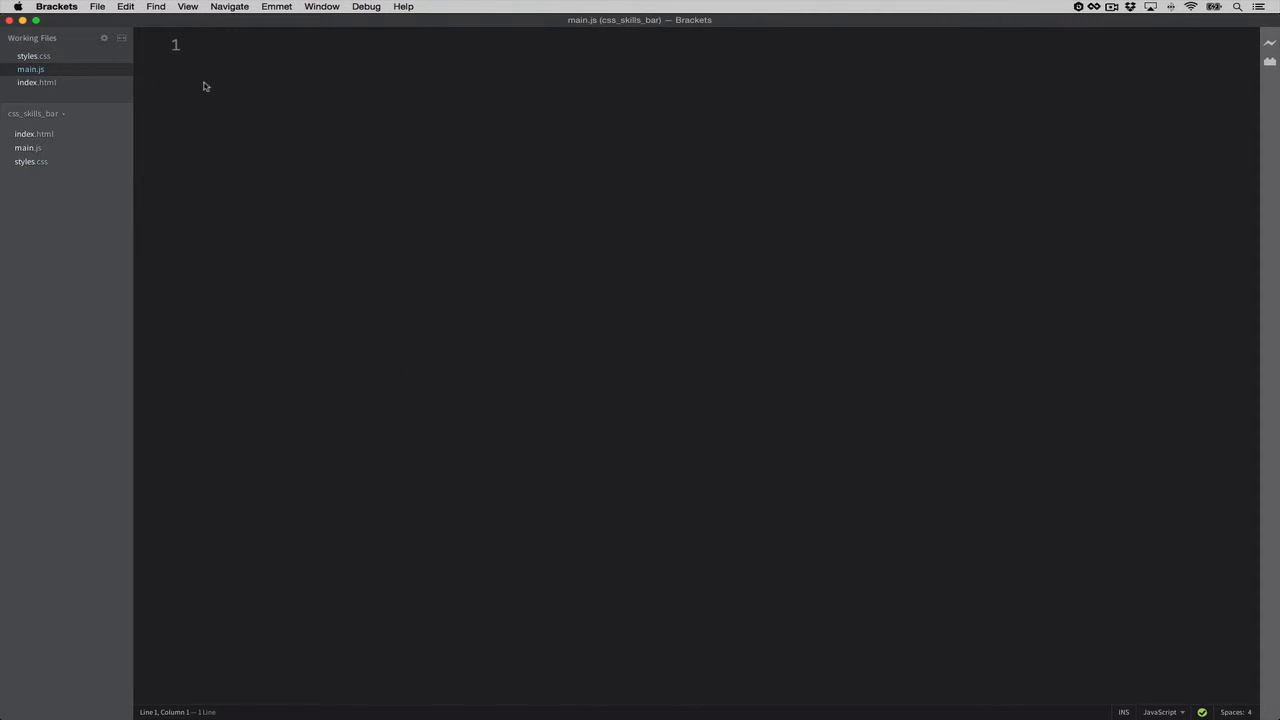
pyautogui.write('(fu')
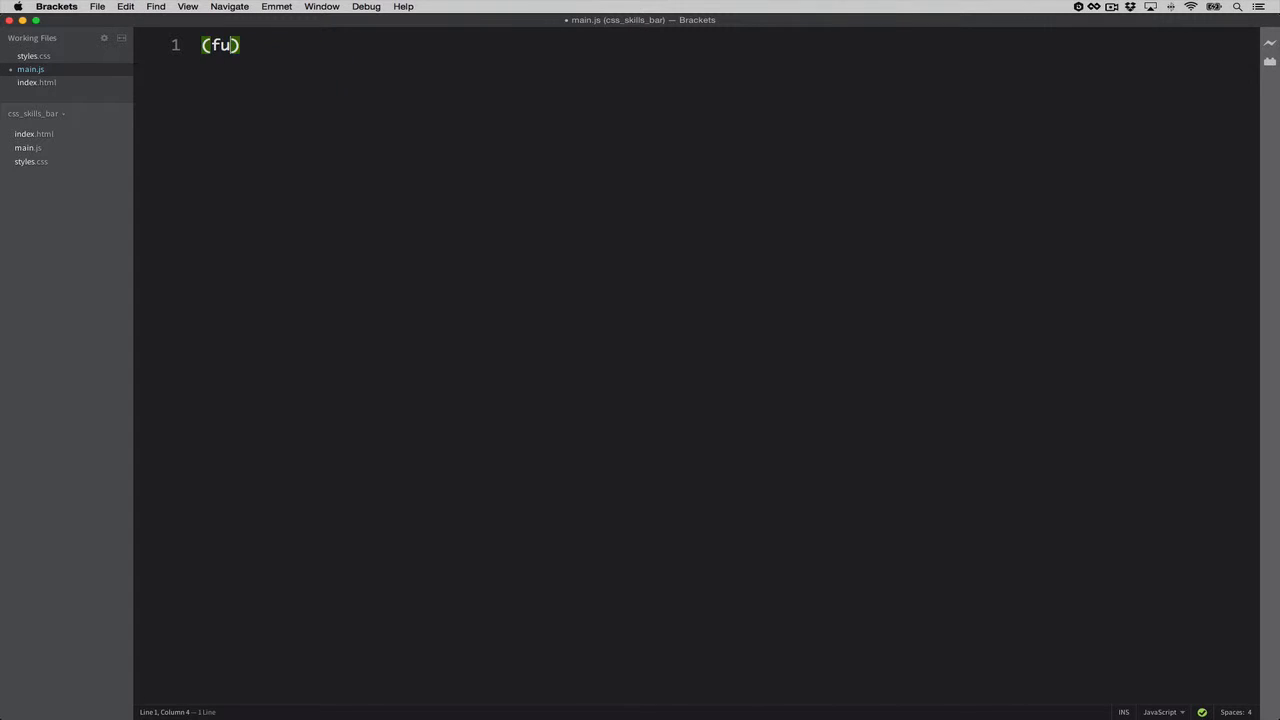
pyautogui.write('nction(')
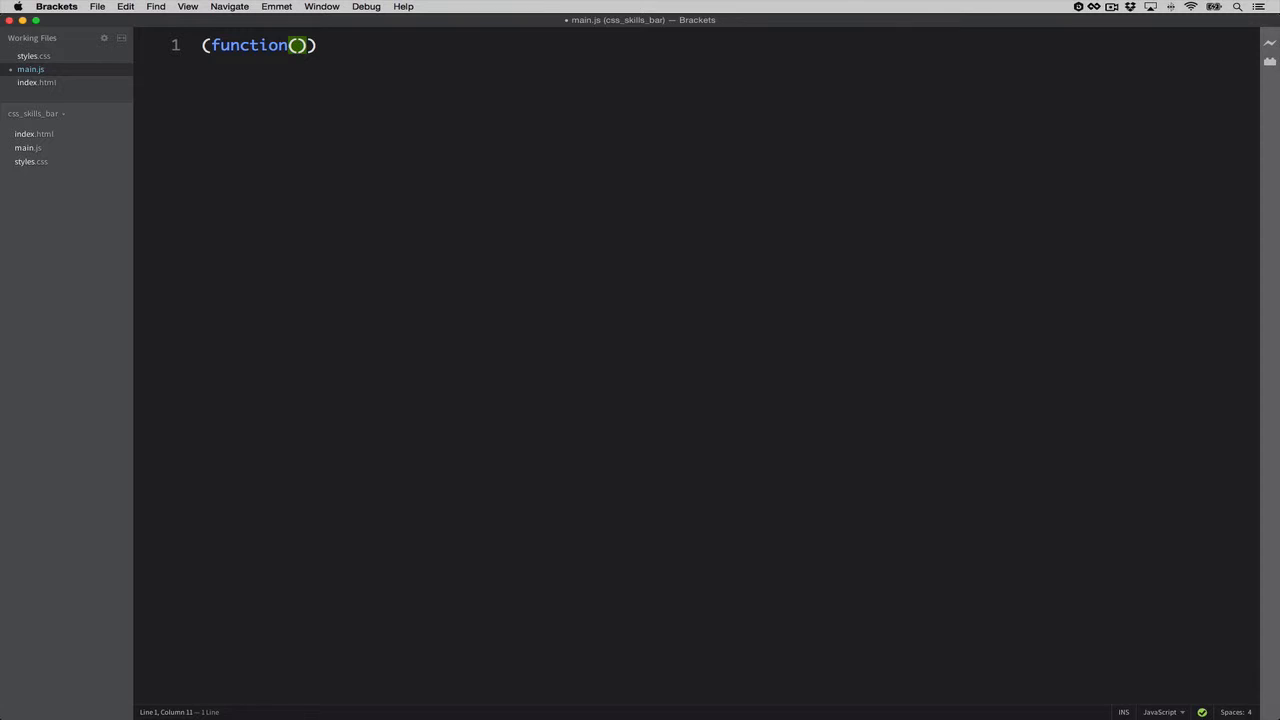
pyautogui.write('docu')
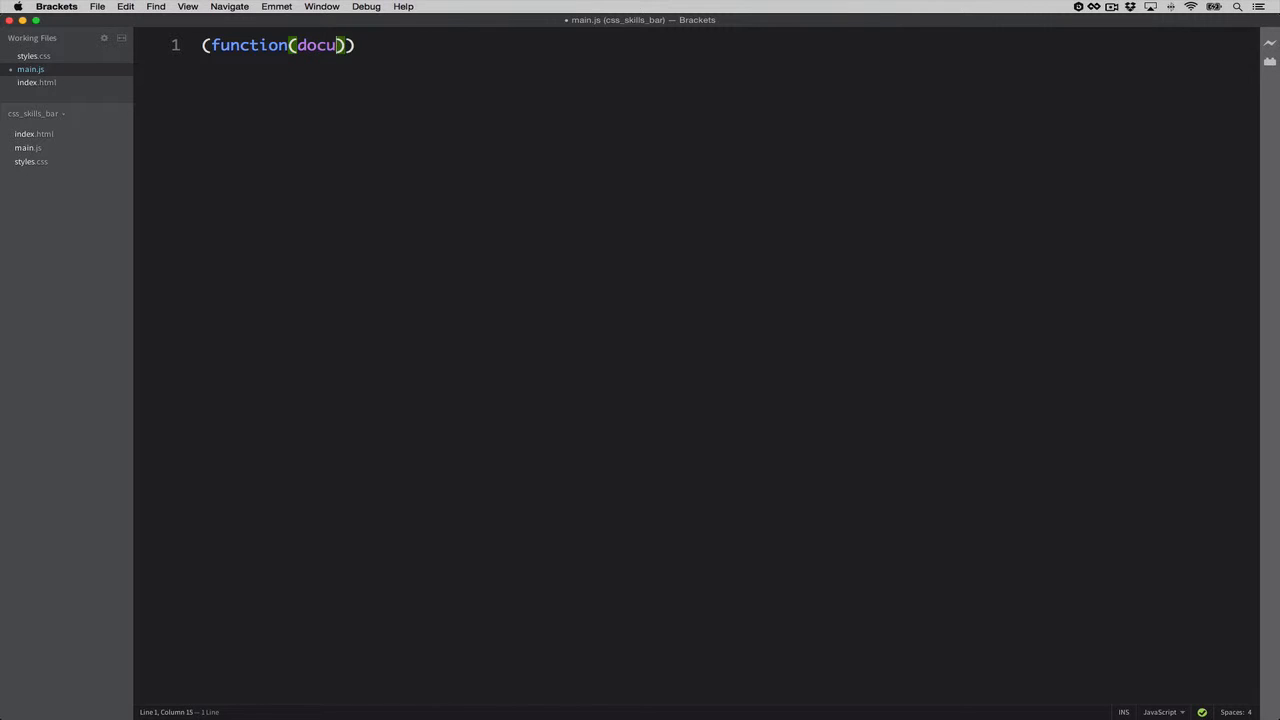
pyautogui.write('ment')
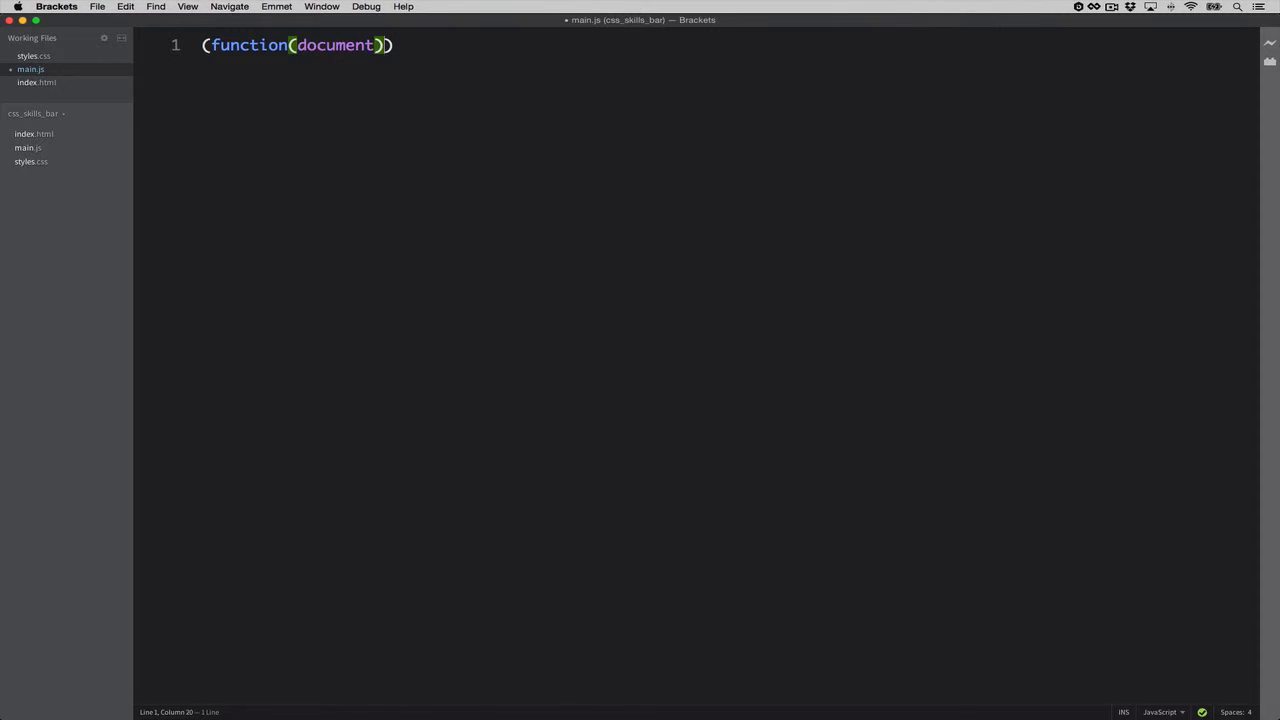
pyautogui.write('{}')
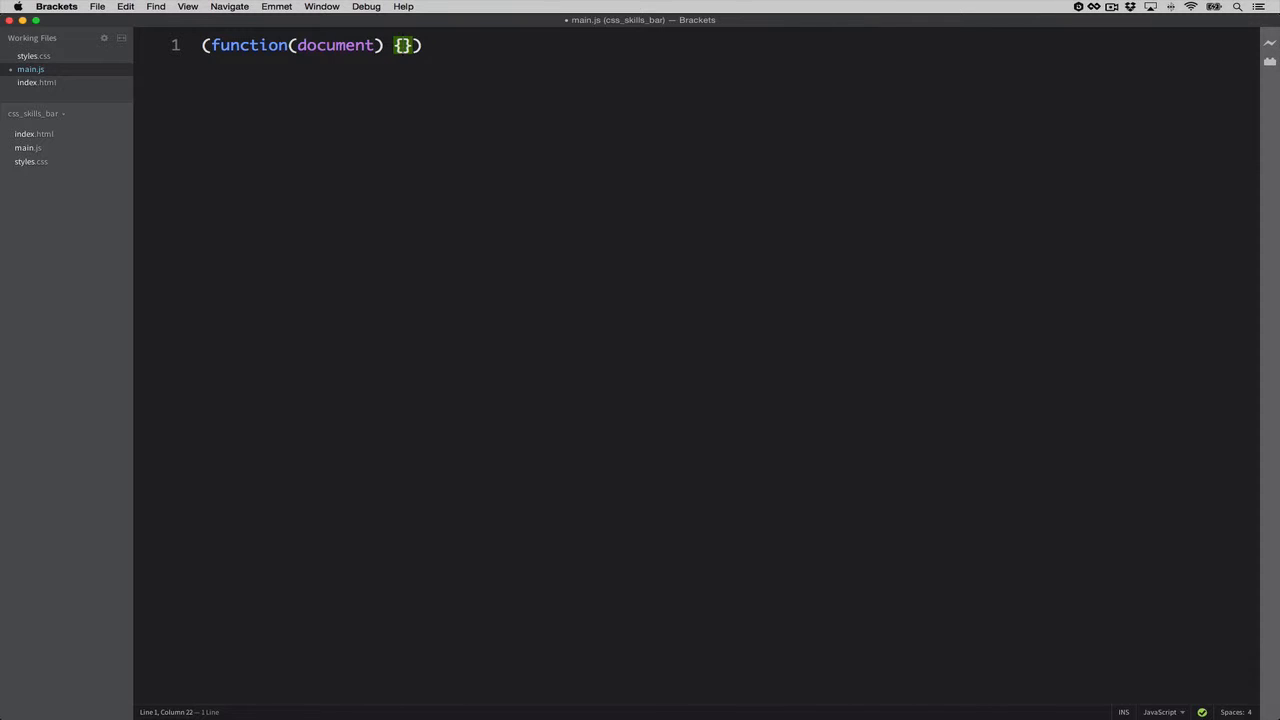
pyautogui.press('enter')
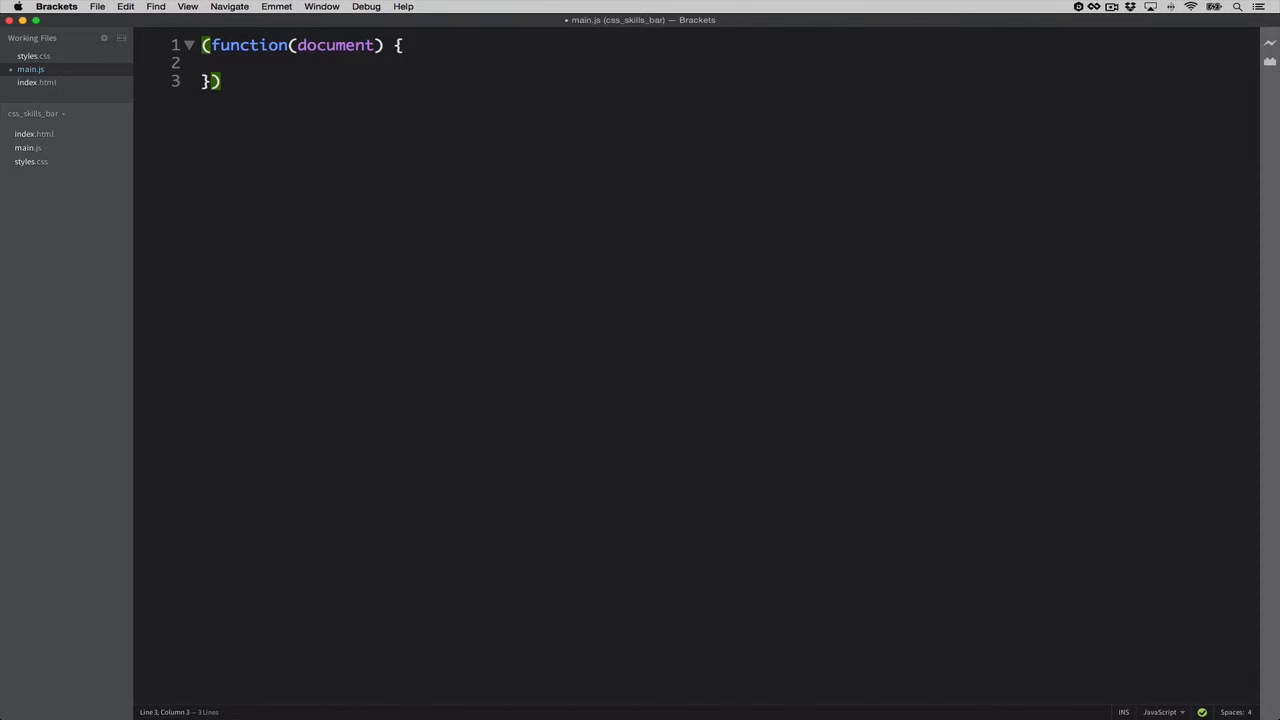
pyautogui.write('(do')
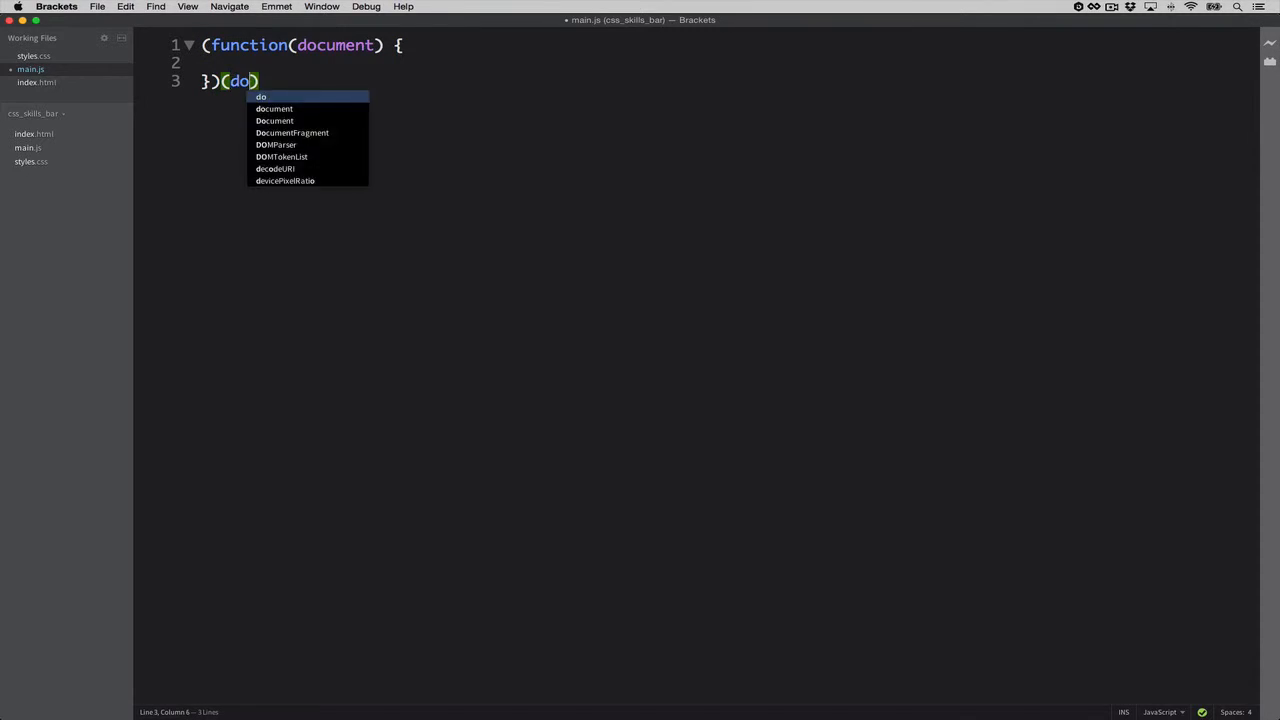
pyautogui.write('cument')
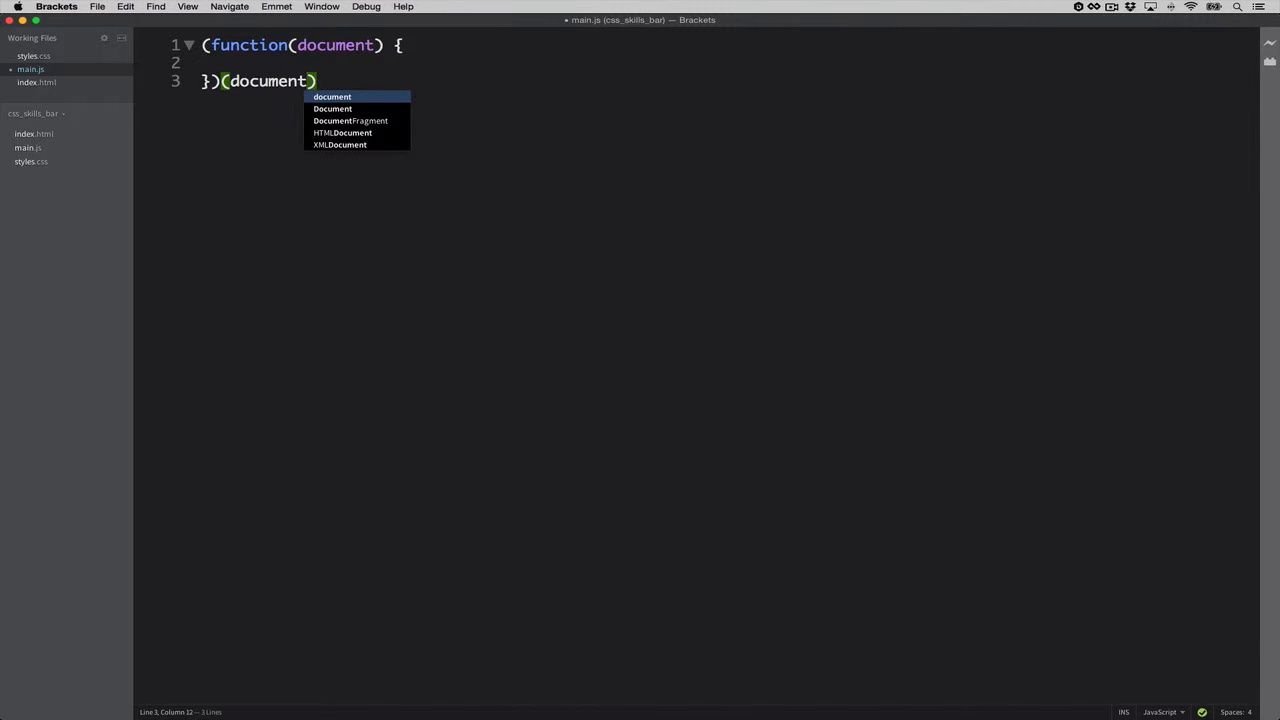
pyautogui.write(';')
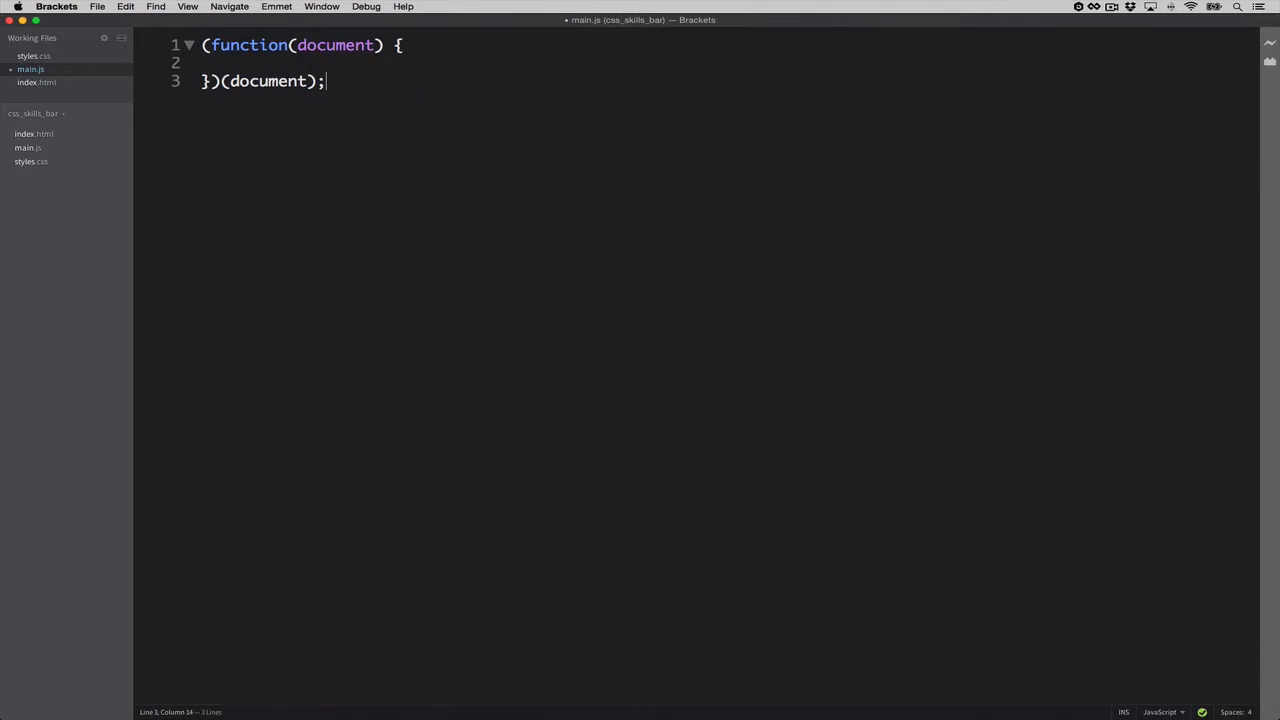
pyautogui.click(244, 62)
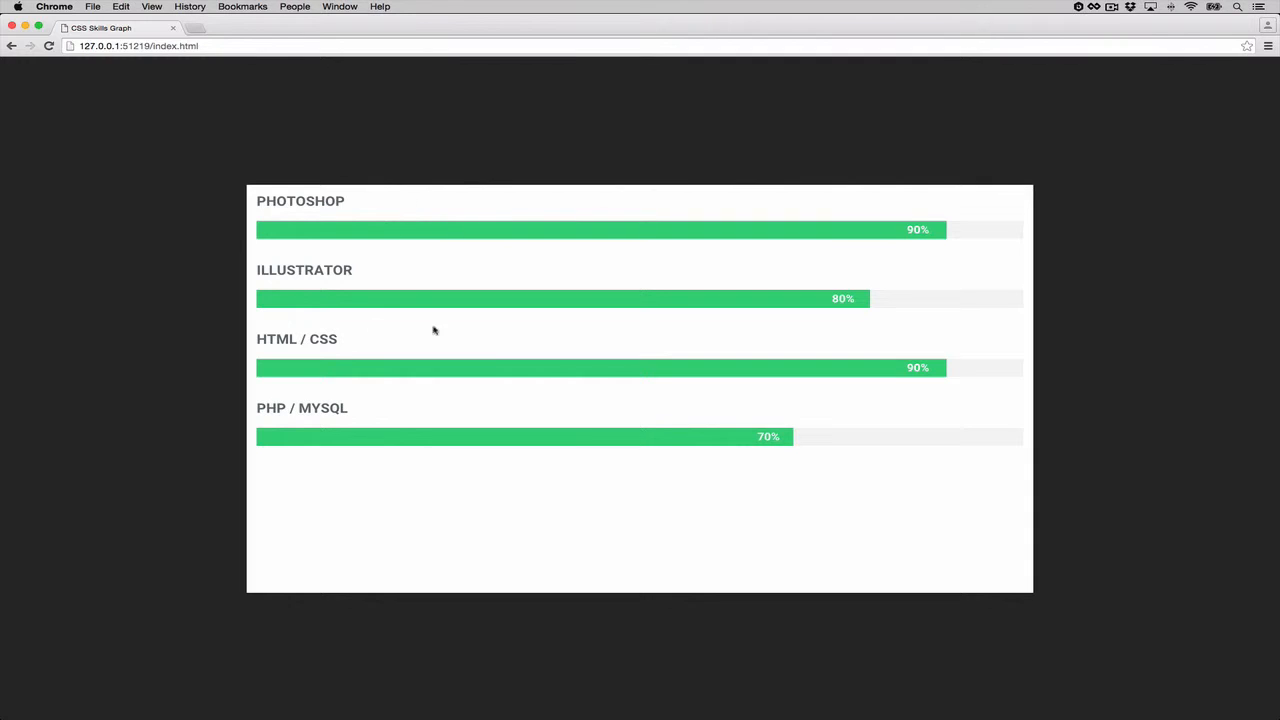
pyautogui.moveTo(452, 246)
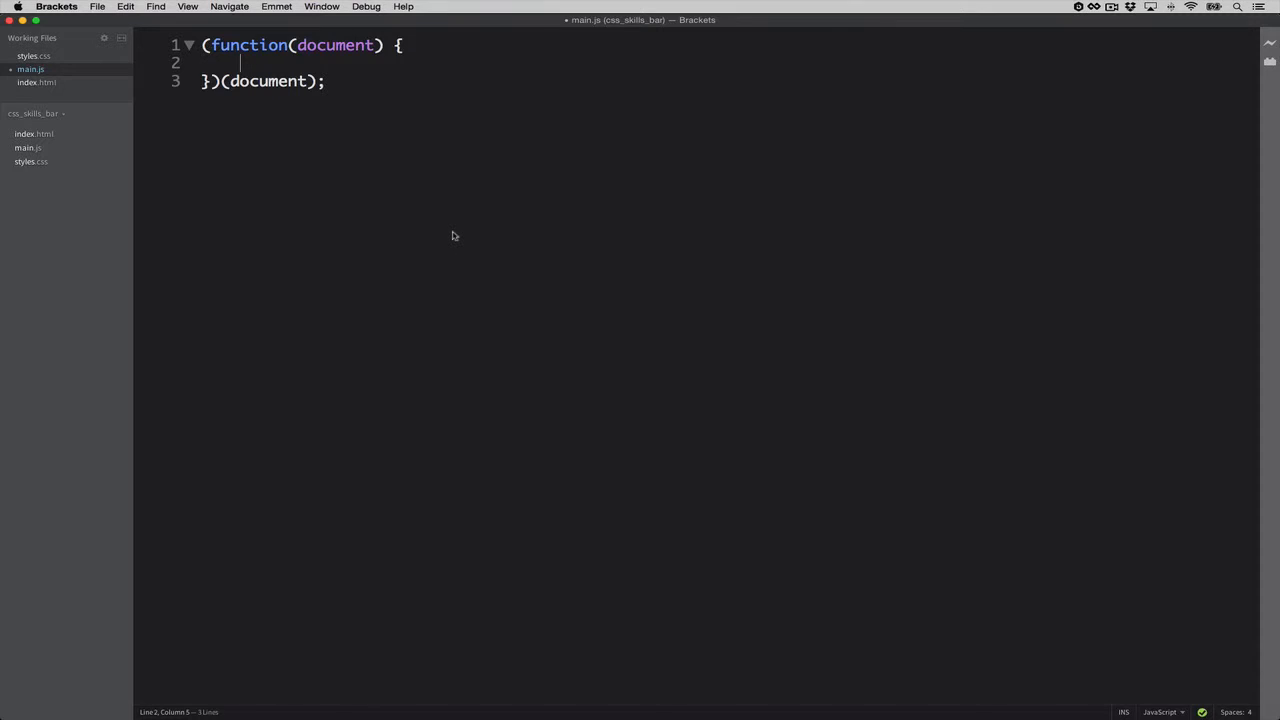
# Step: Start the _bars declaration as var _bars = [].slice.call(document
pyautogui.write('var _')
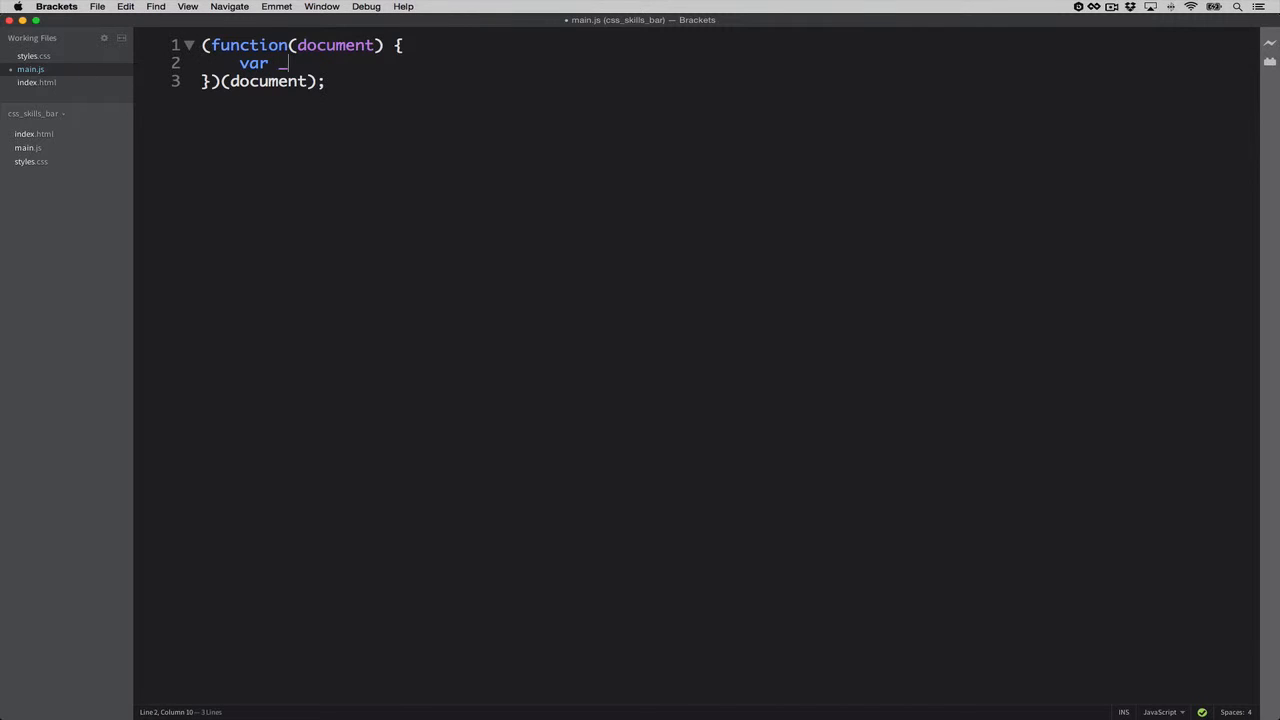
pyautogui.write('bars')
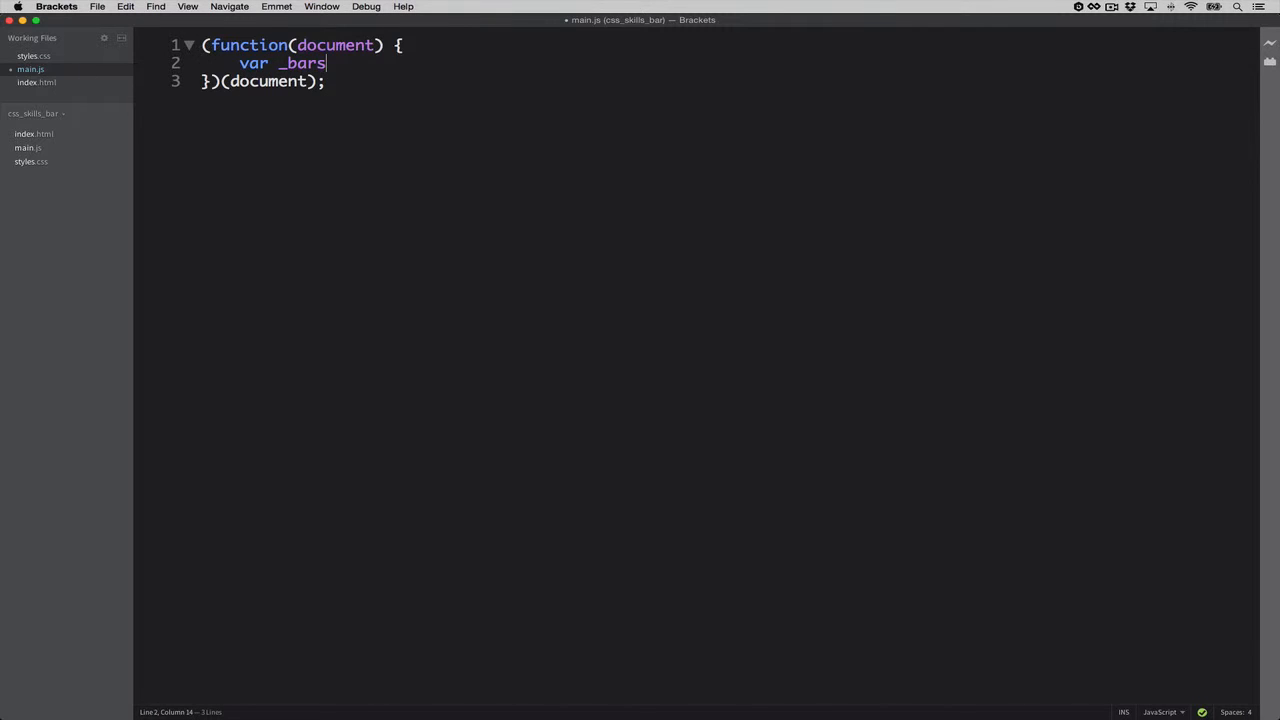
pyautogui.write('= [')
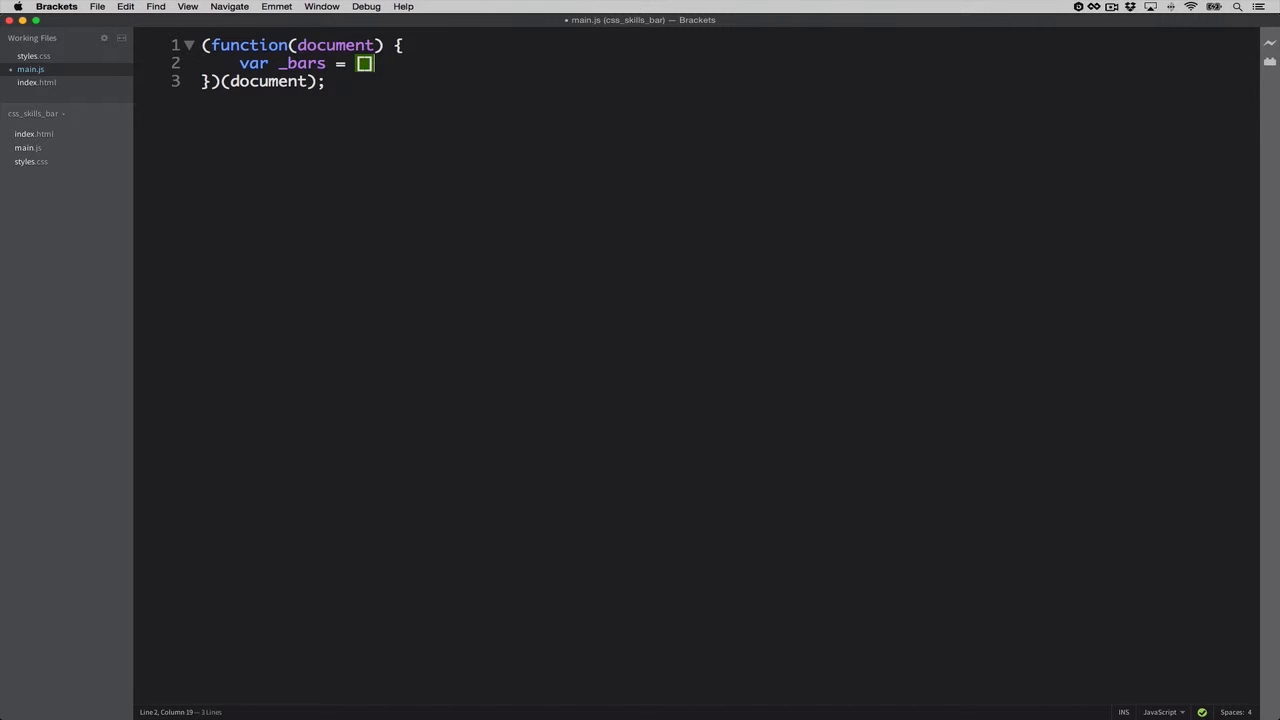
pyautogui.write('.slice')
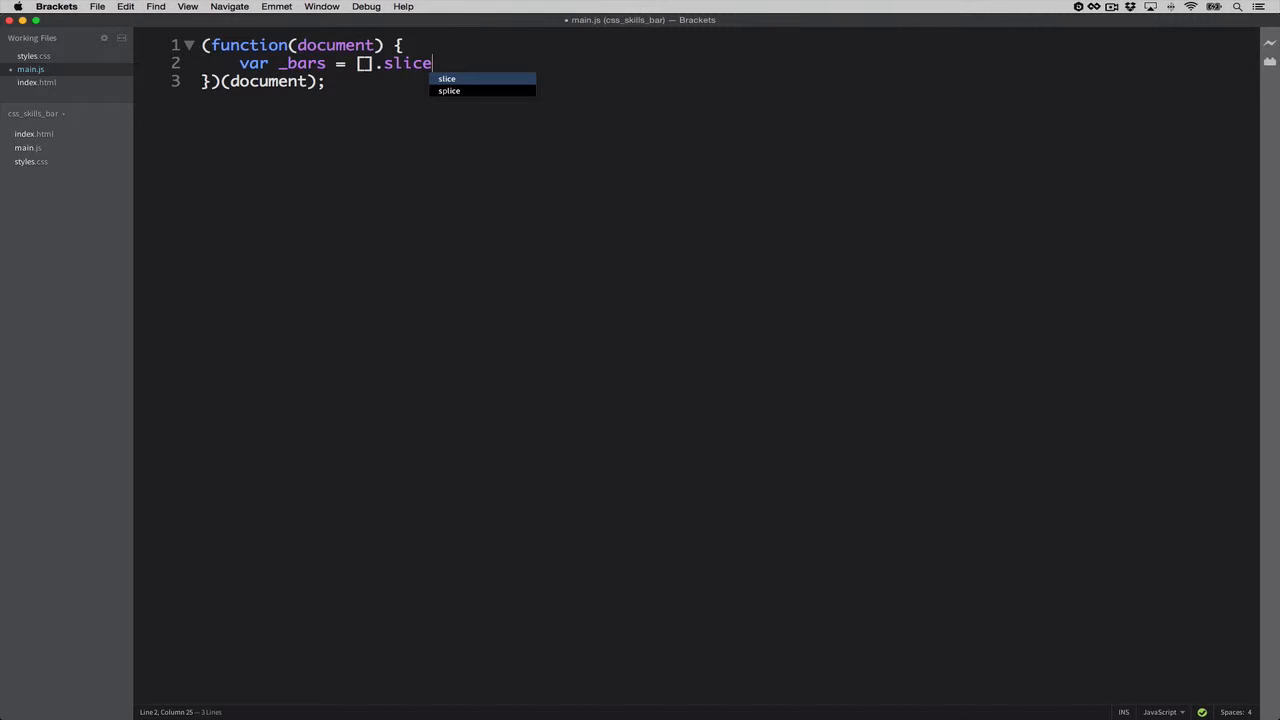
pyautogui.write('.cal')
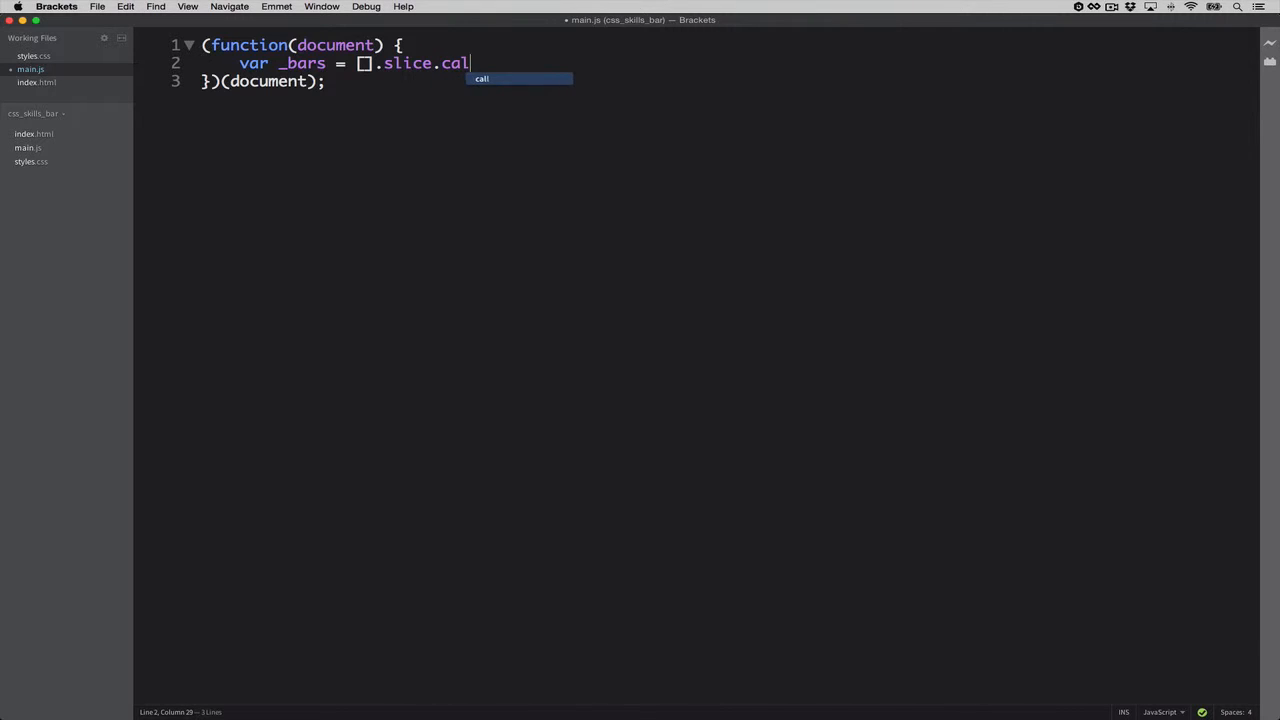
pyautogui.write('l(')
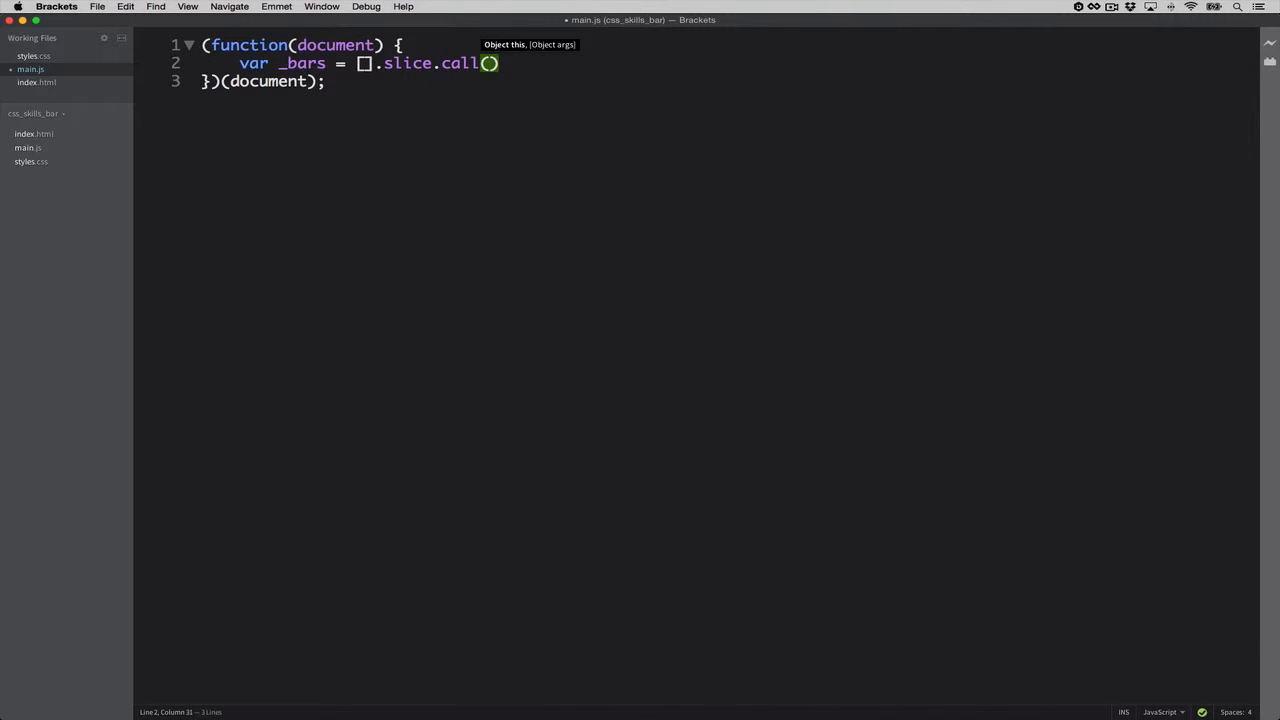
pyautogui.write('docu')
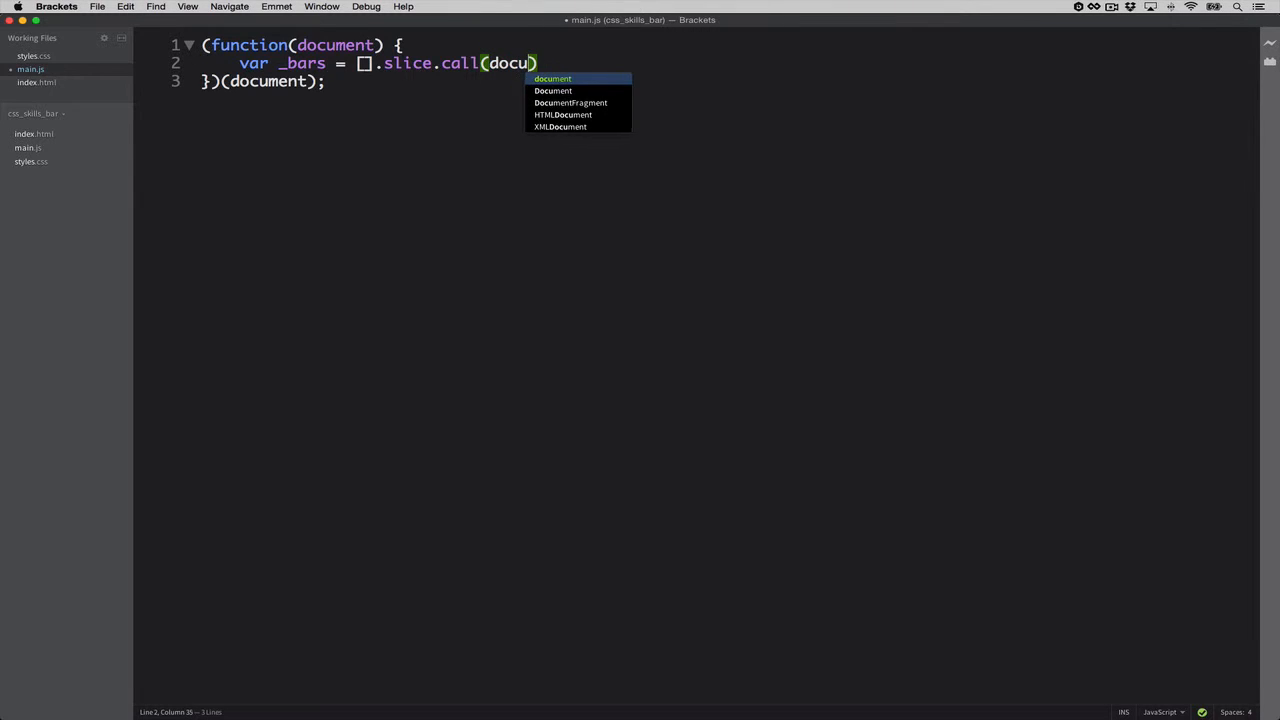
pyautogui.write('ment')
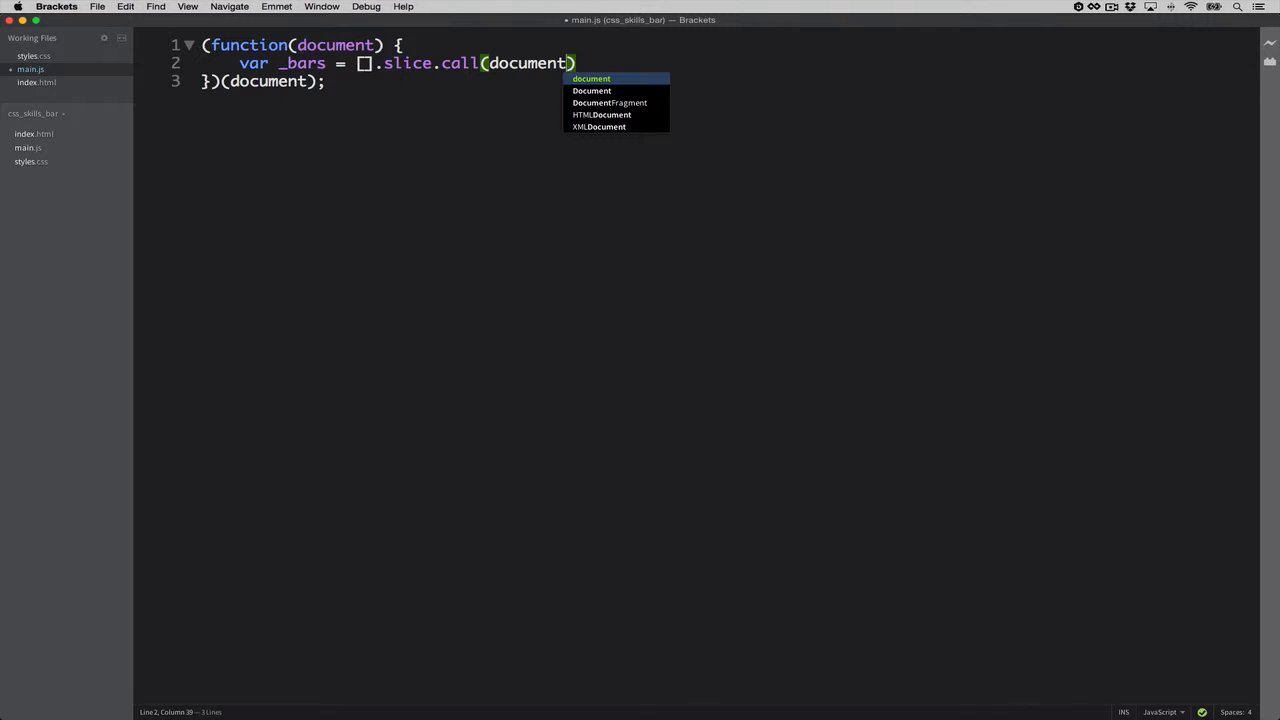
# Step: Finish it with querySelectorAll('.bar-inner') and a closing semicolon
pyautogui.write('.qu')
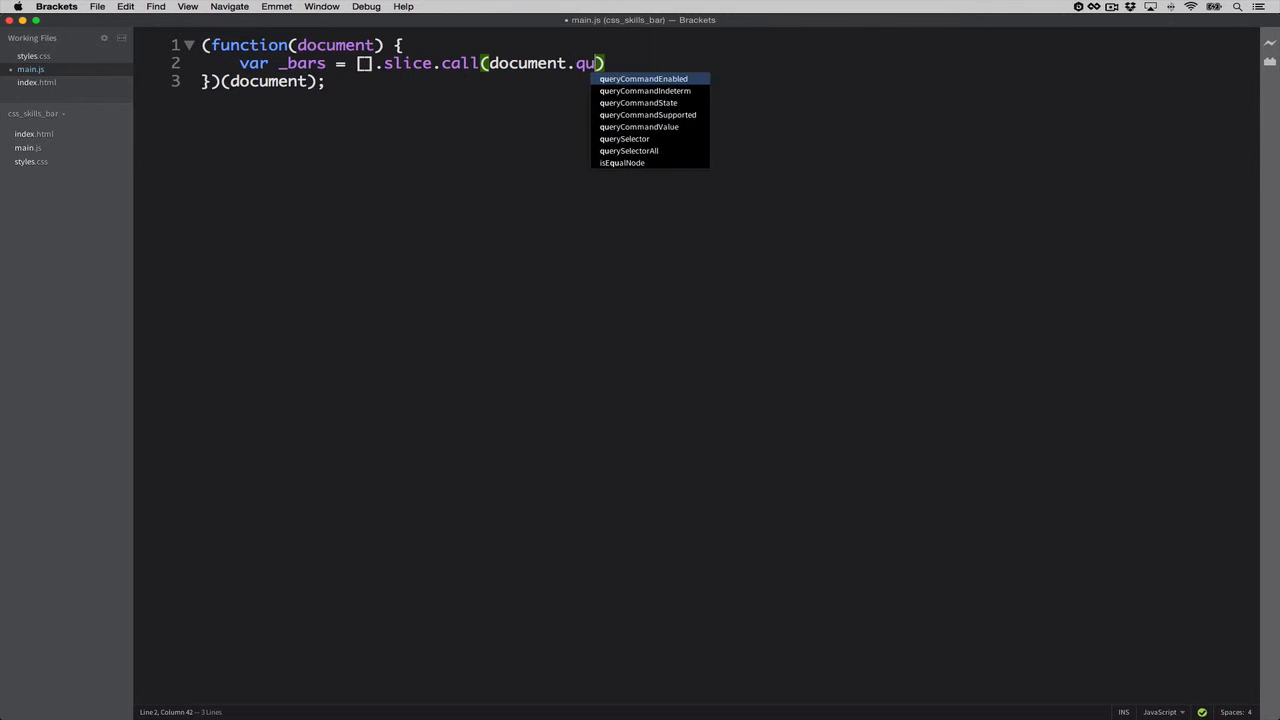
pyautogui.write('ery')
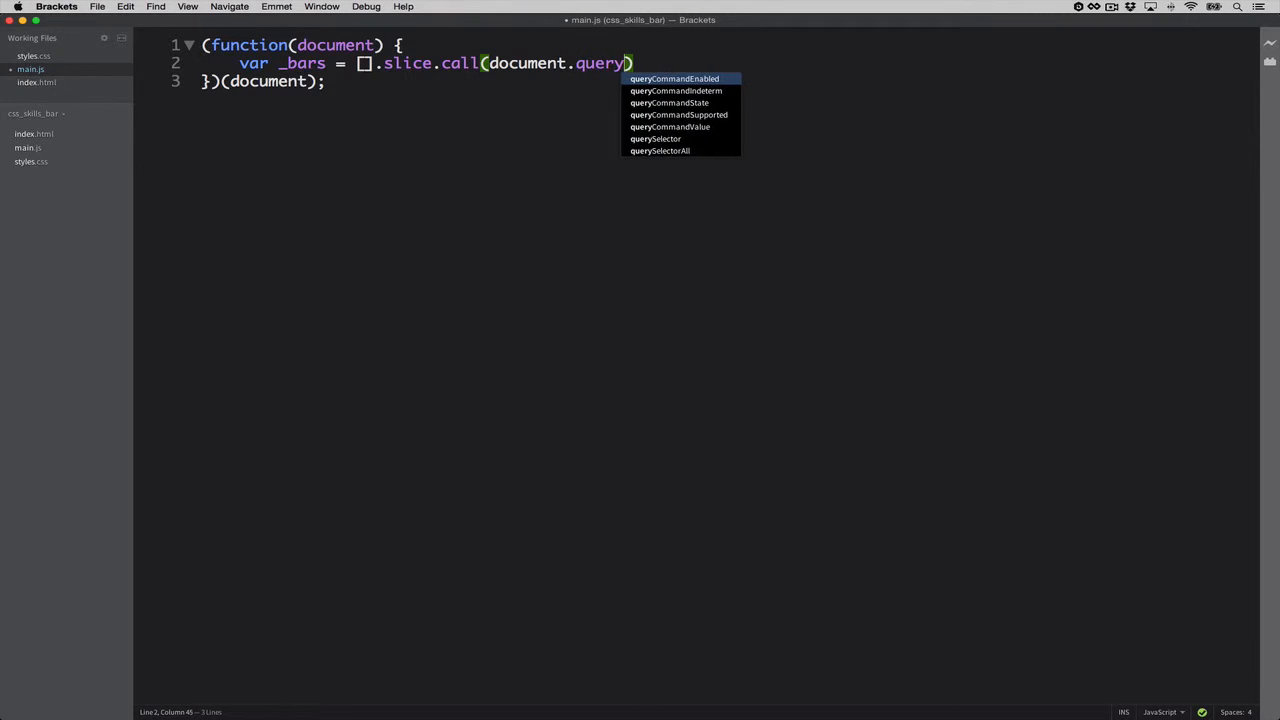
pyautogui.write('Select')
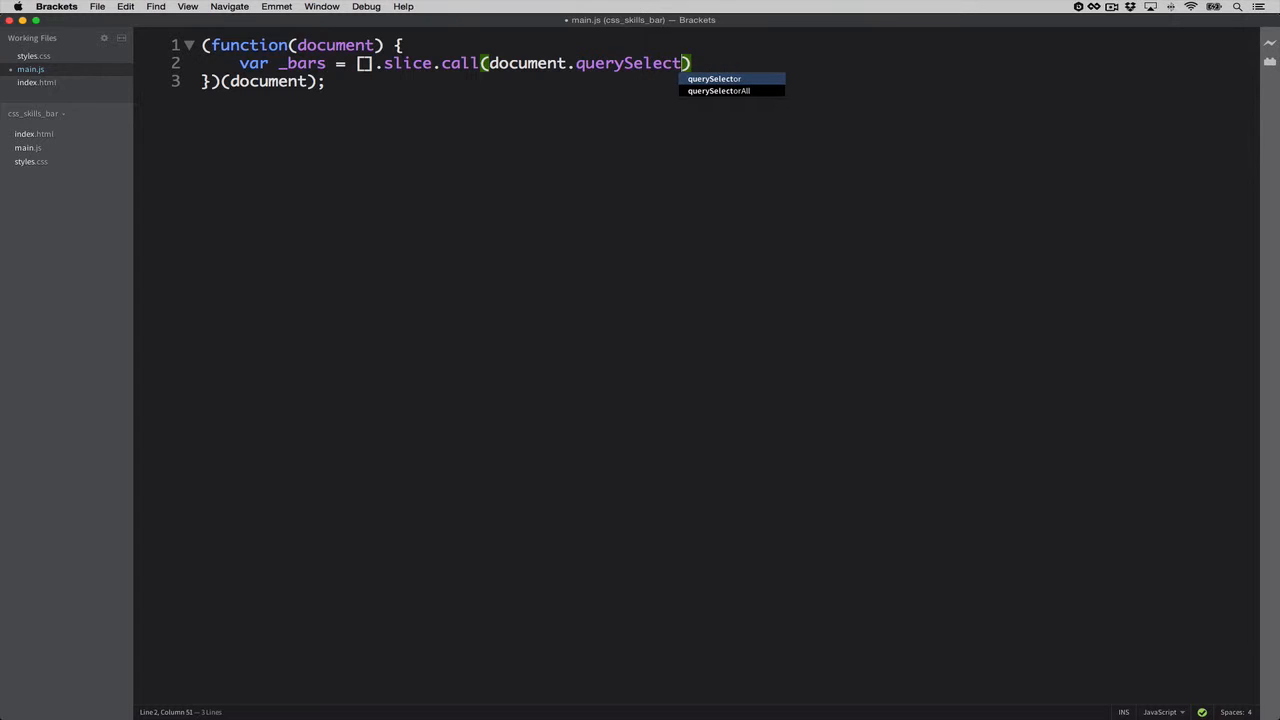
pyautogui.write('or')
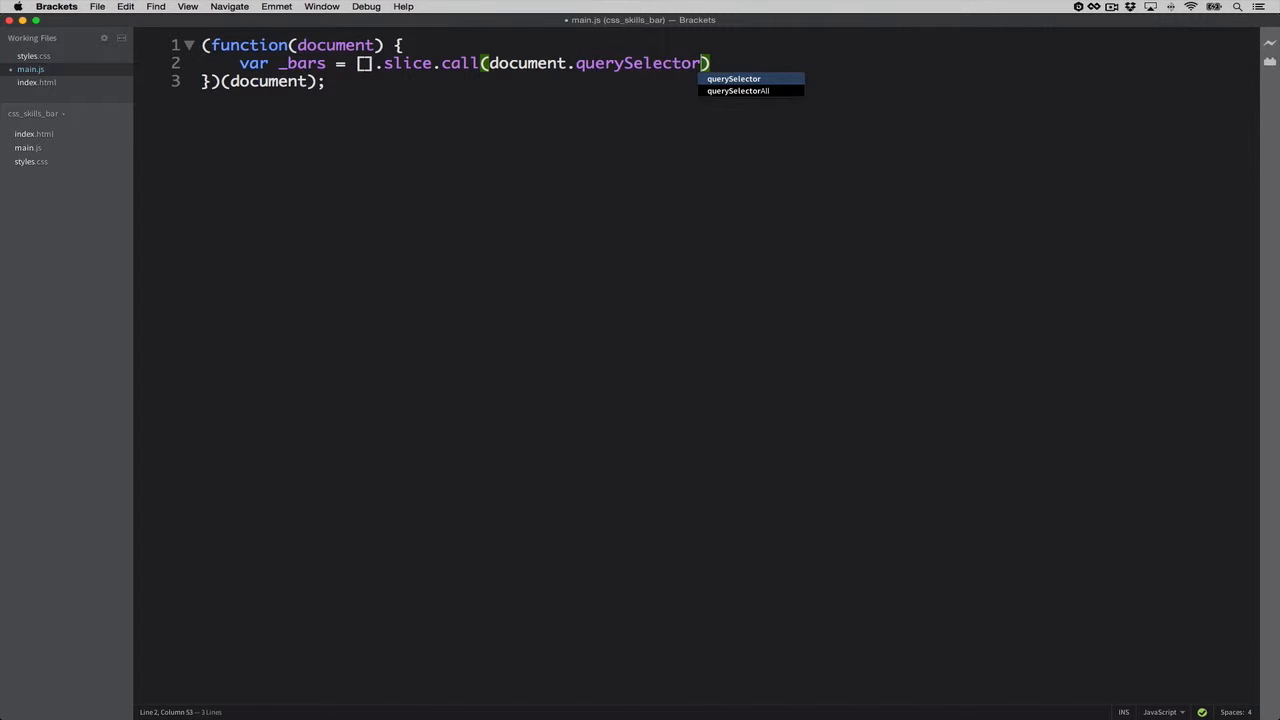
pyautogui.press('Down')
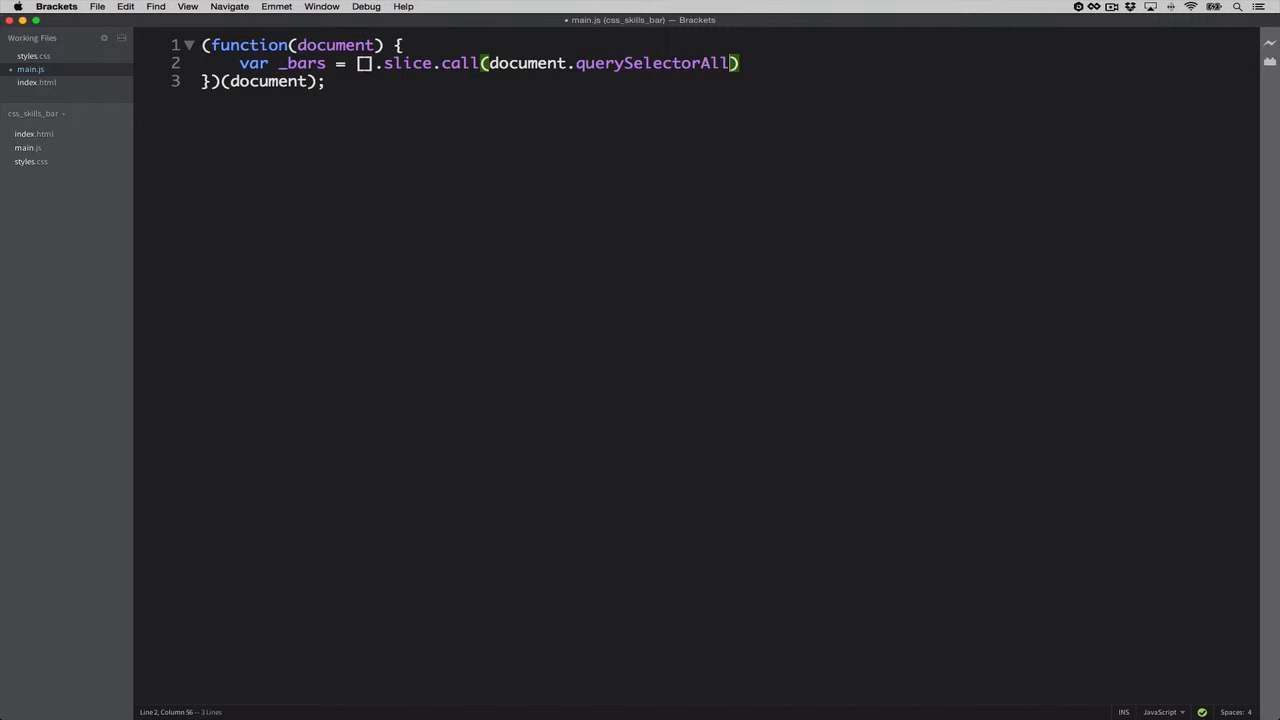
pyautogui.write(')')
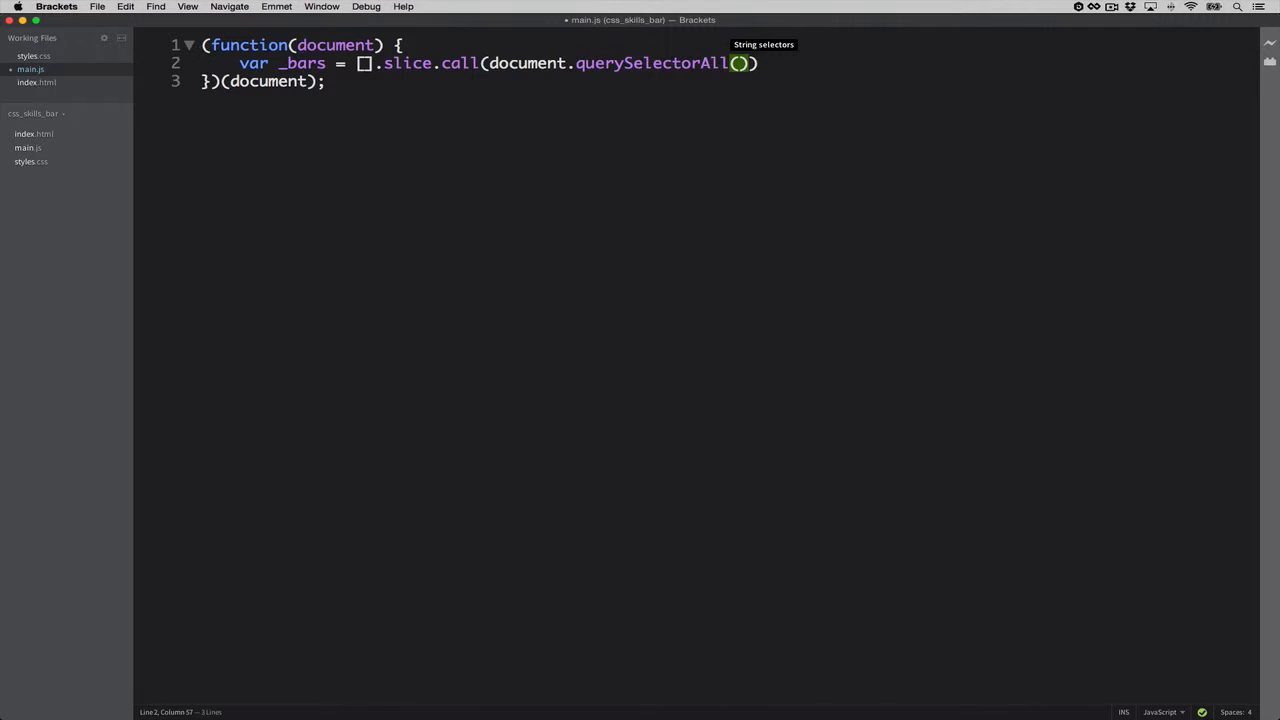
pyautogui.write("'.'")
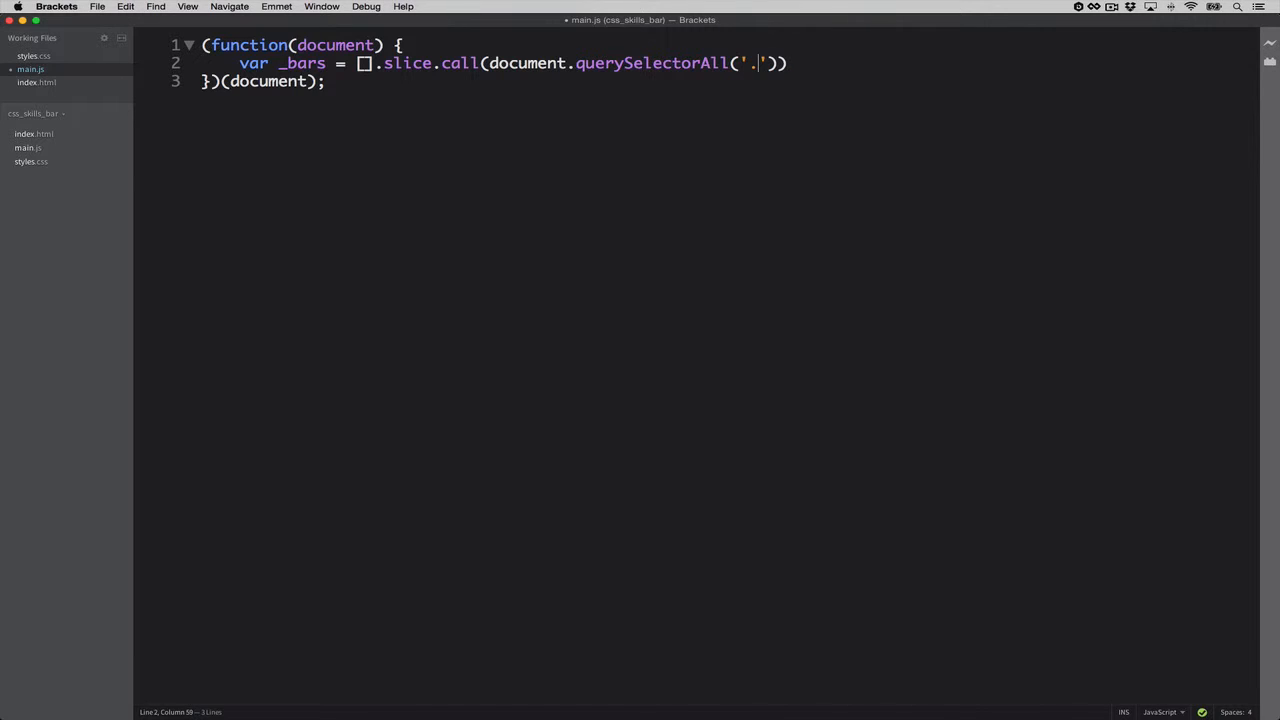
pyautogui.write('bar')
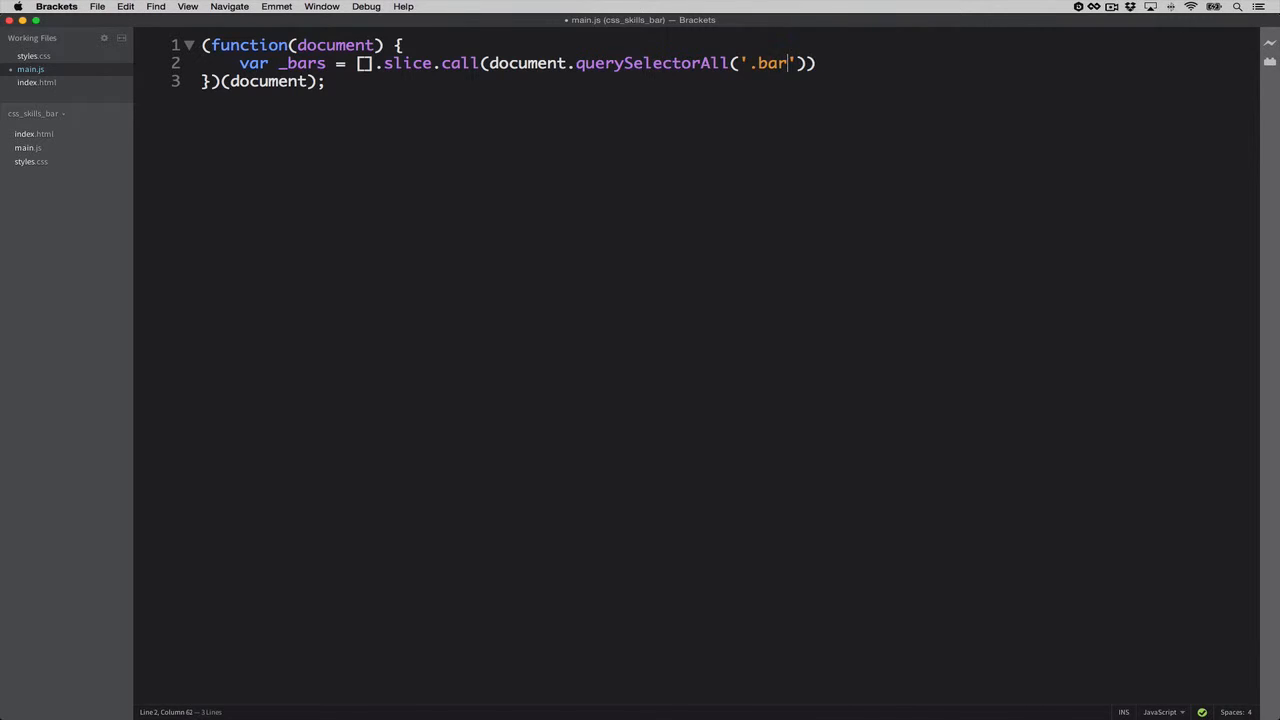
pyautogui.write('-inner')
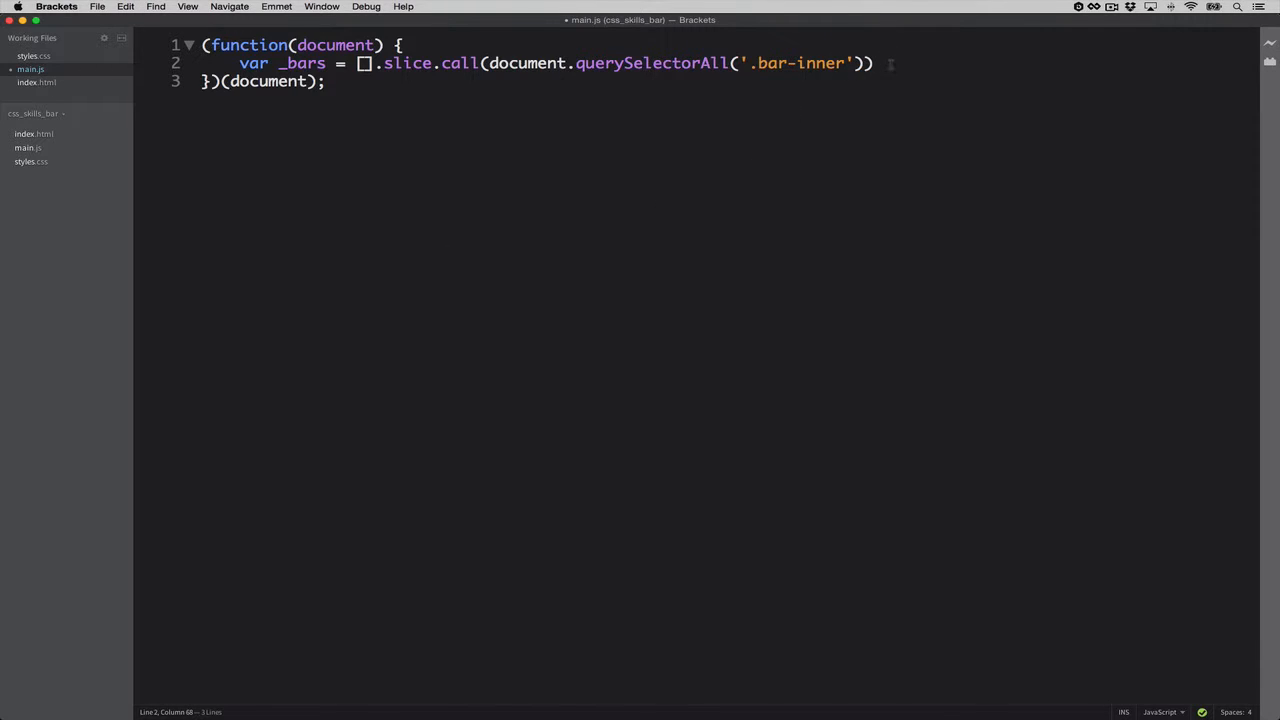
pyautogui.write(';')
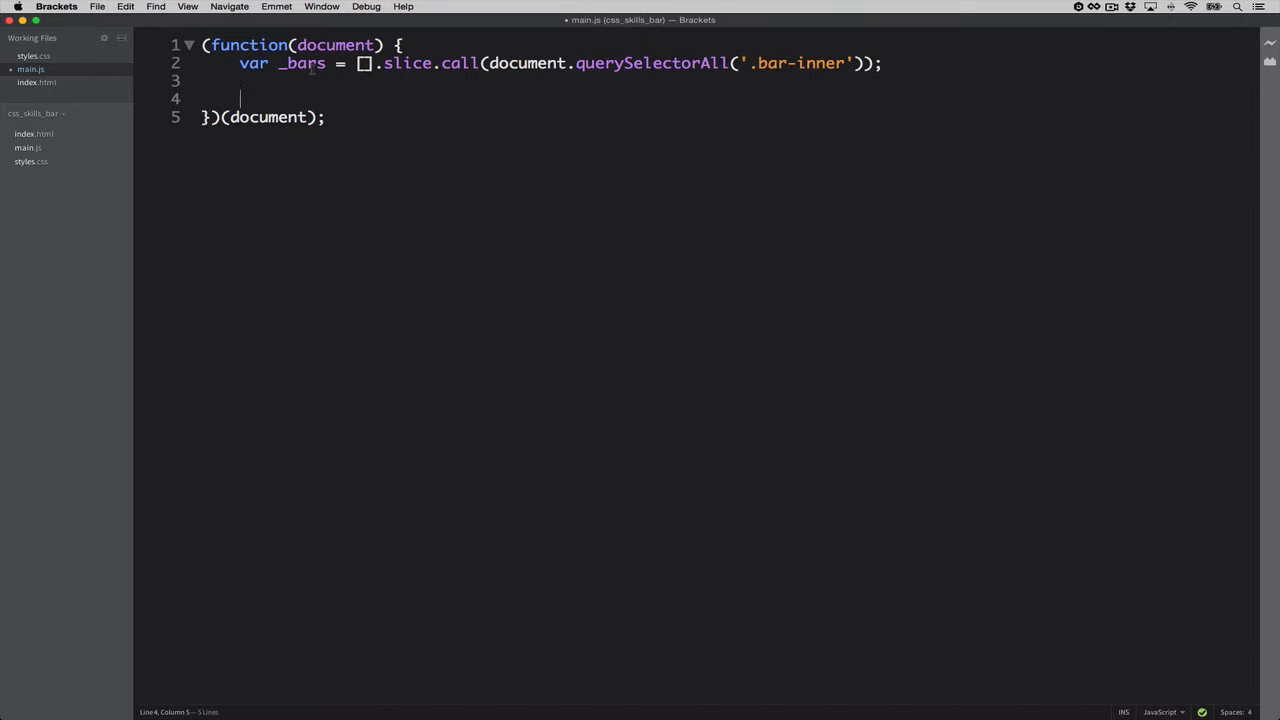
# Step: Add _bars.map(function (bar, index) { }) below the _bars declaration
pyautogui.write('_bars')
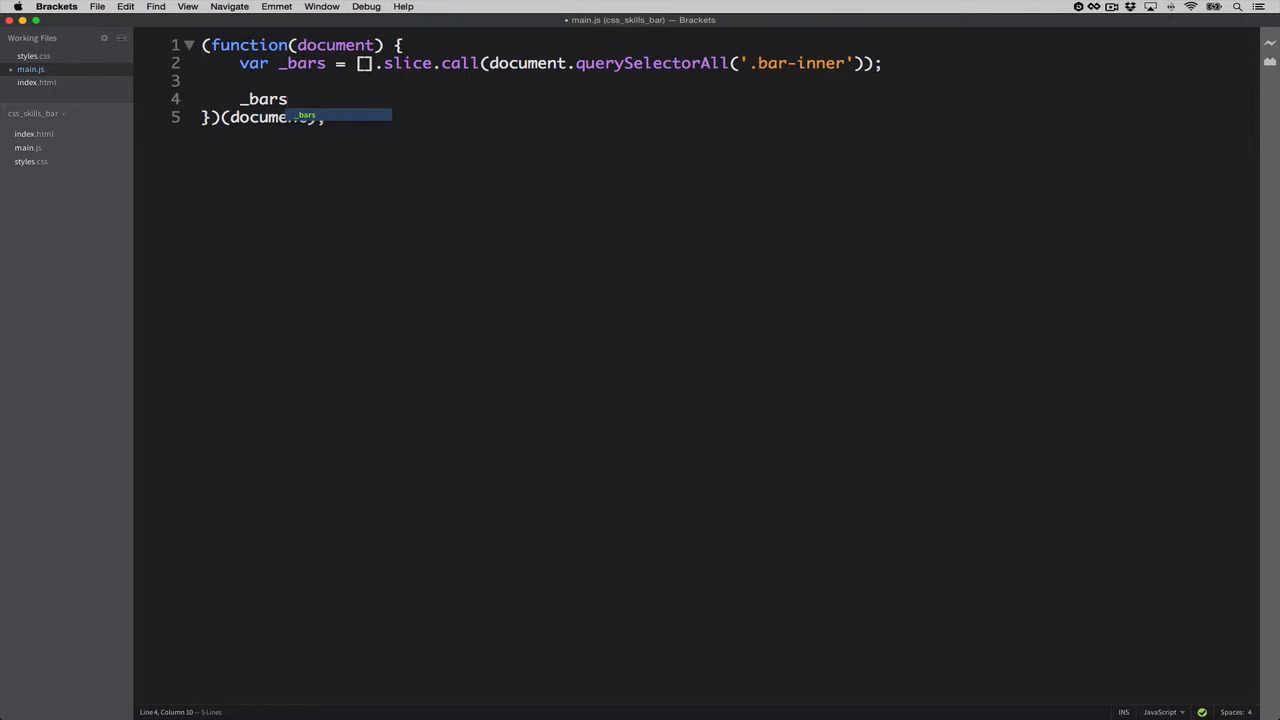
pyautogui.write('.map')
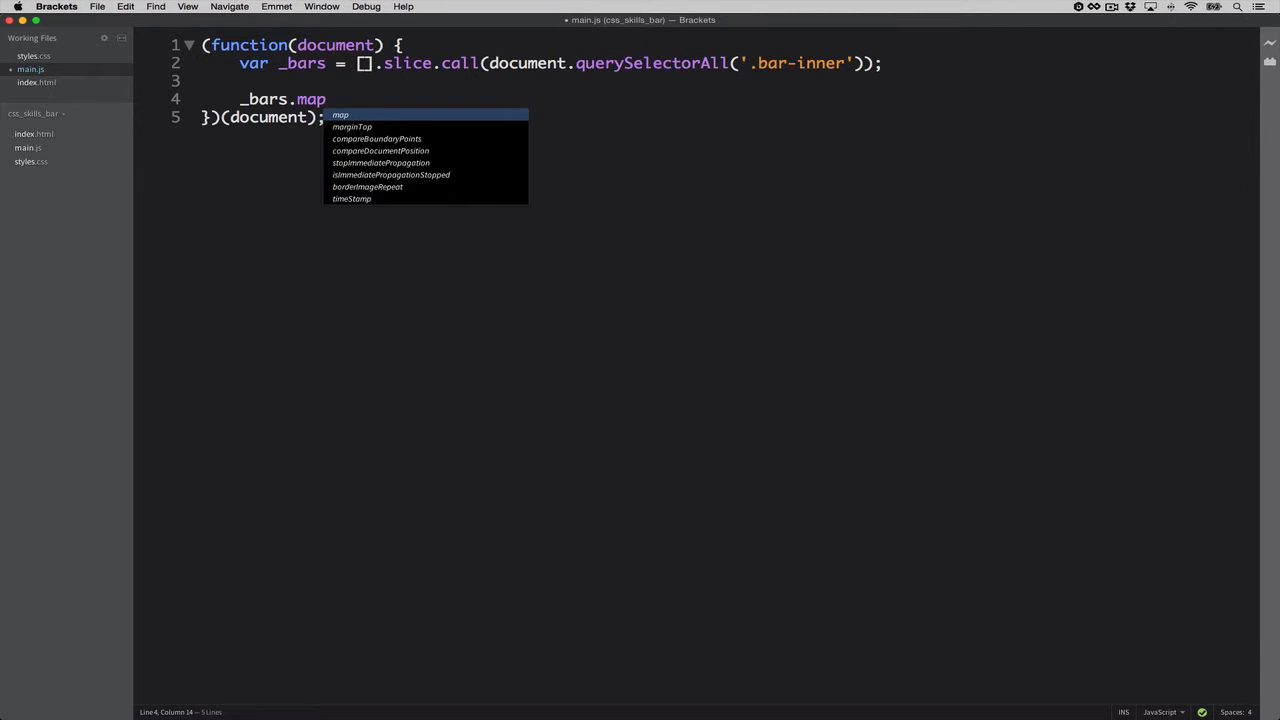
pyautogui.write('()')
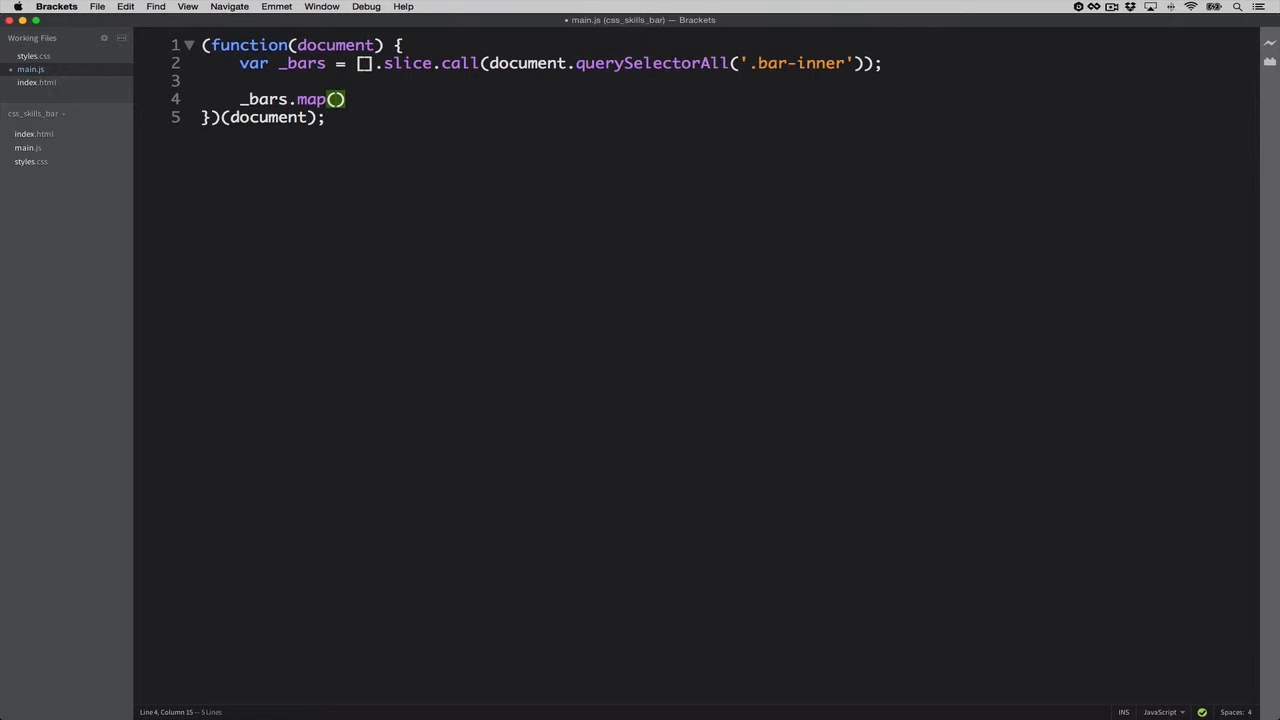
pyautogui.write('functi')
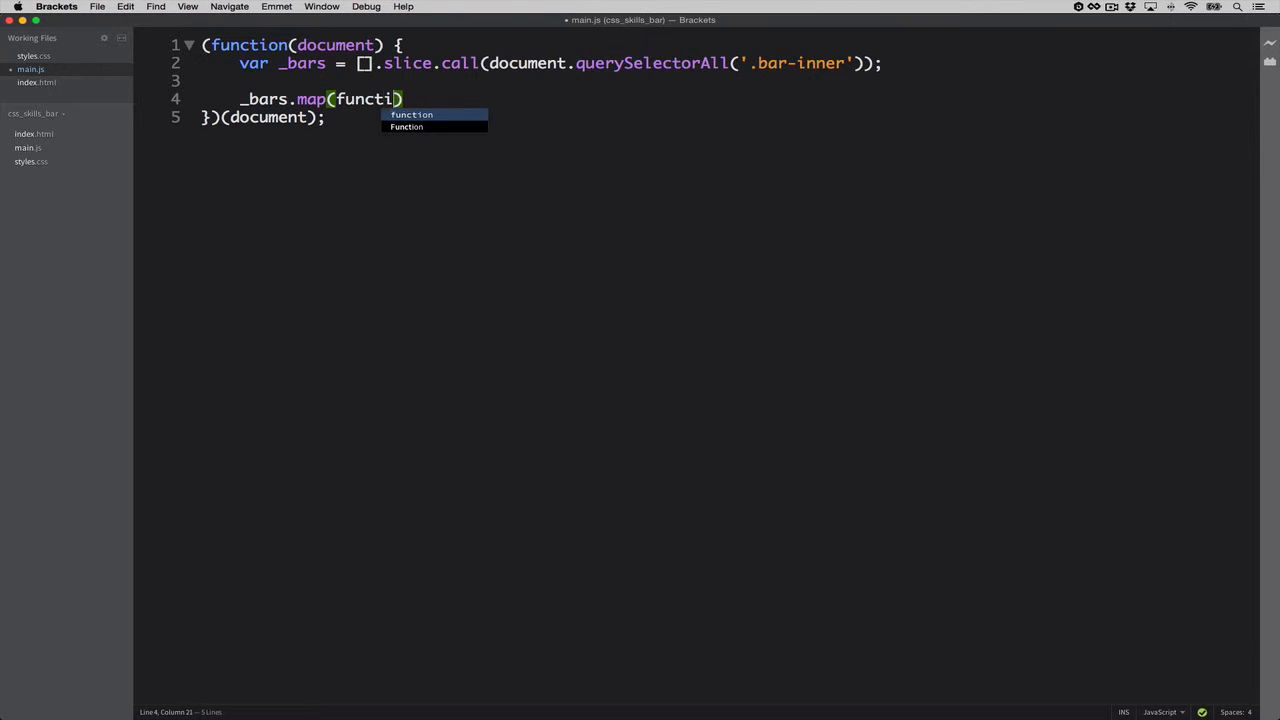
pyautogui.write('on')
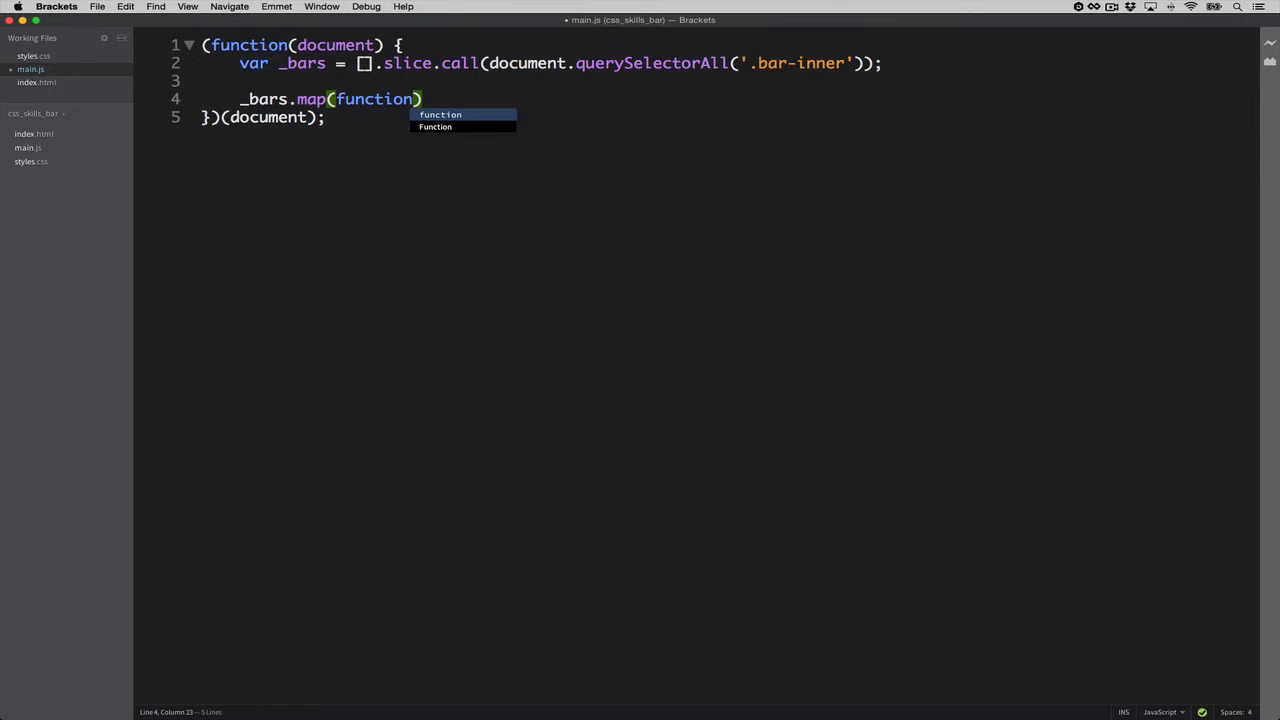
pyautogui.write('()')
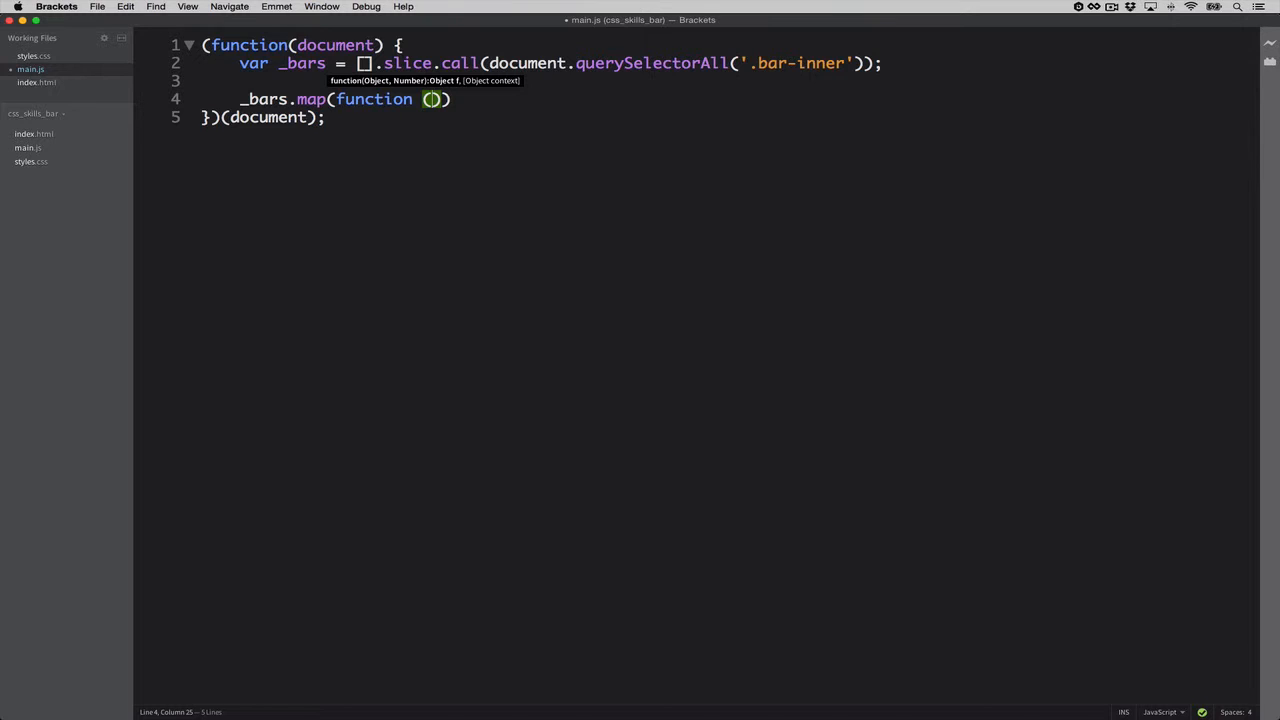
pyautogui.write('bar')
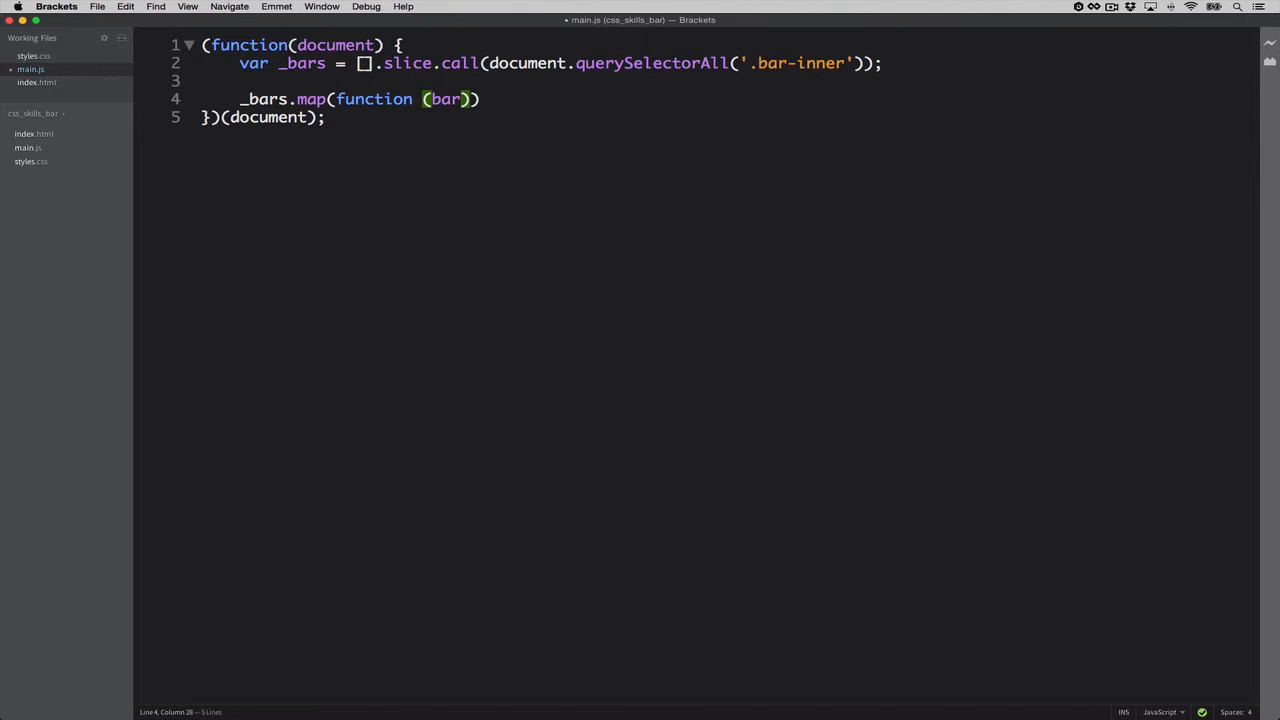
pyautogui.write(', in')
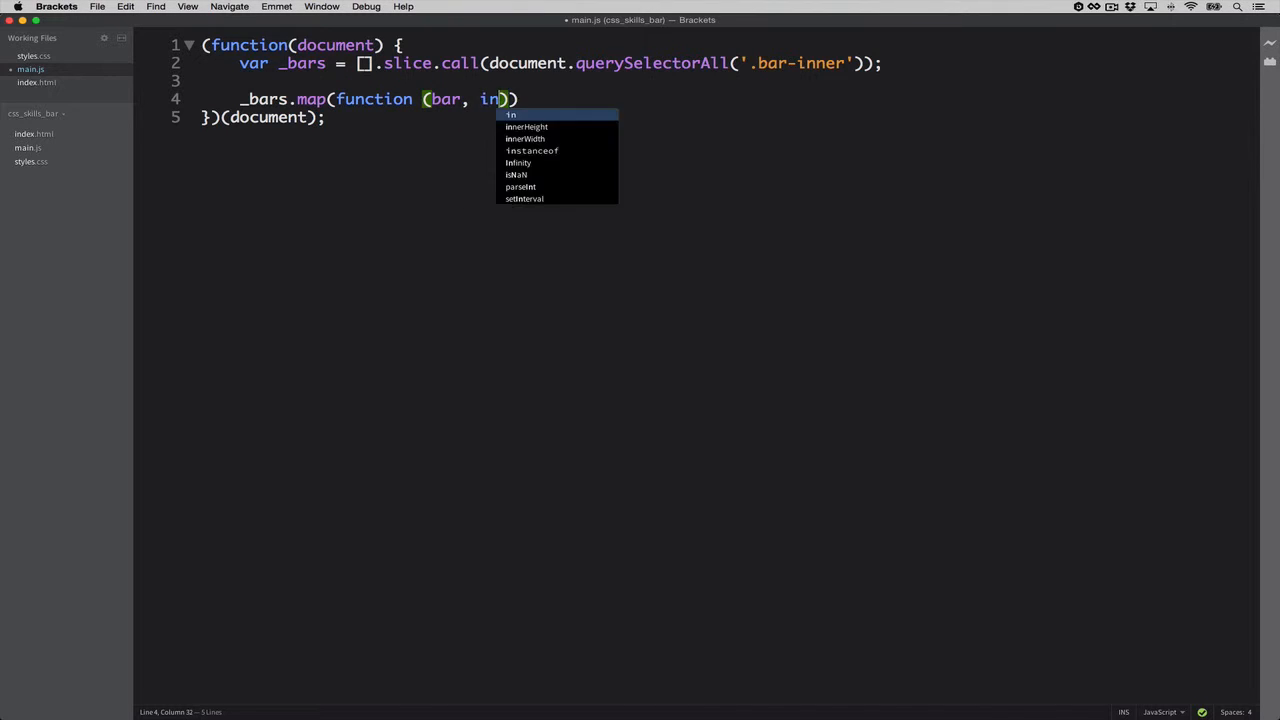
pyautogui.write('dex')
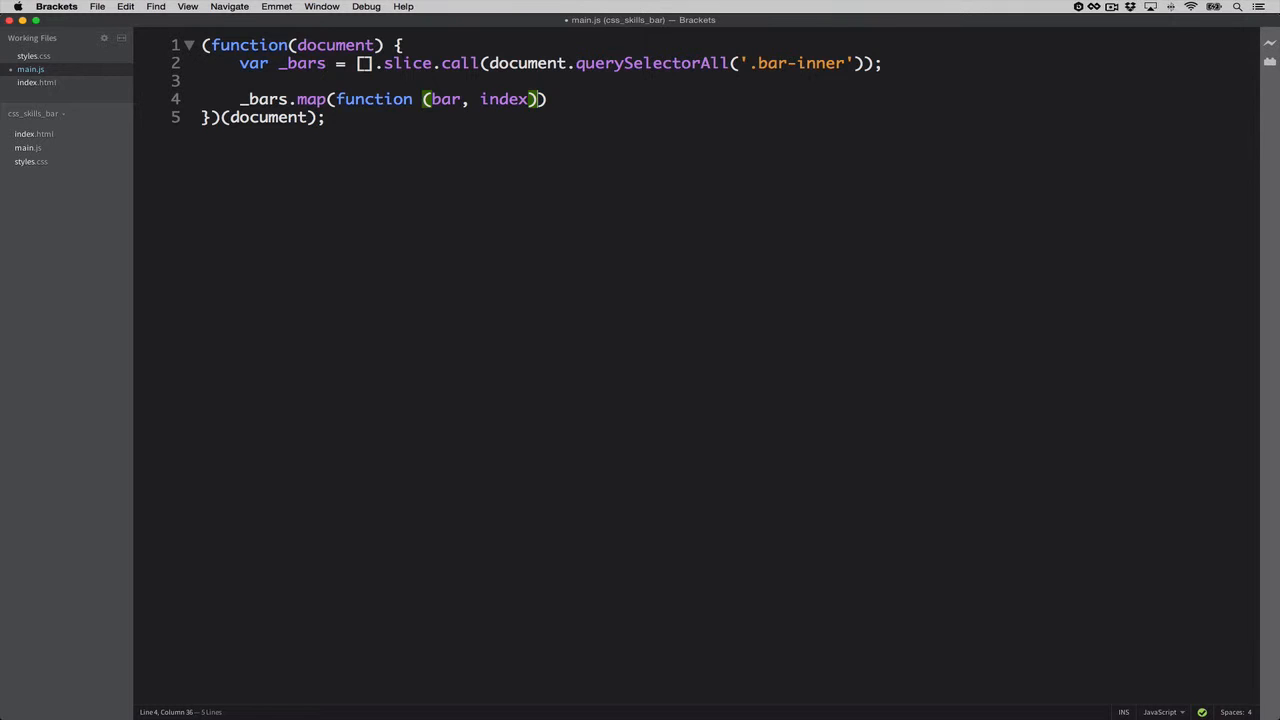
pyautogui.write('{}')
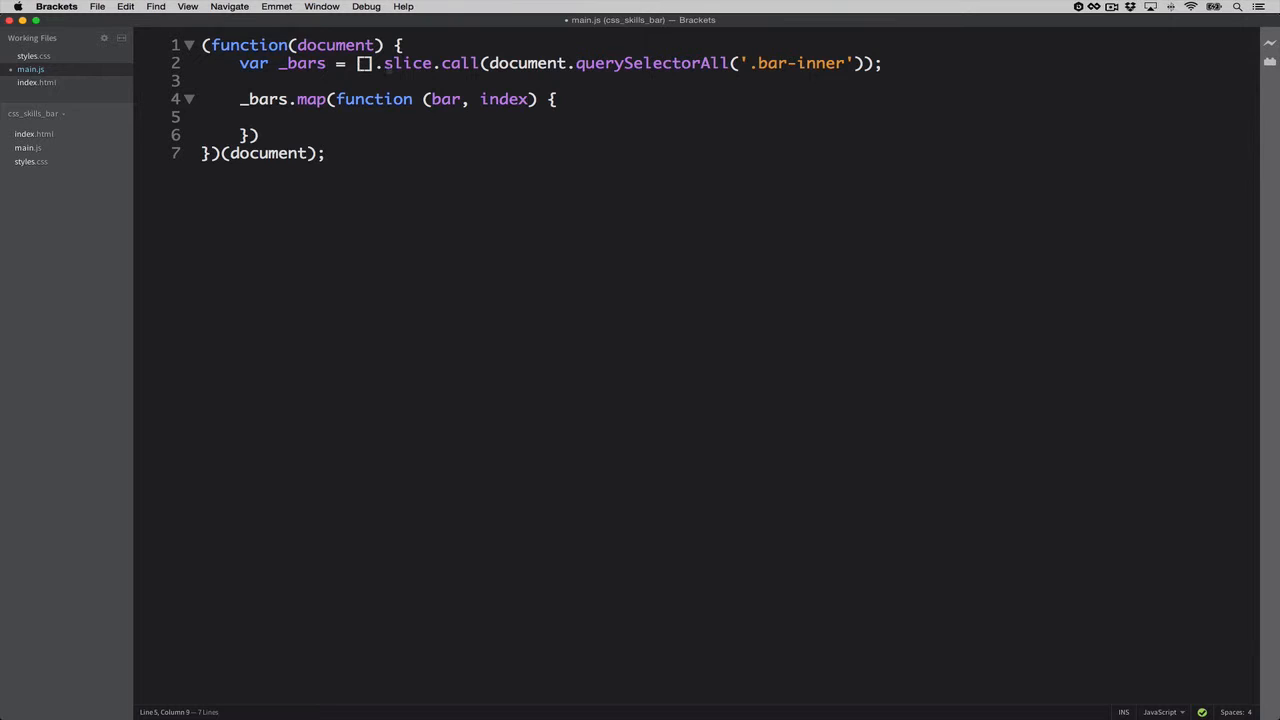
# Step: Begin the map callback body with bar.style.width = bar.dataset
pyautogui.doubleClick(446, 99)
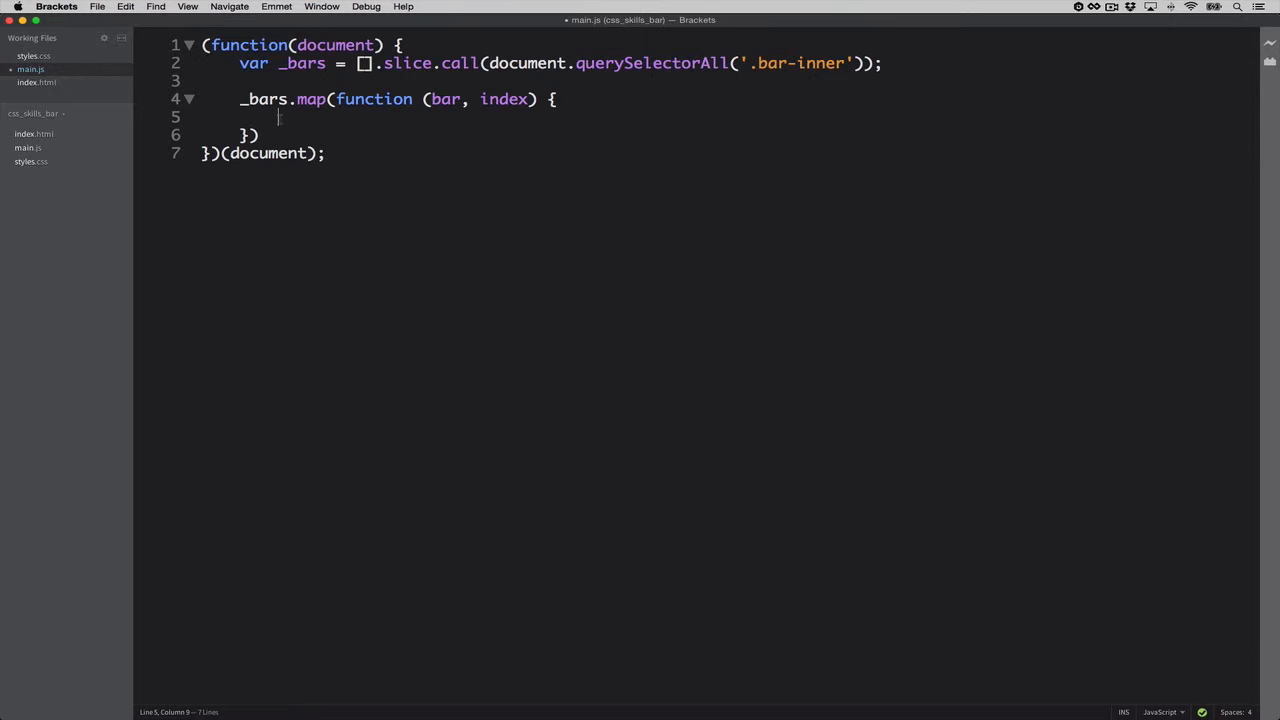
pyautogui.write('ba')
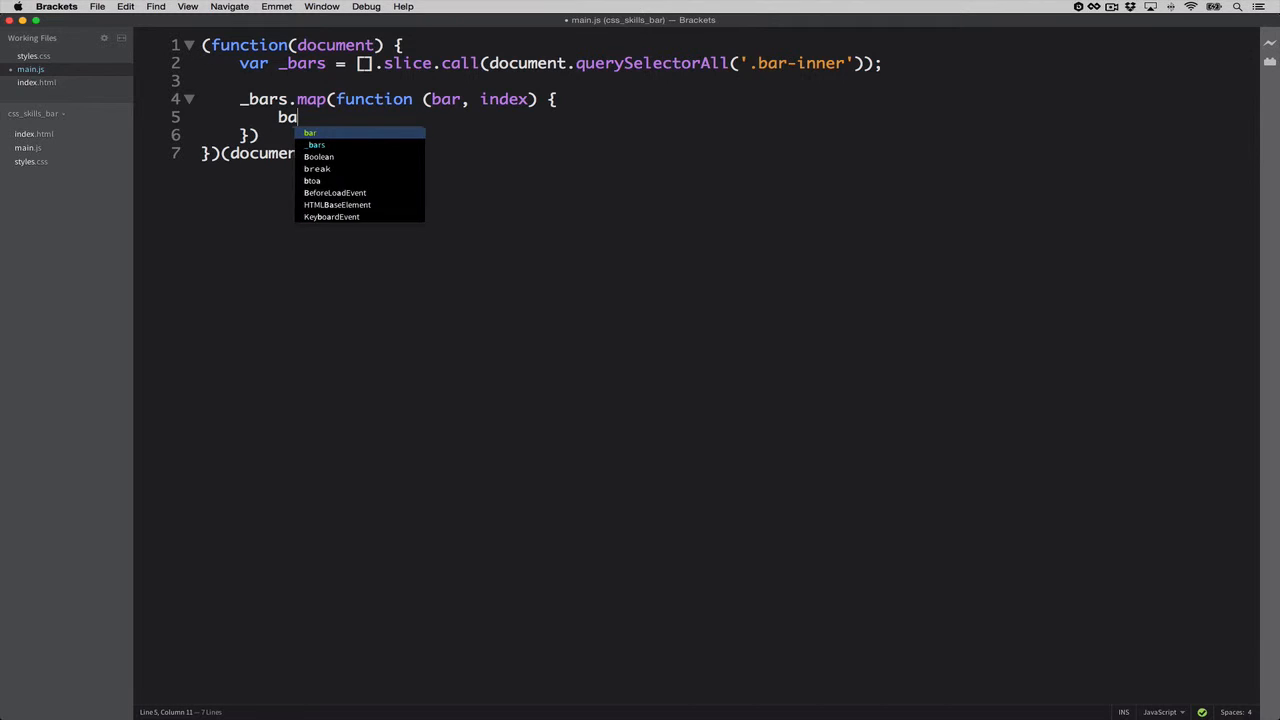
pyautogui.write('r.')
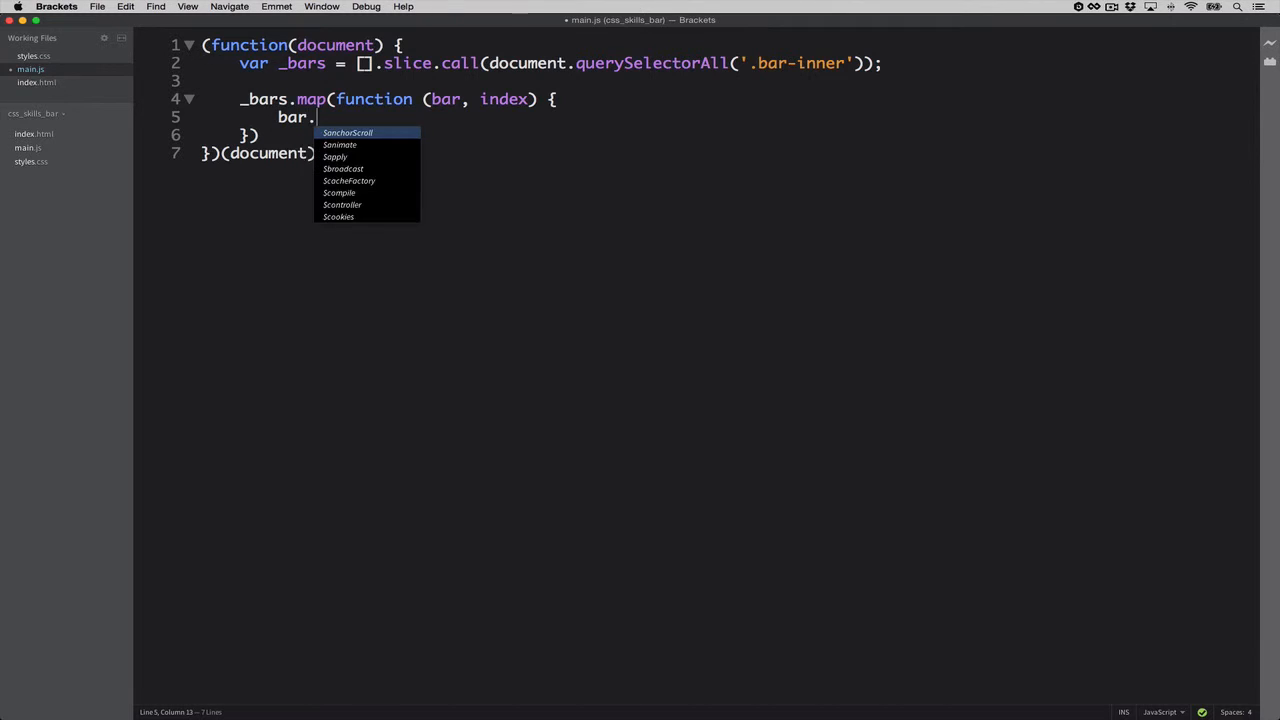
pyautogui.write('styl')
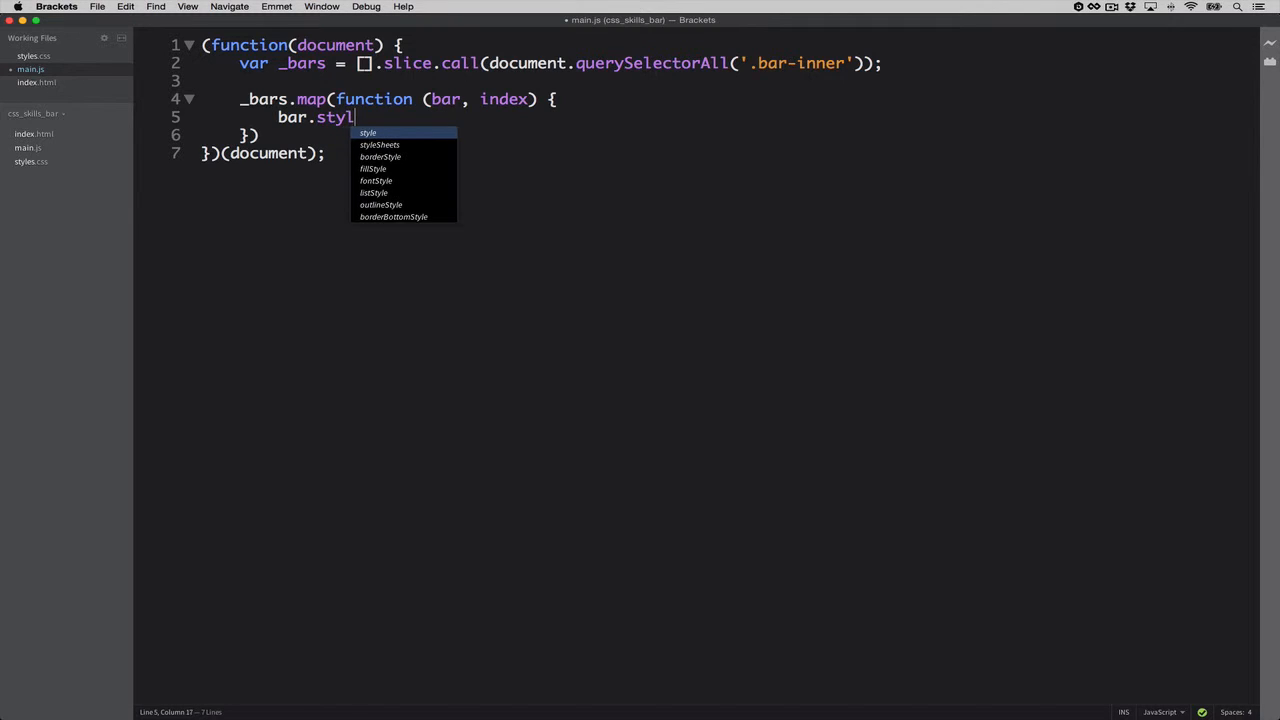
pyautogui.write('e')
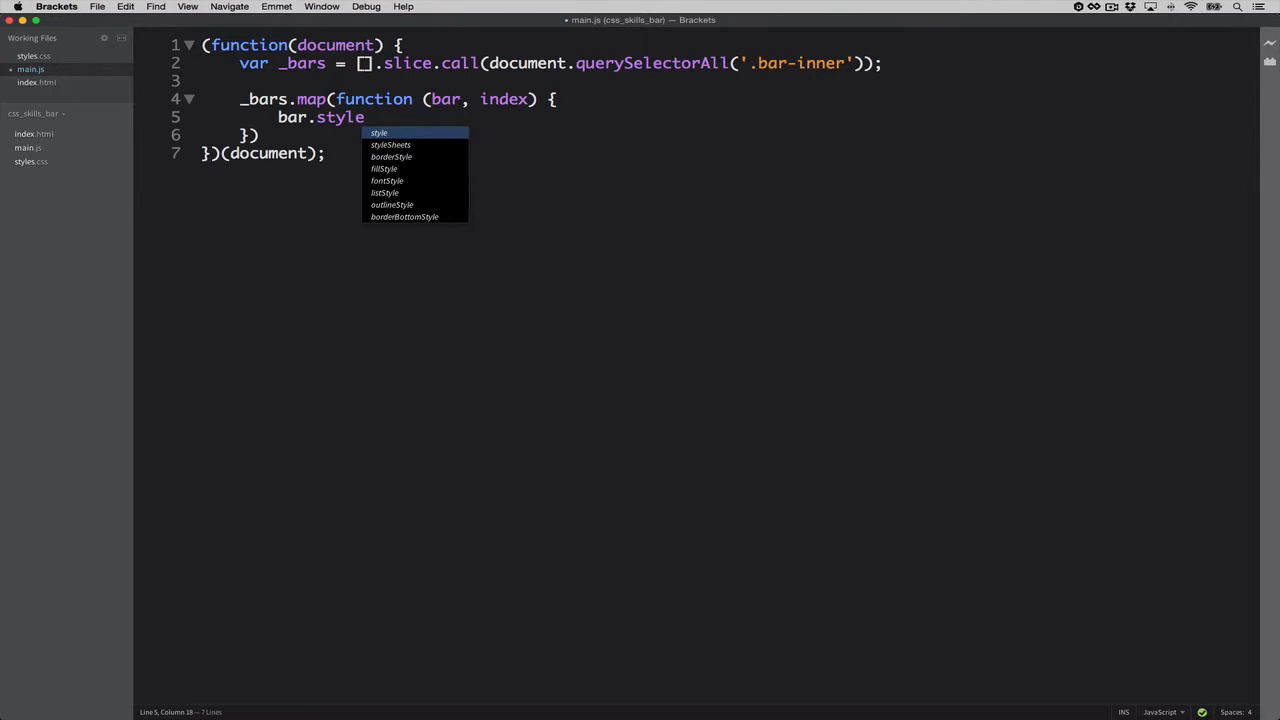
pyautogui.write('.')
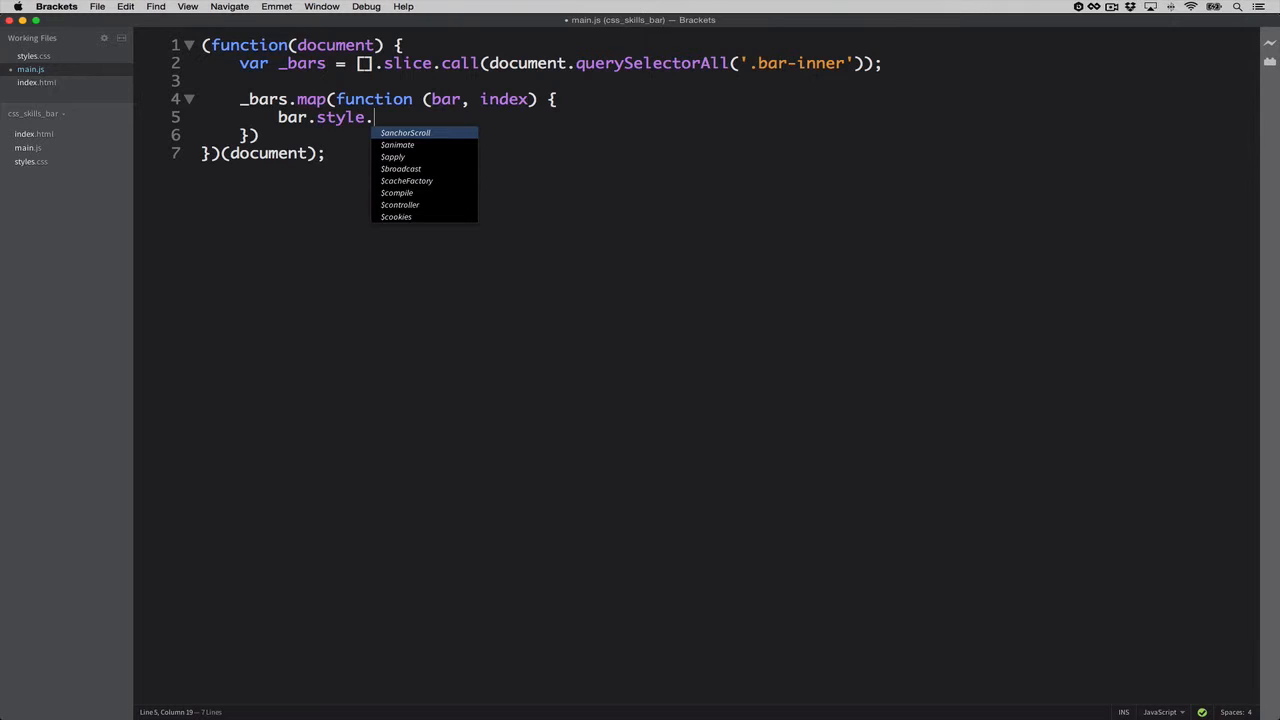
pyautogui.write('wi')
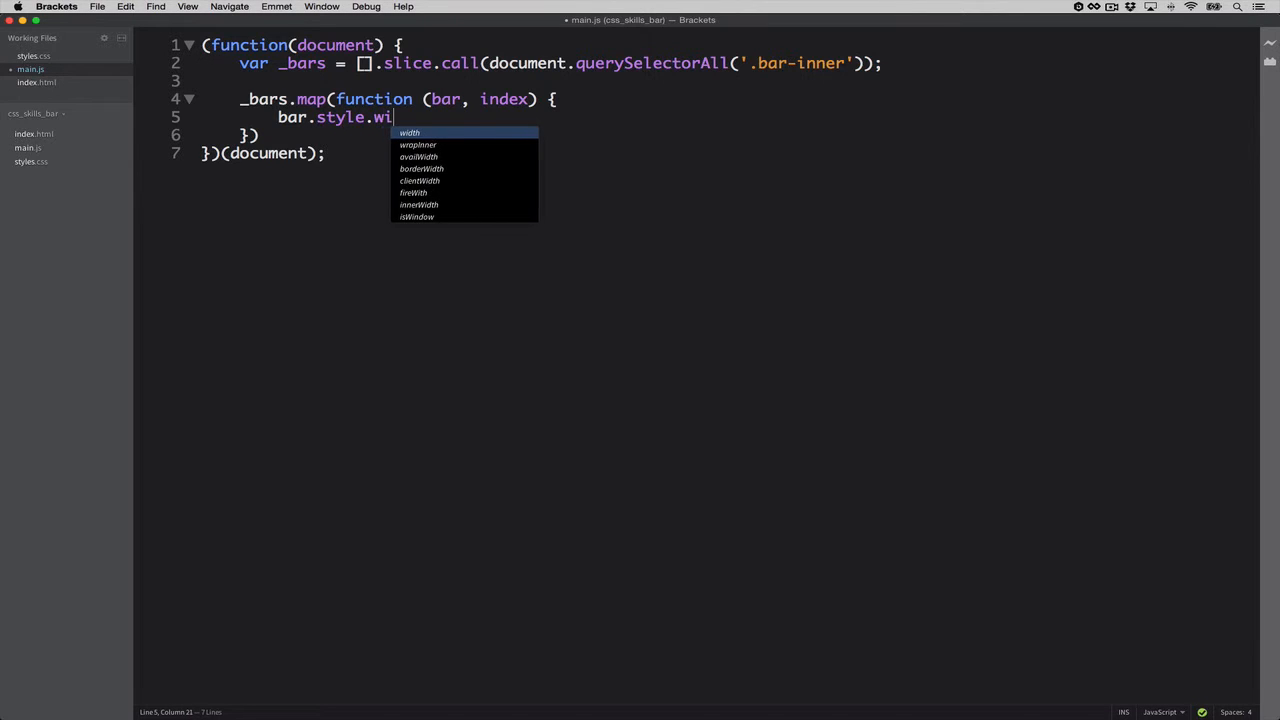
pyautogui.write('dth')
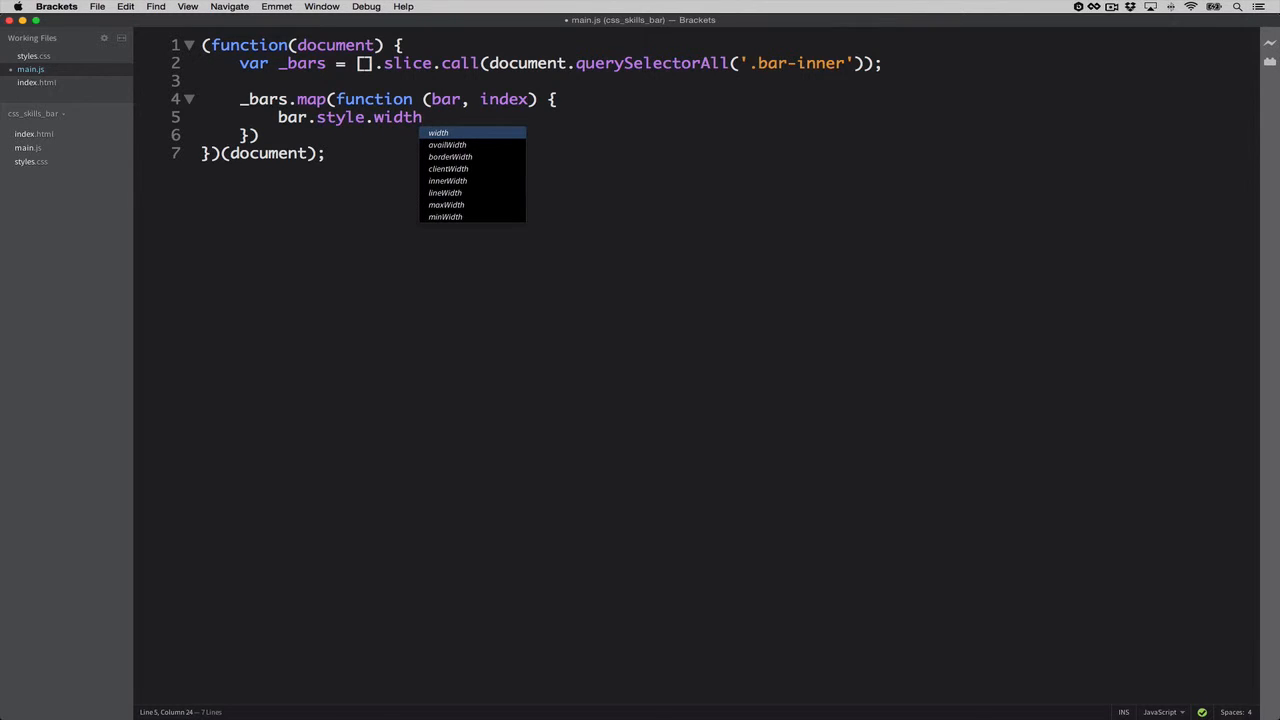
pyautogui.write('=')
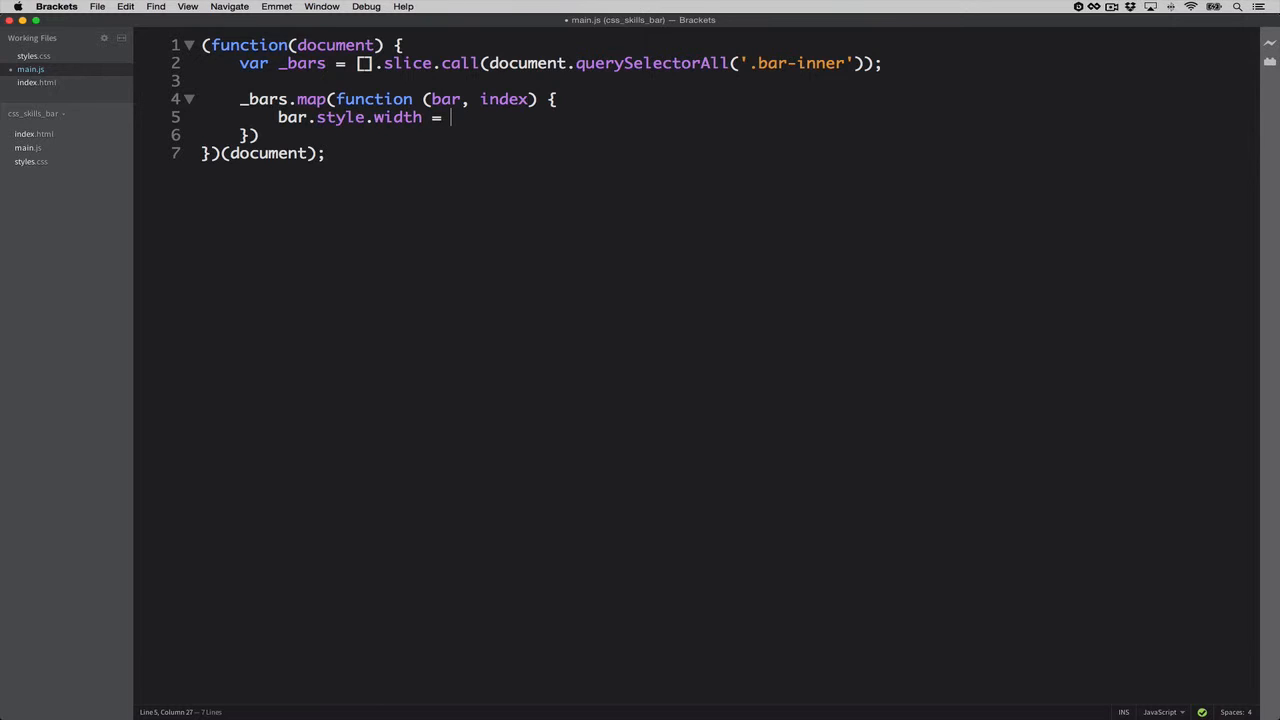
pyautogui.write('bar')
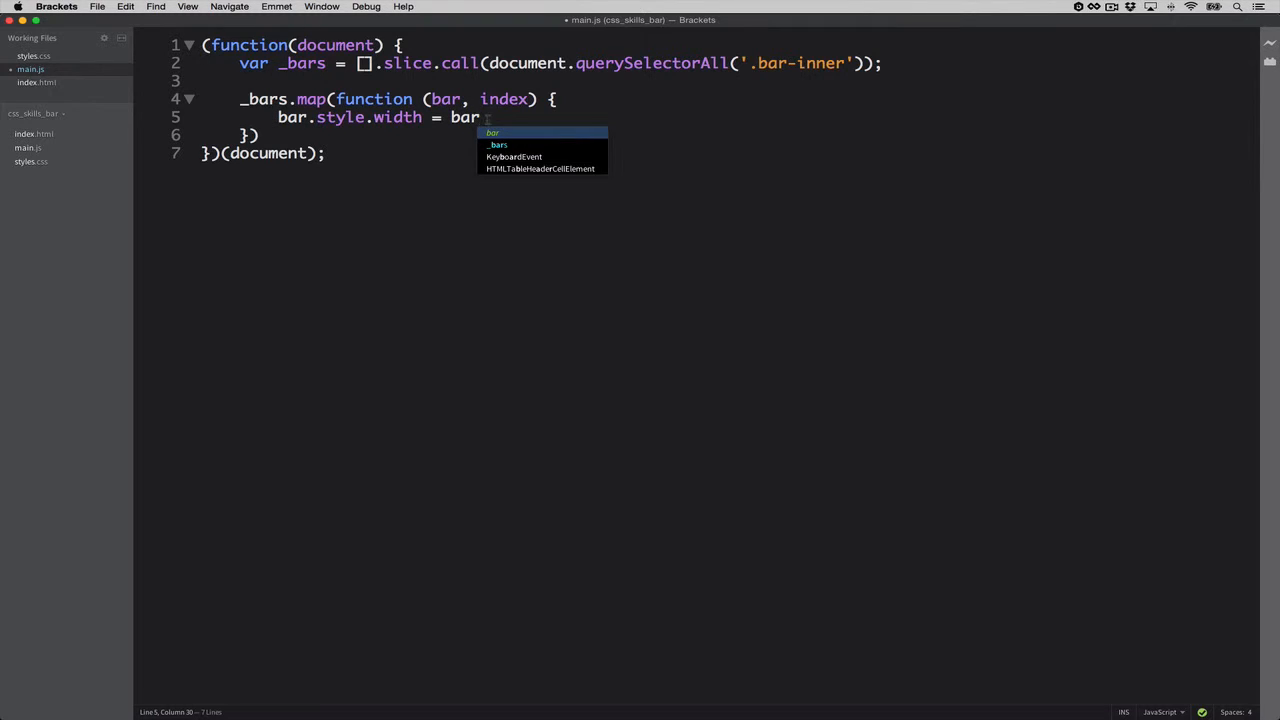
pyautogui.write('.')
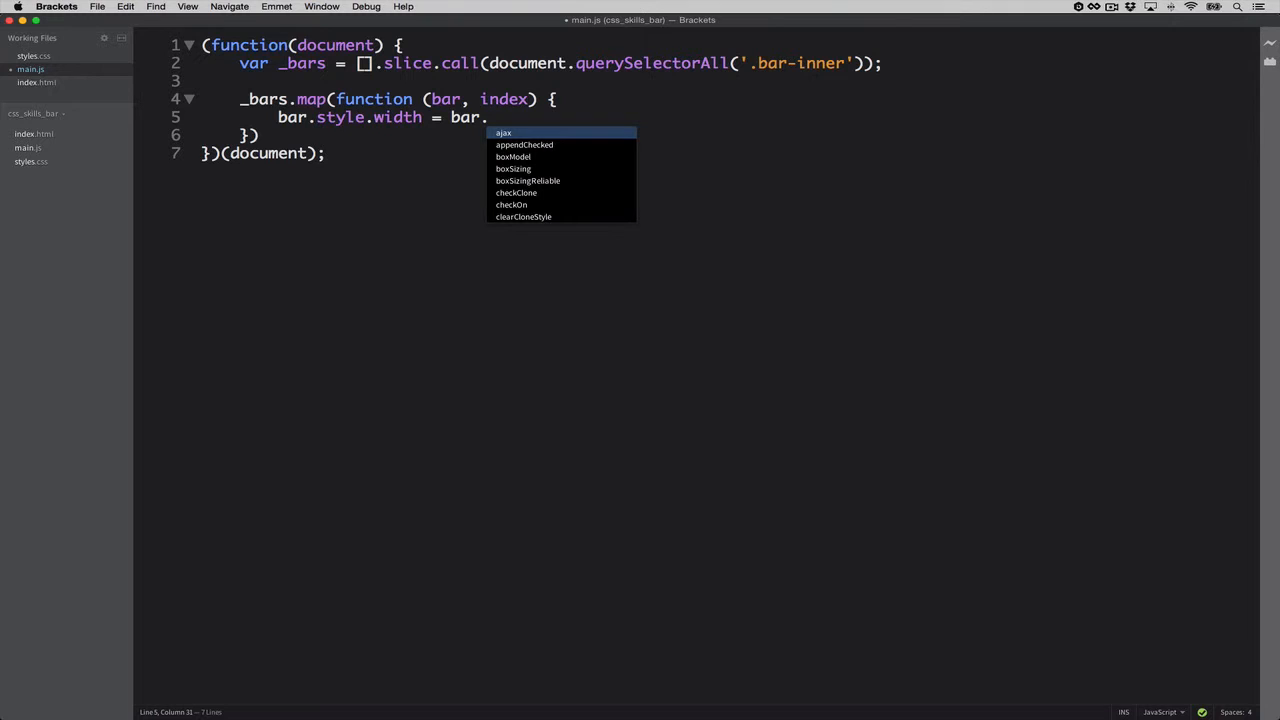
pyautogui.write('dat')
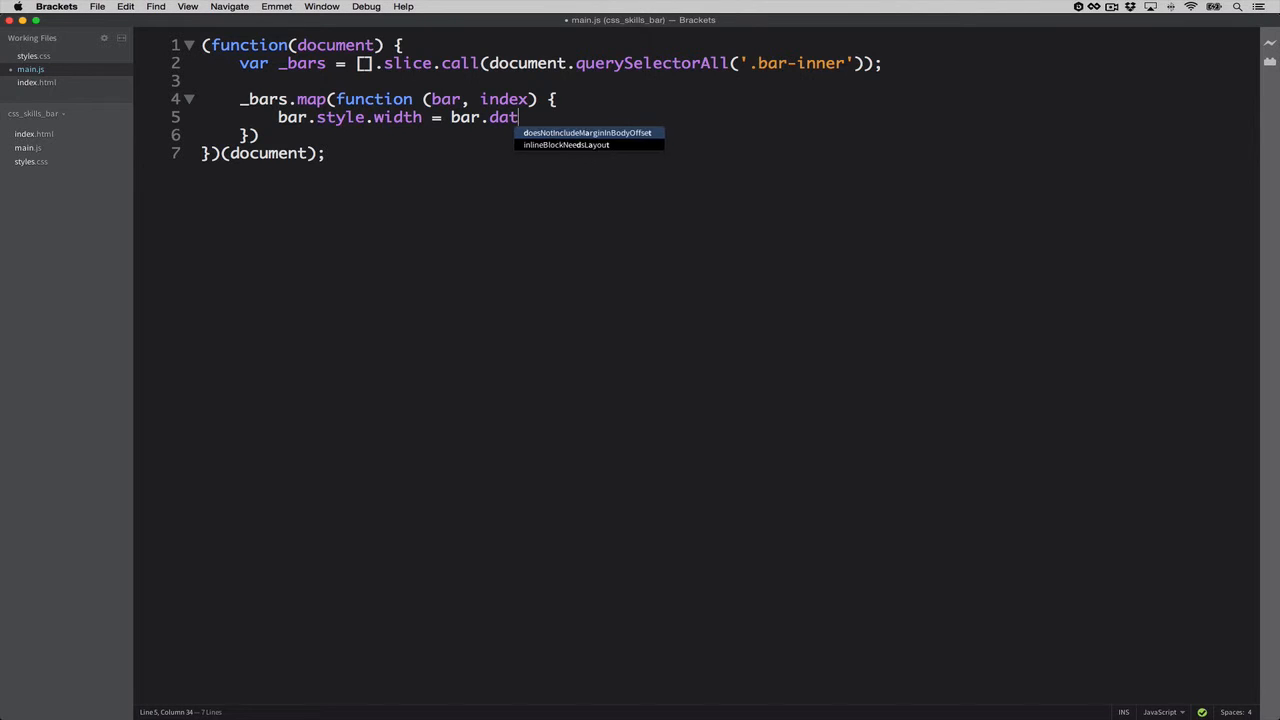
pyautogui.write('aset')
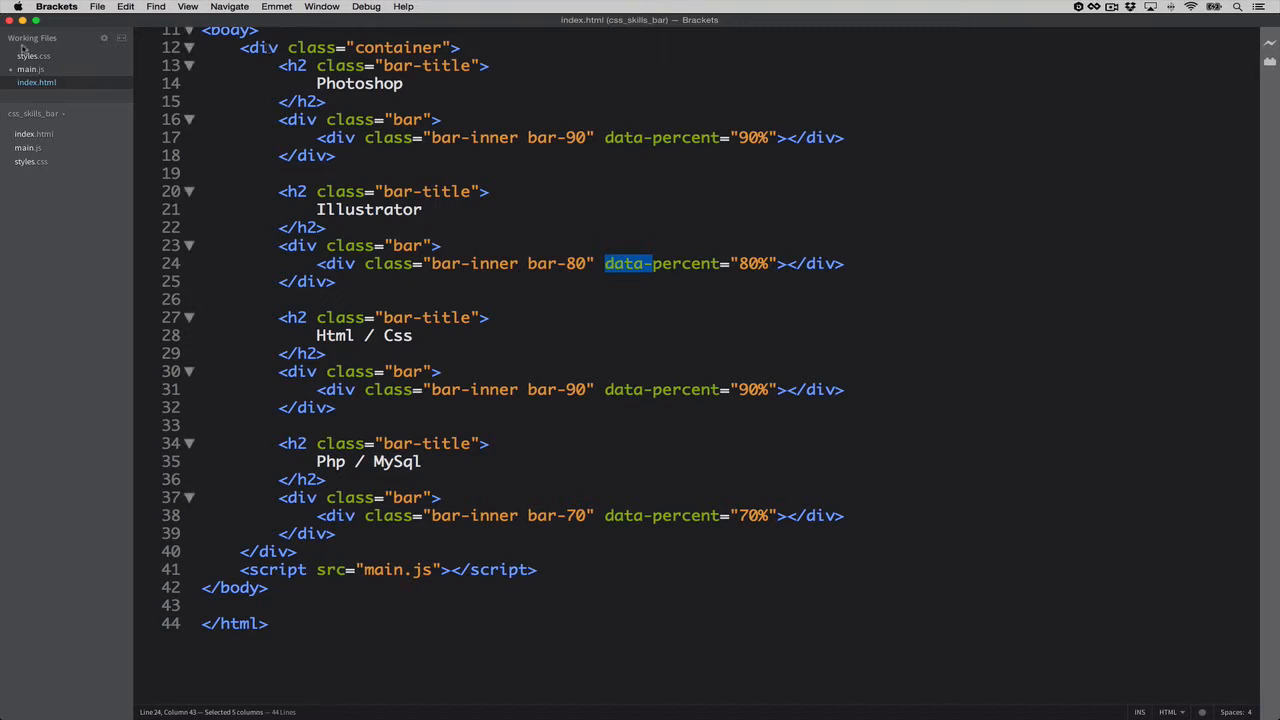
# Step: Complete the line as bar.style.width = bar.dataset.percent; in main.js and save it
pyautogui.click(30, 69)
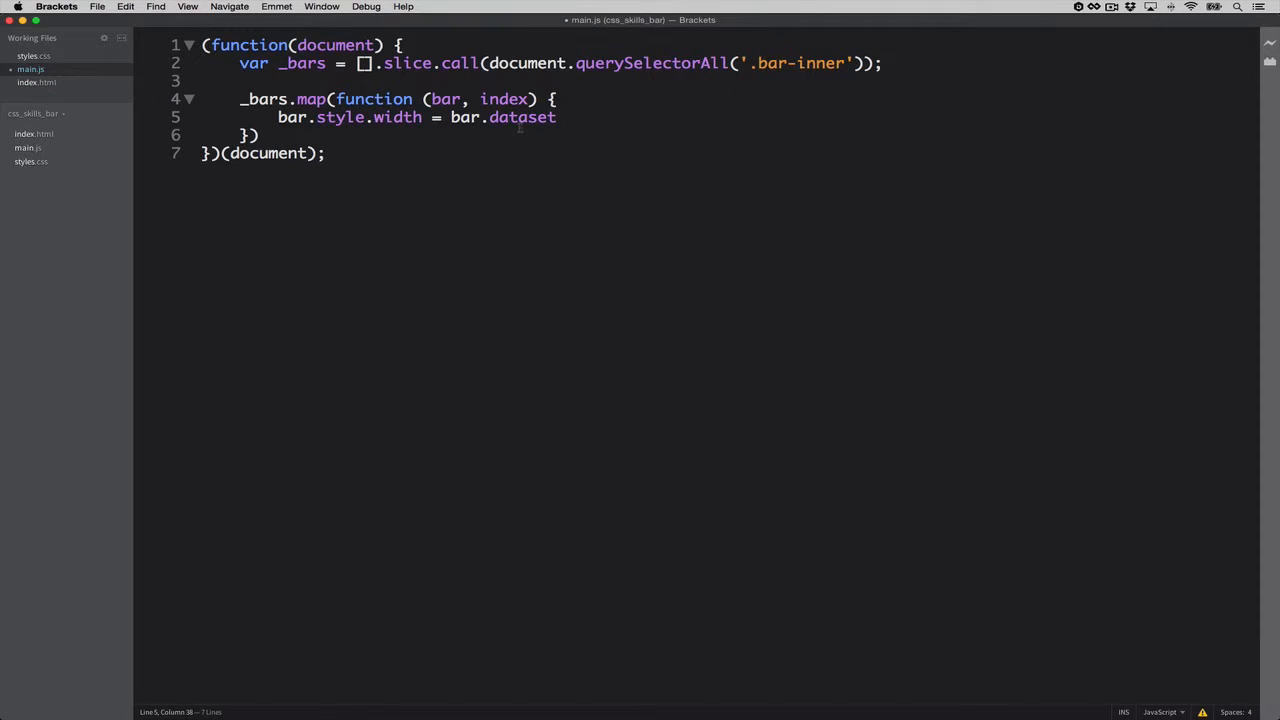
pyautogui.write('.')
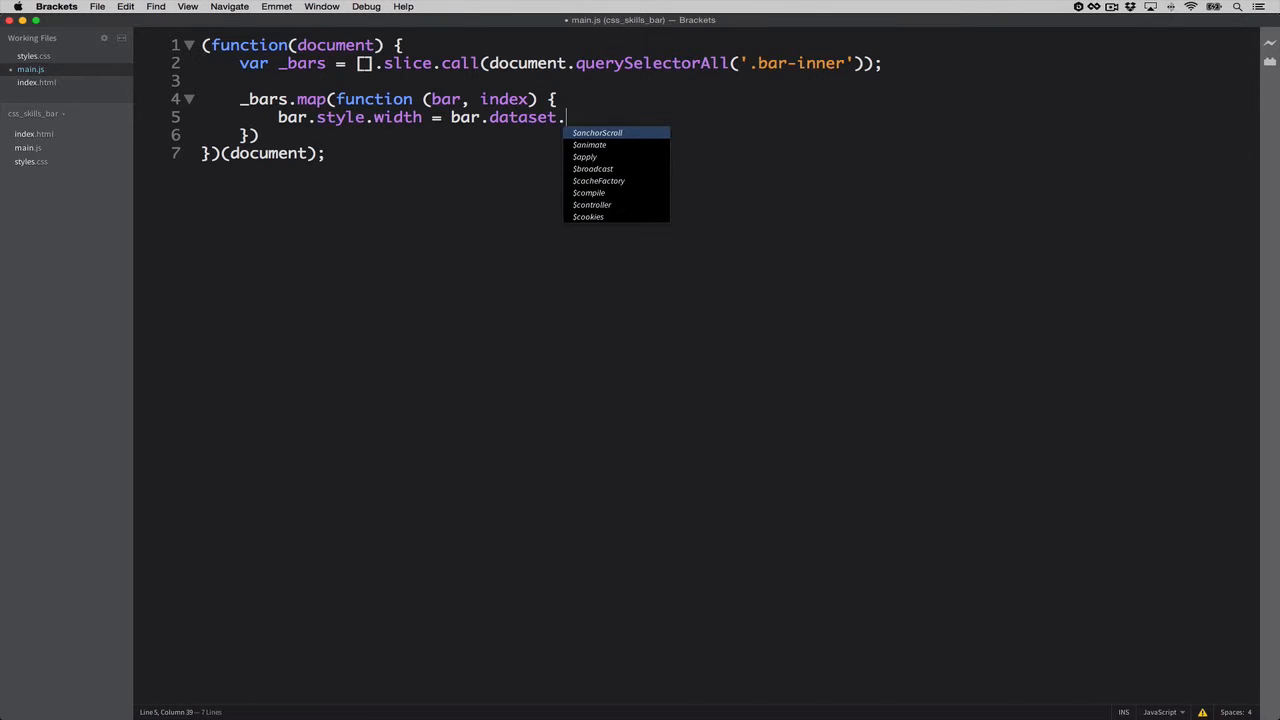
pyautogui.write('percent')
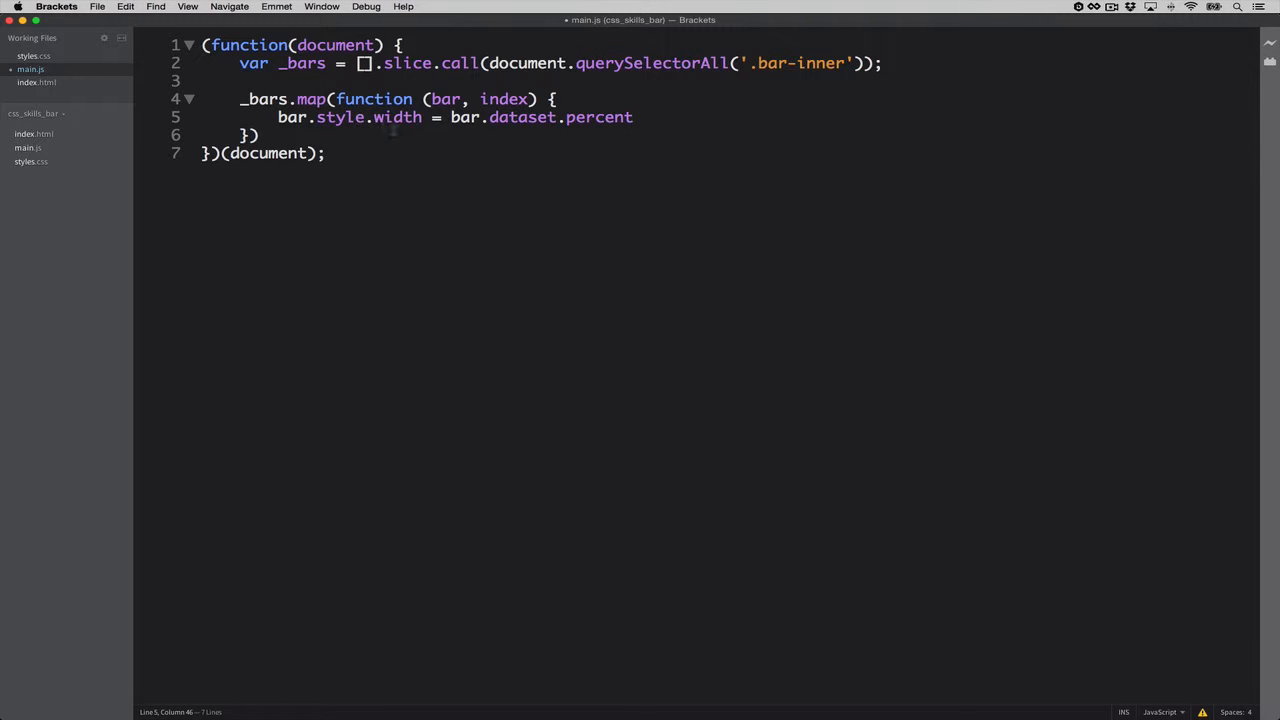
pyautogui.moveTo(398, 128)
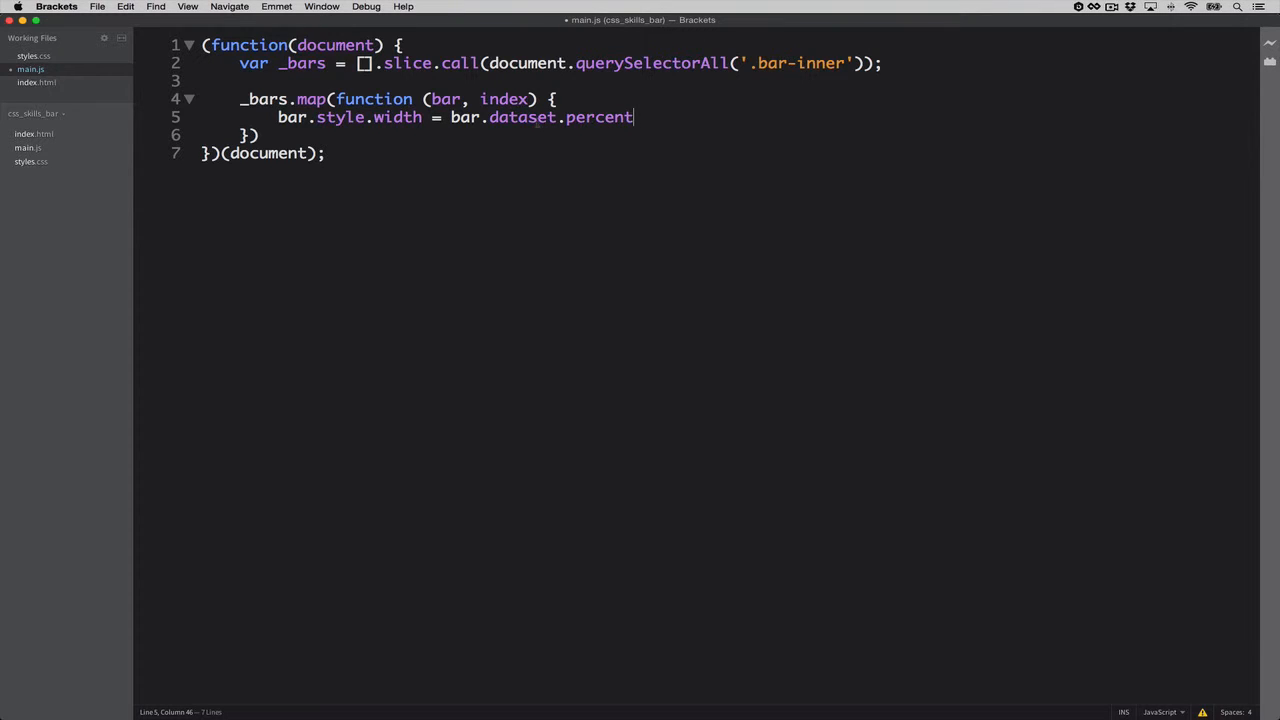
pyautogui.moveTo(649, 117)
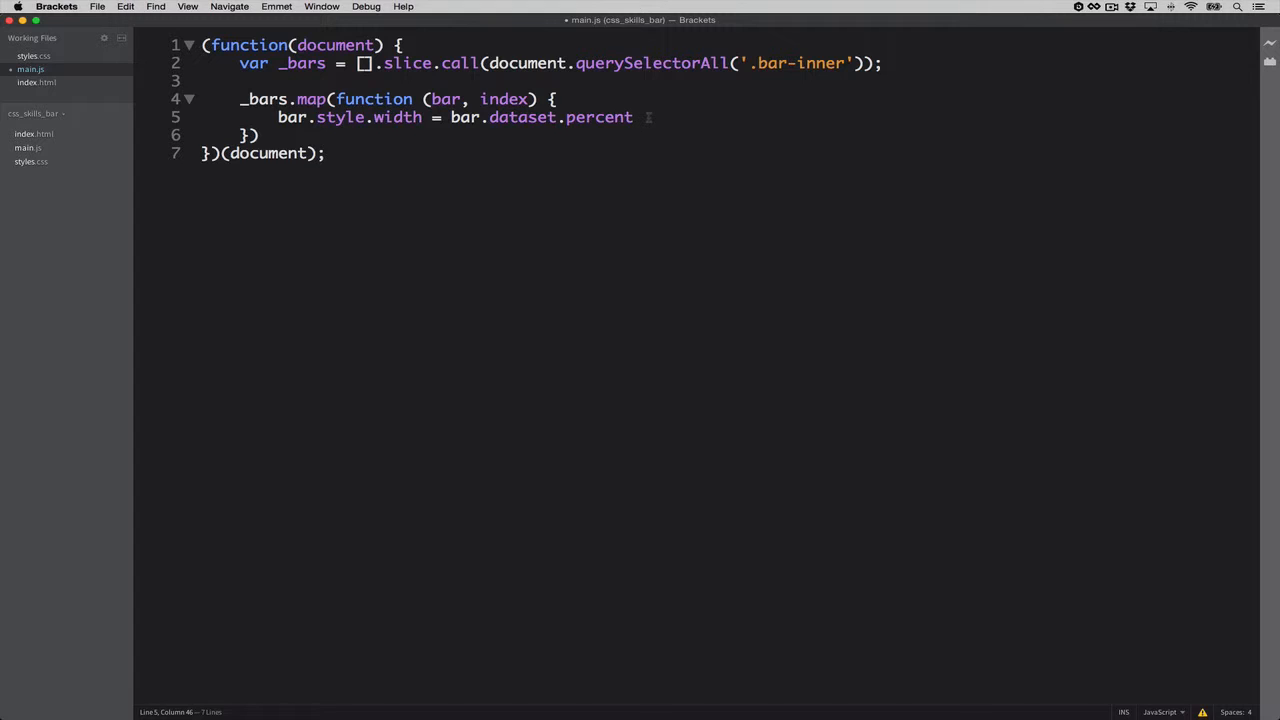
pyautogui.write(';')
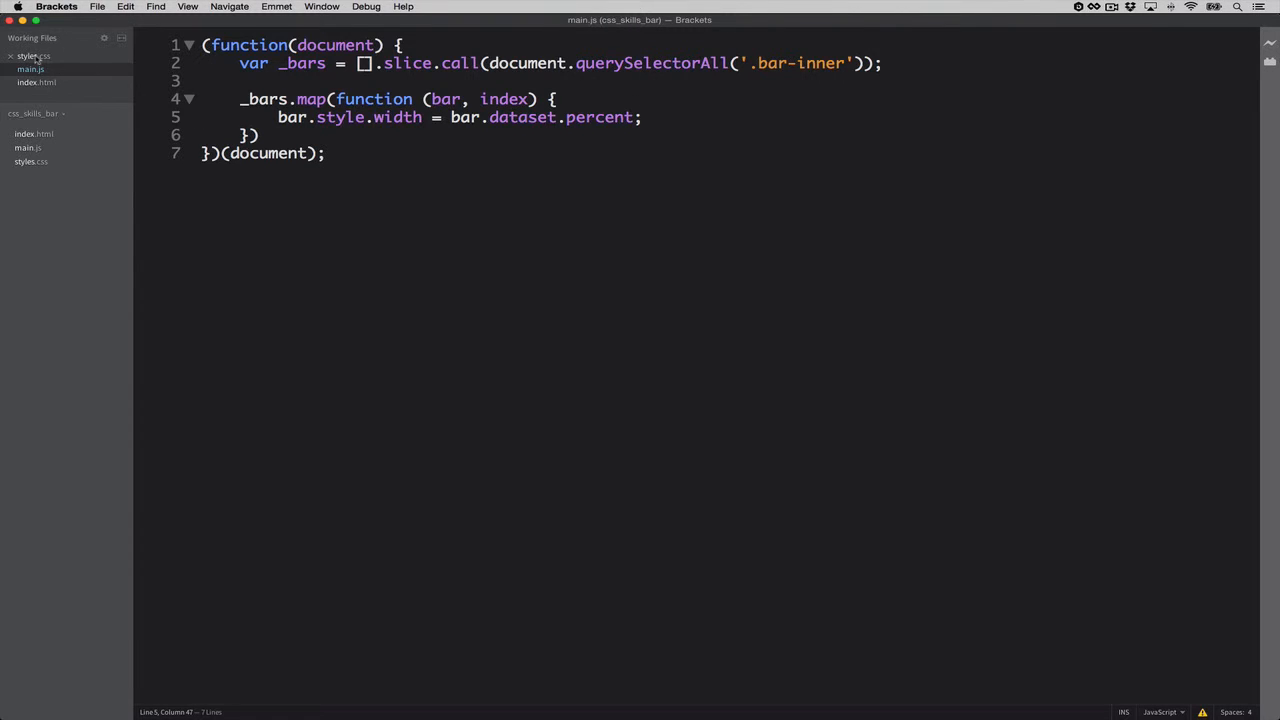
pyautogui.click(33, 56)
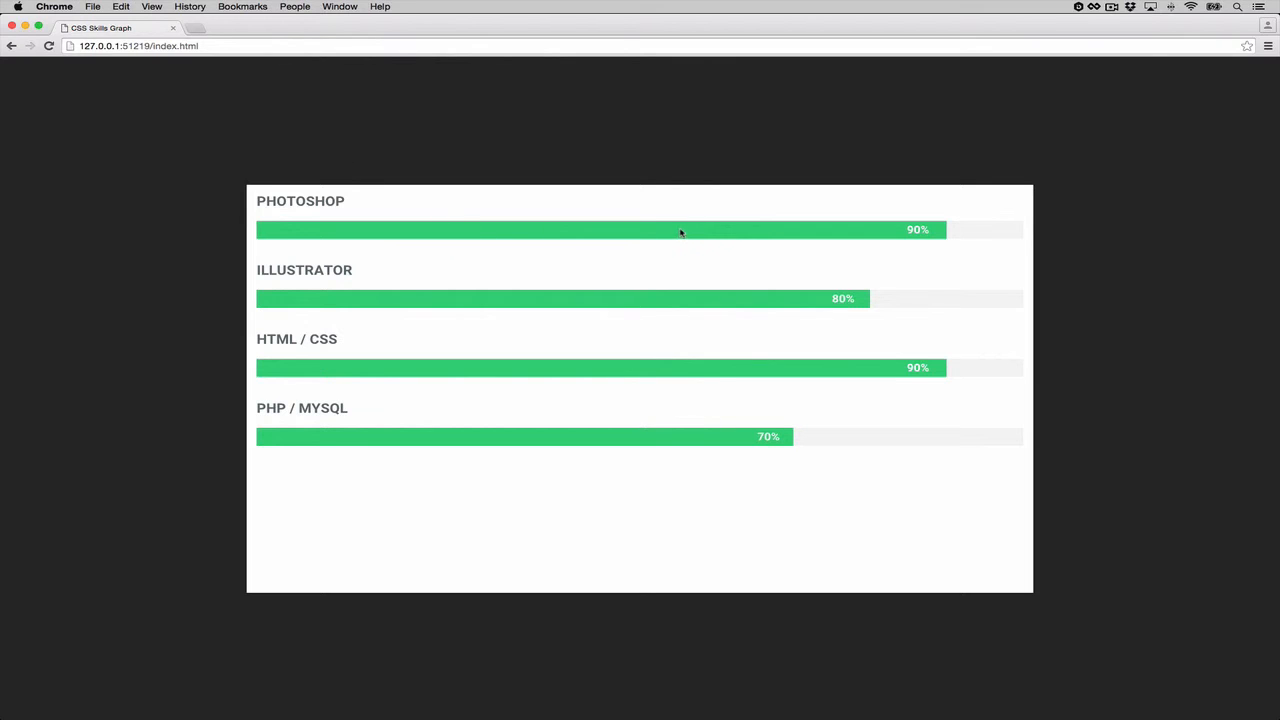
pyautogui.moveTo(987, 228)
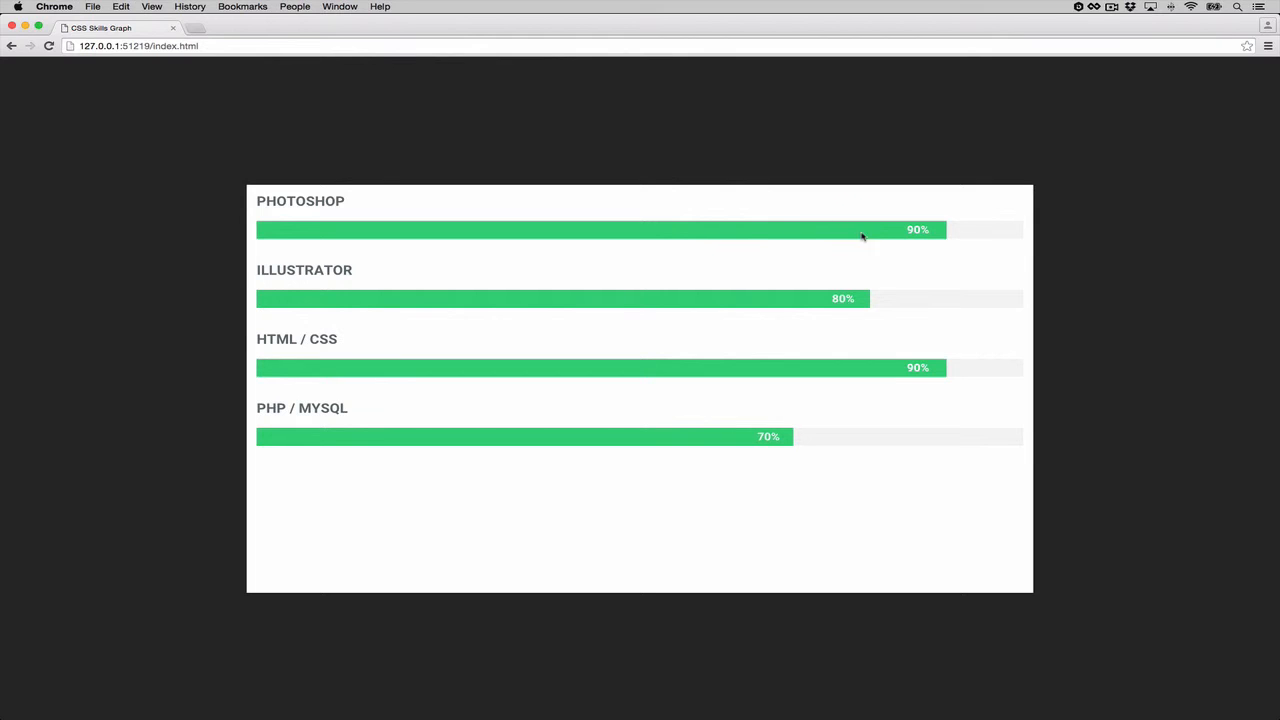
pyautogui.moveTo(800, 231)
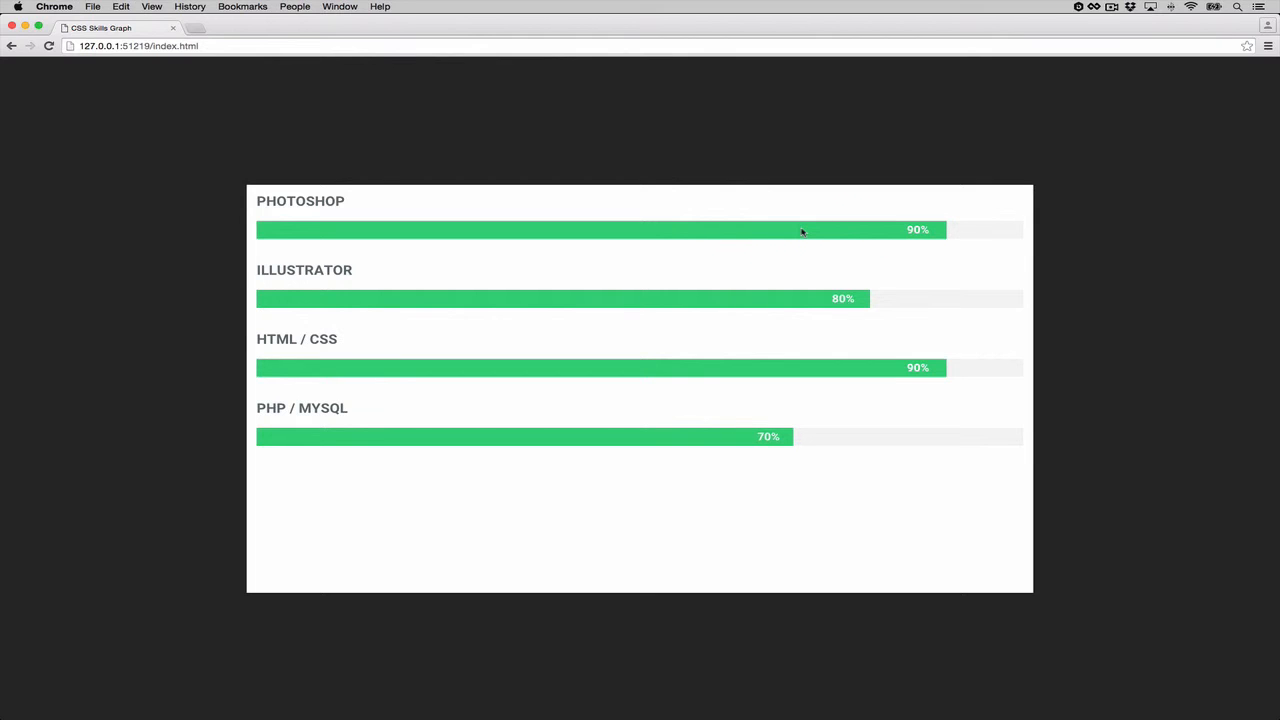
pyautogui.moveTo(688, 302)
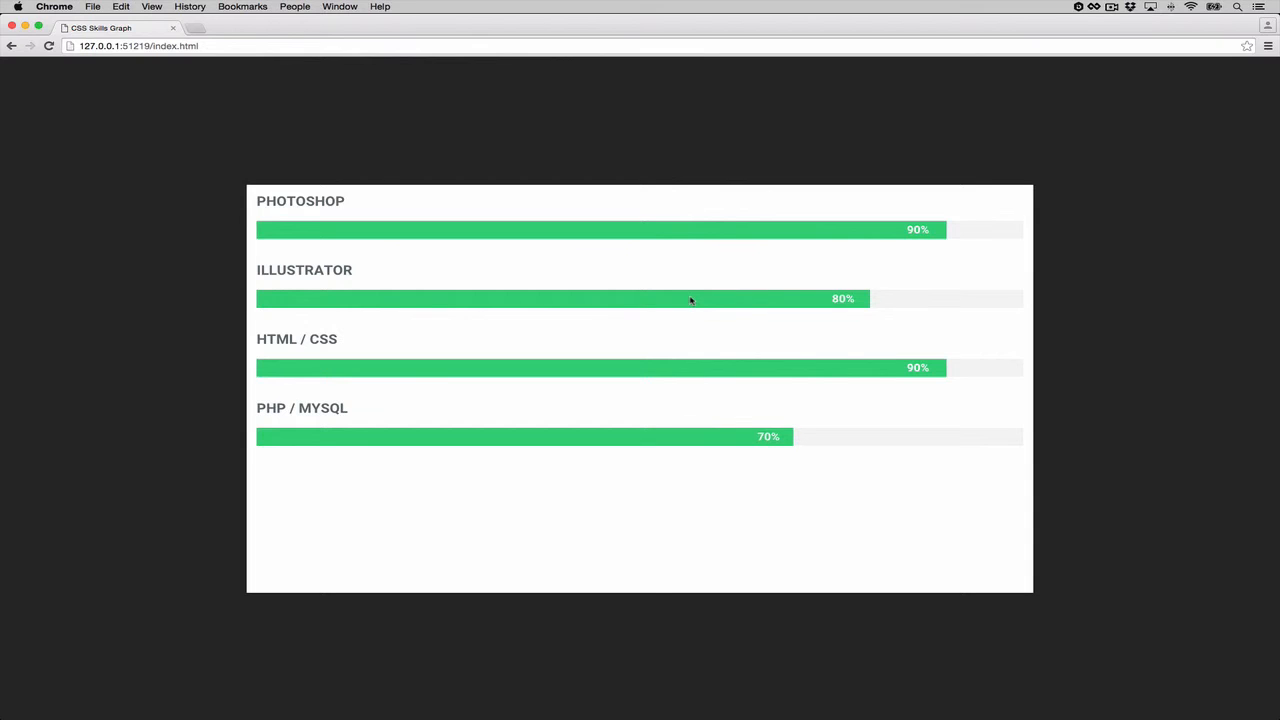
pyautogui.moveTo(642, 255)
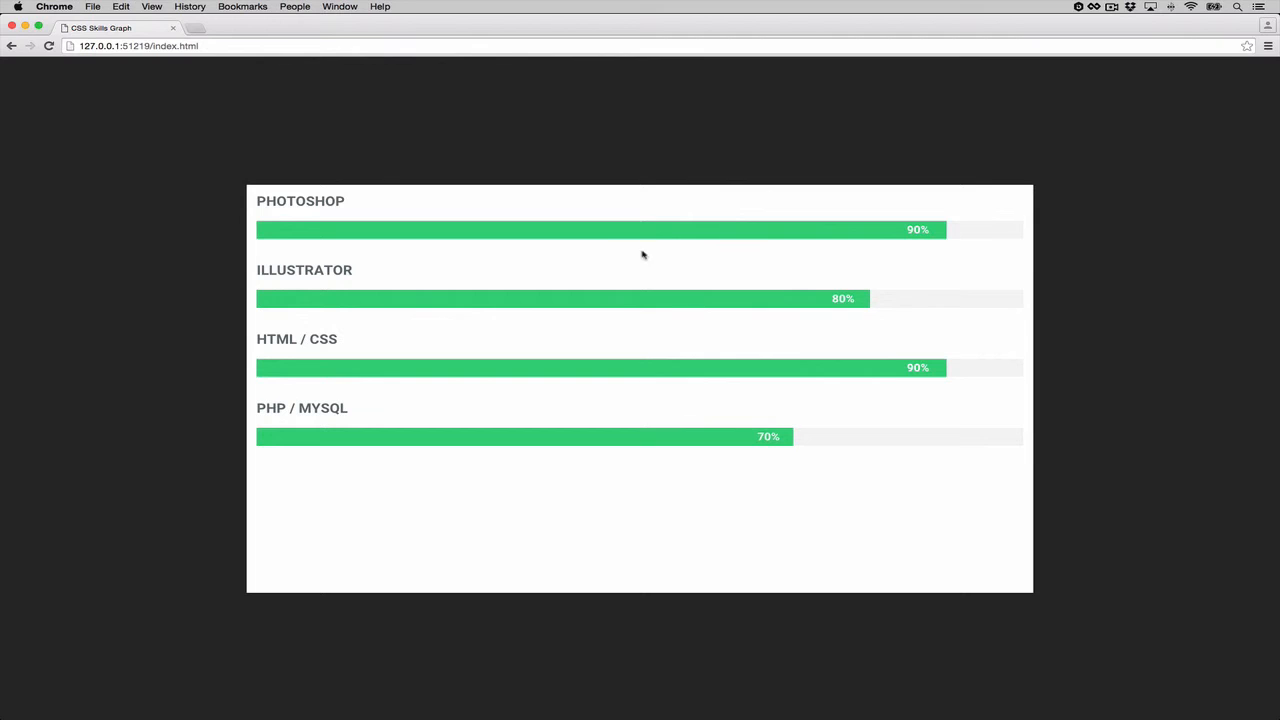
pyautogui.moveTo(543, 240)
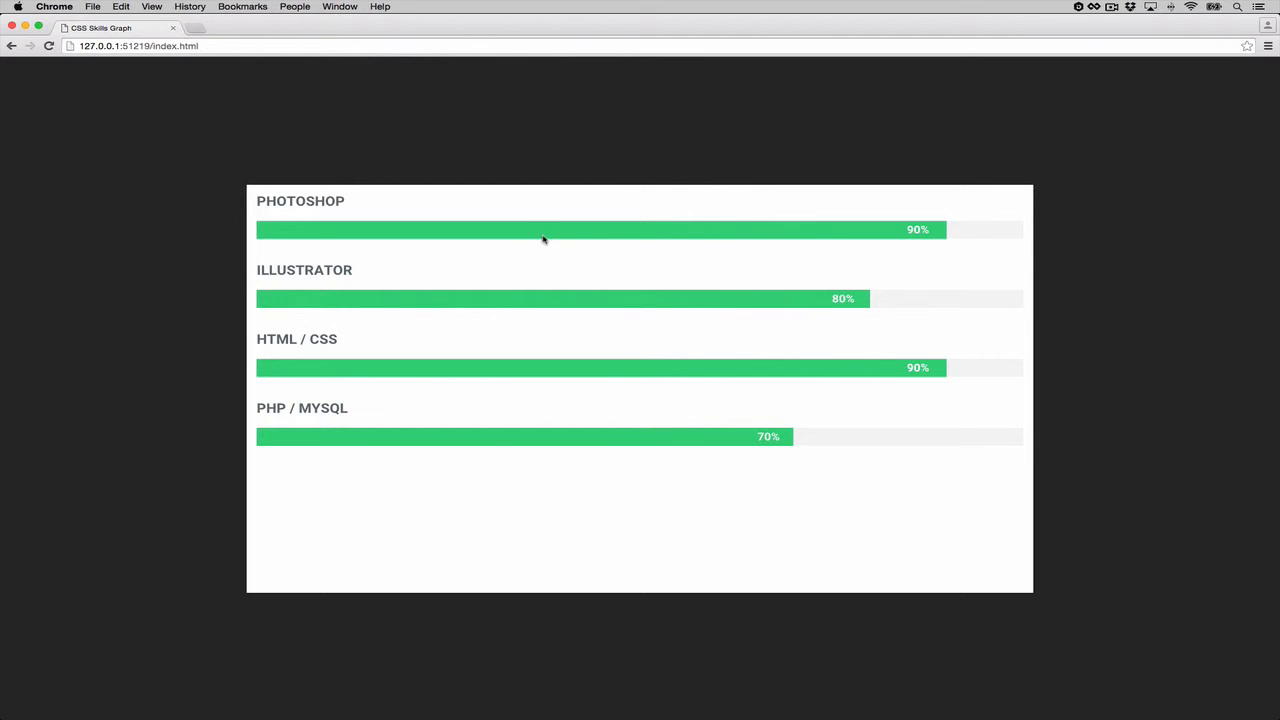
pyautogui.moveTo(684, 236)
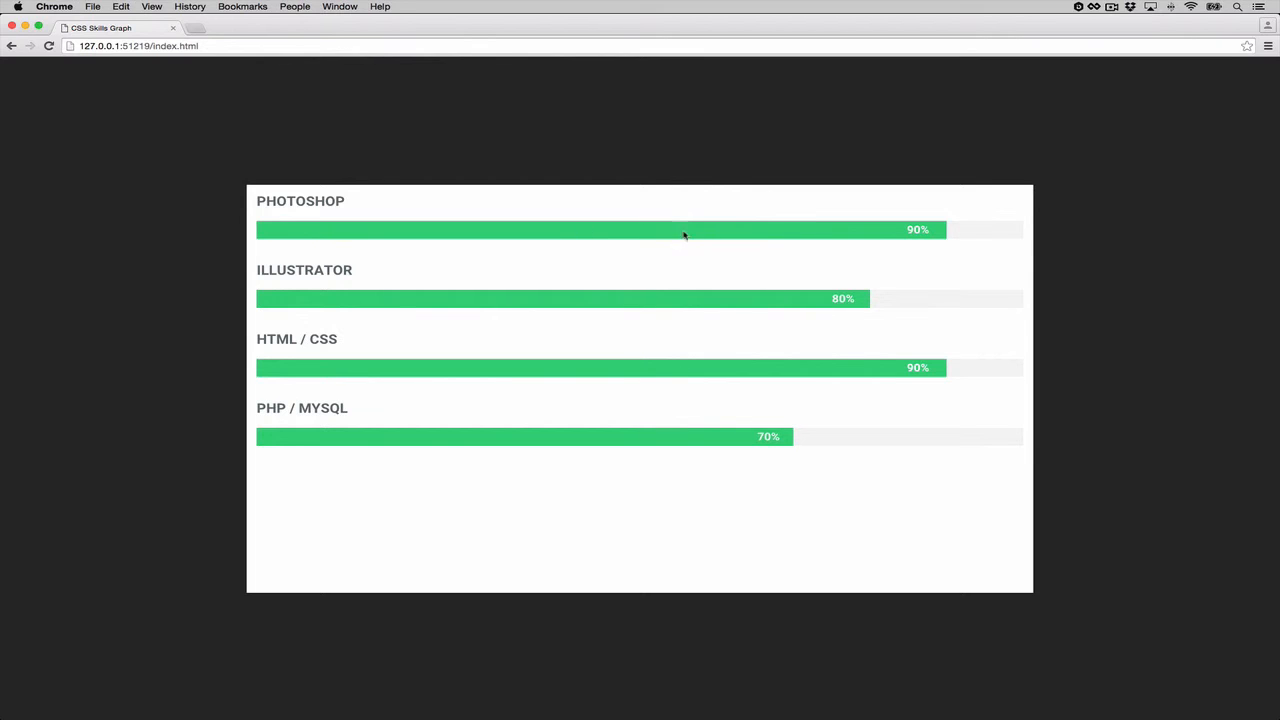
pyautogui.moveTo(408, 329)
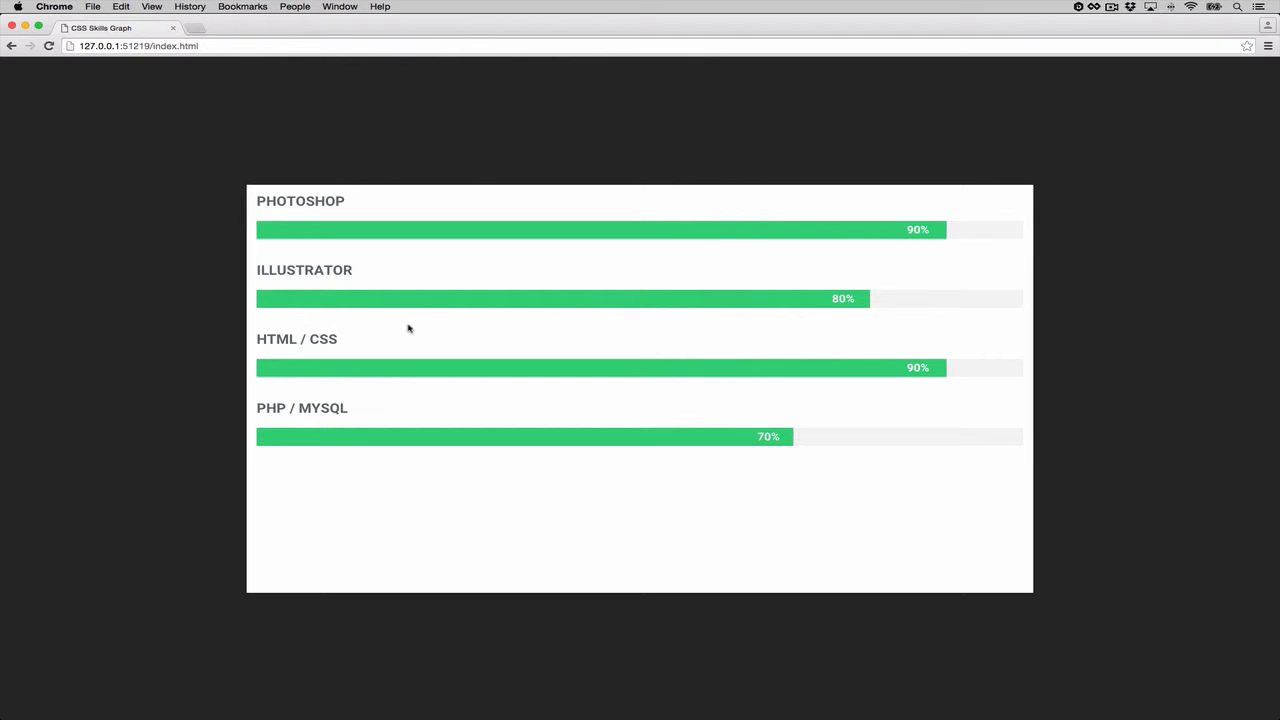
pyautogui.moveTo(409, 330)
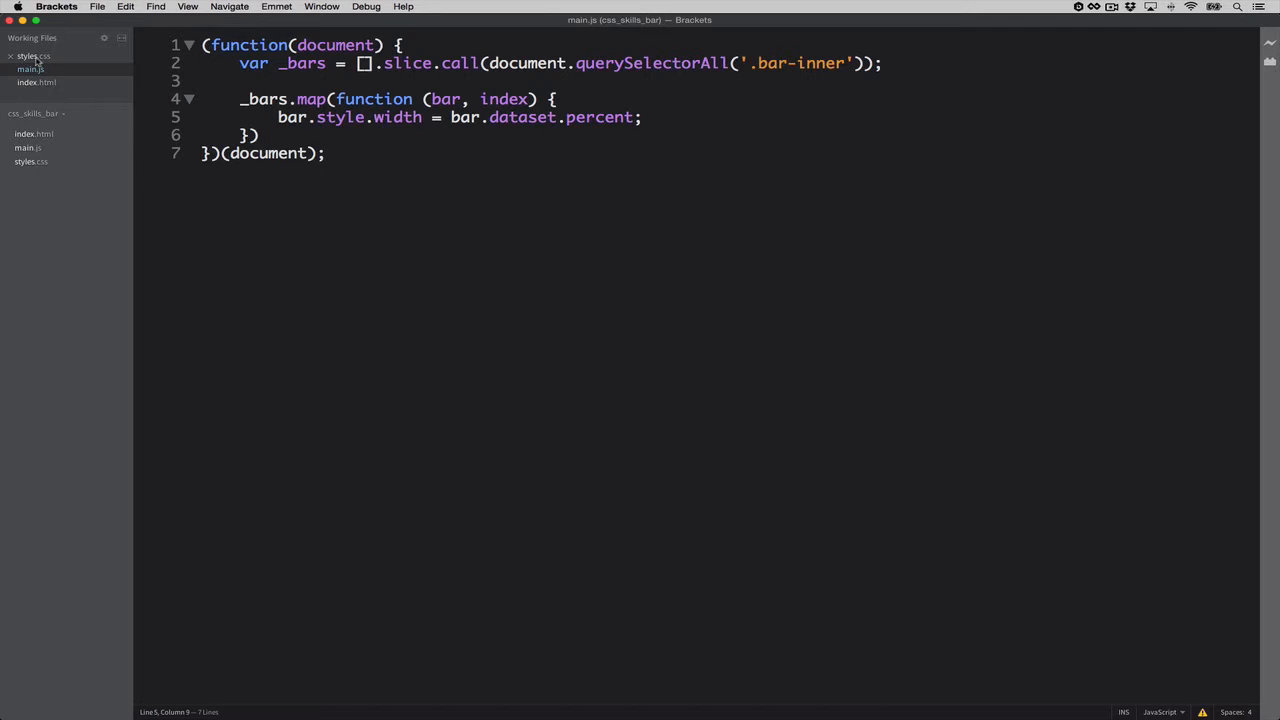
# Step: Add -webkit-transition: width 3000ms linear to the .bar-inner rule in styles.css
pyautogui.click(33, 56)
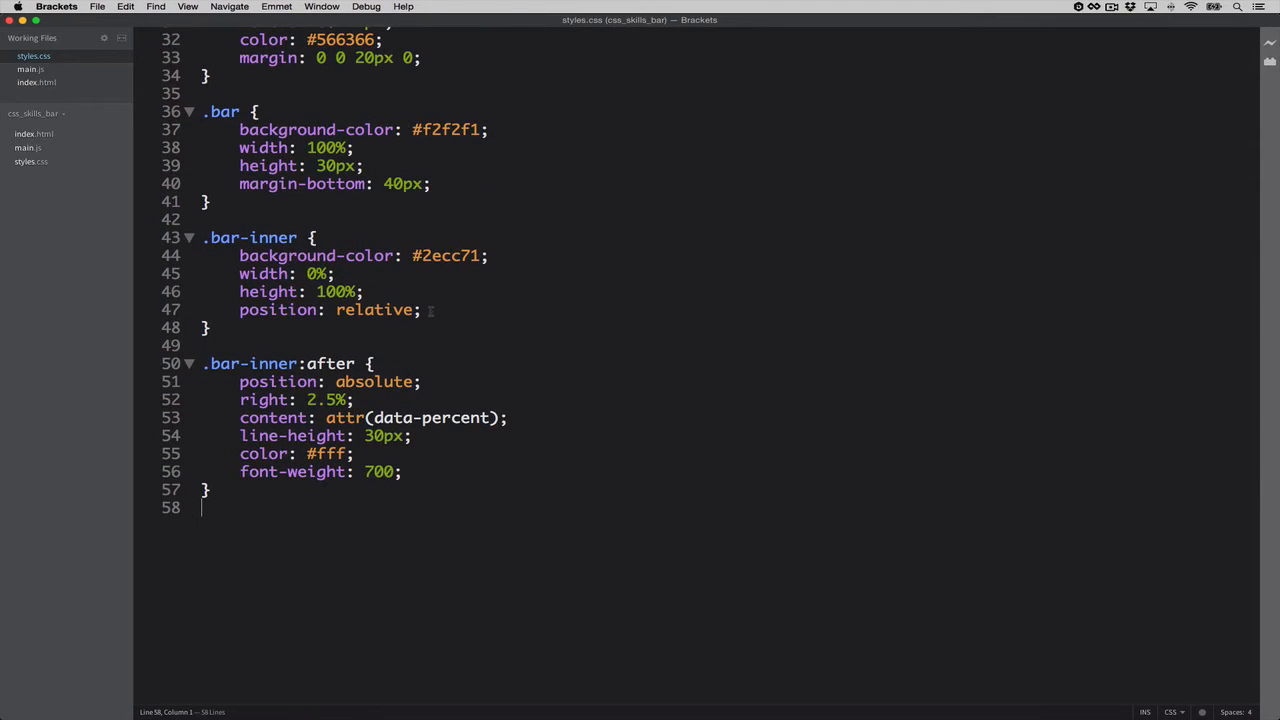
pyautogui.click(420, 309)
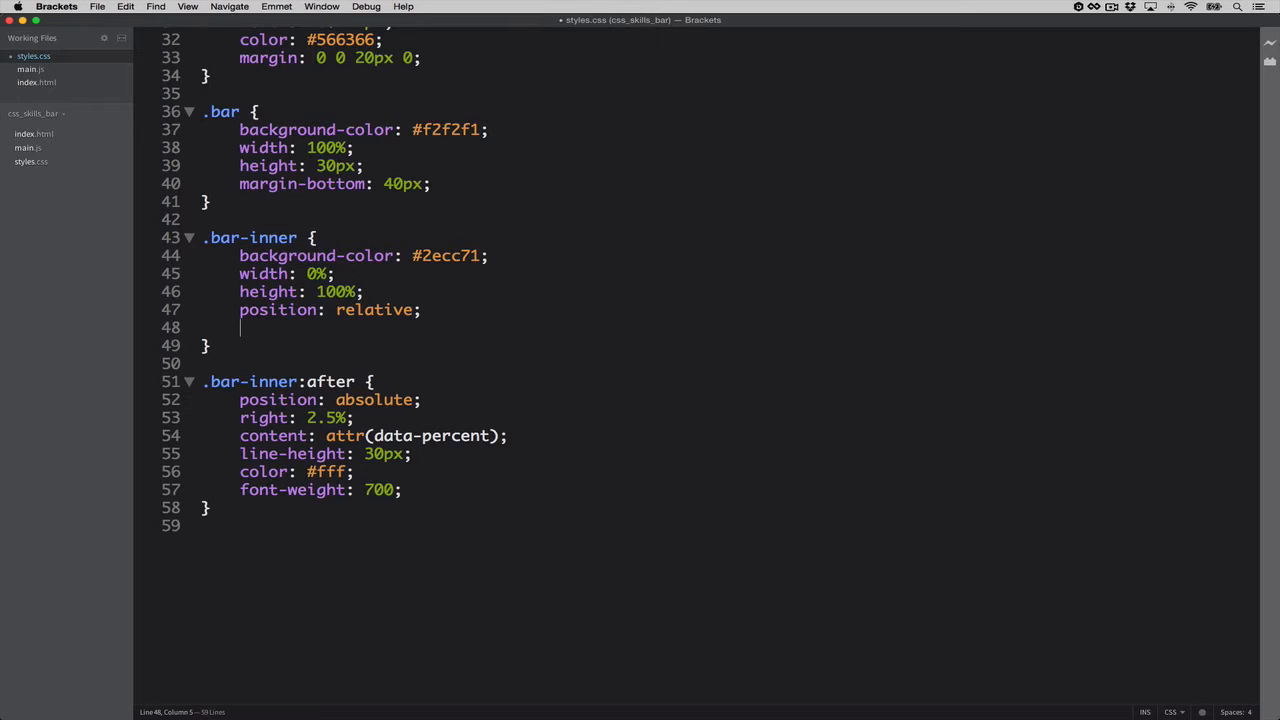
pyautogui.write('-webki')
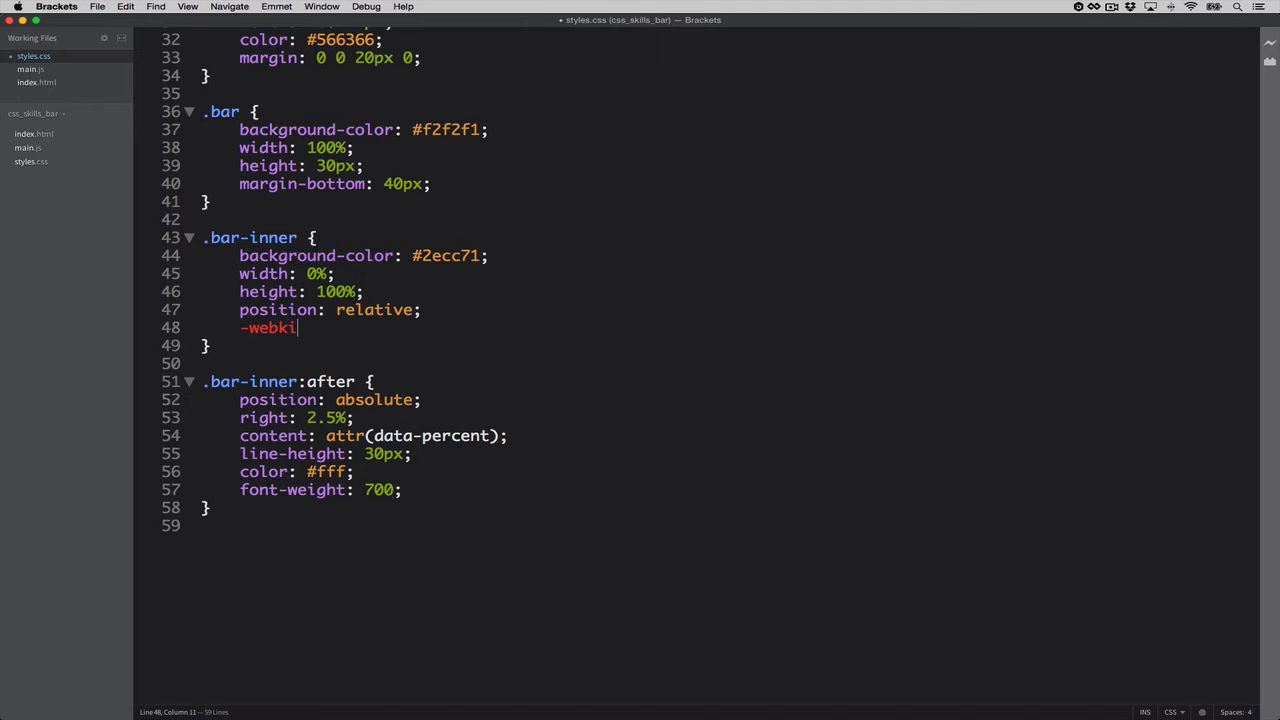
pyautogui.write('-')
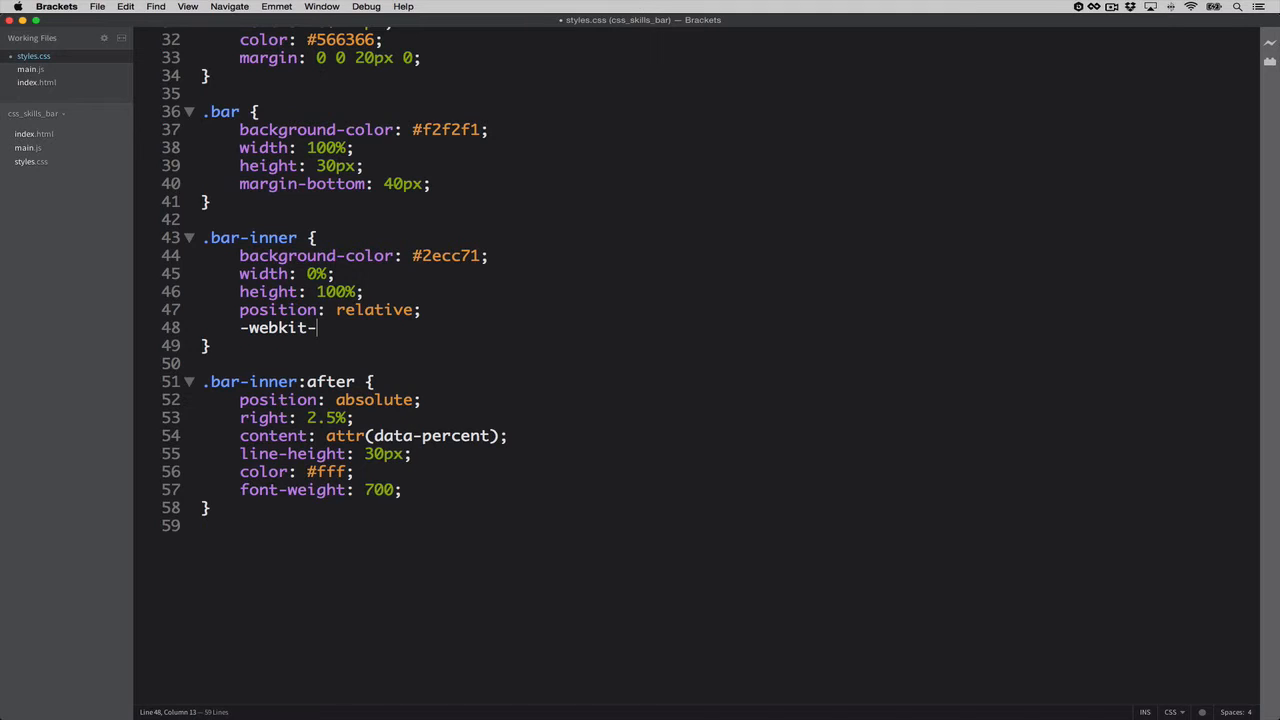
pyautogui.write('tran')
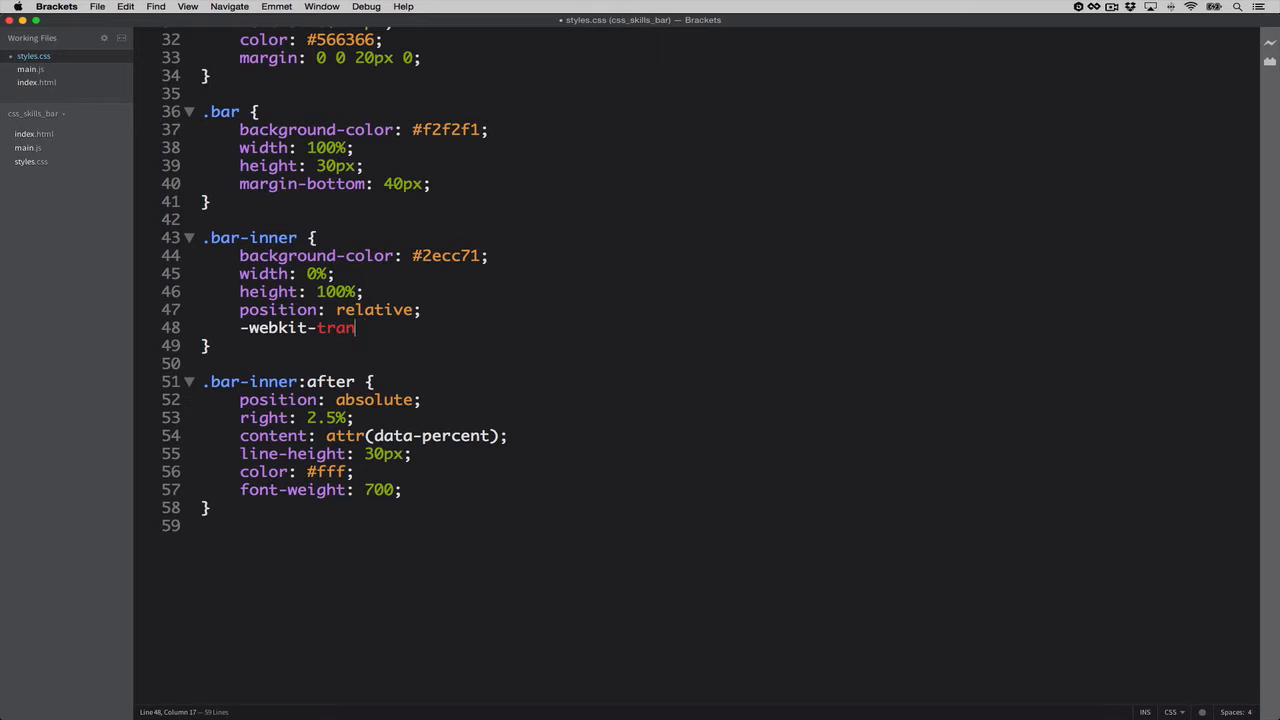
pyautogui.write('sition')
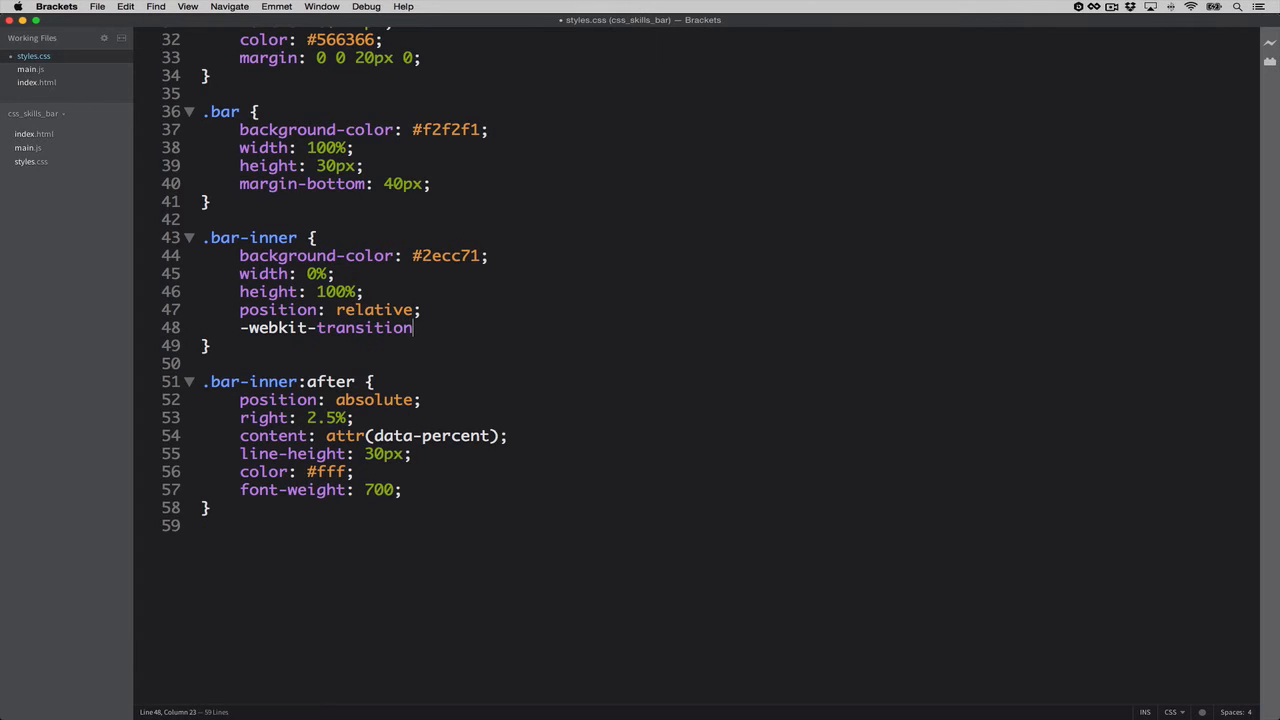
pyautogui.write(':')
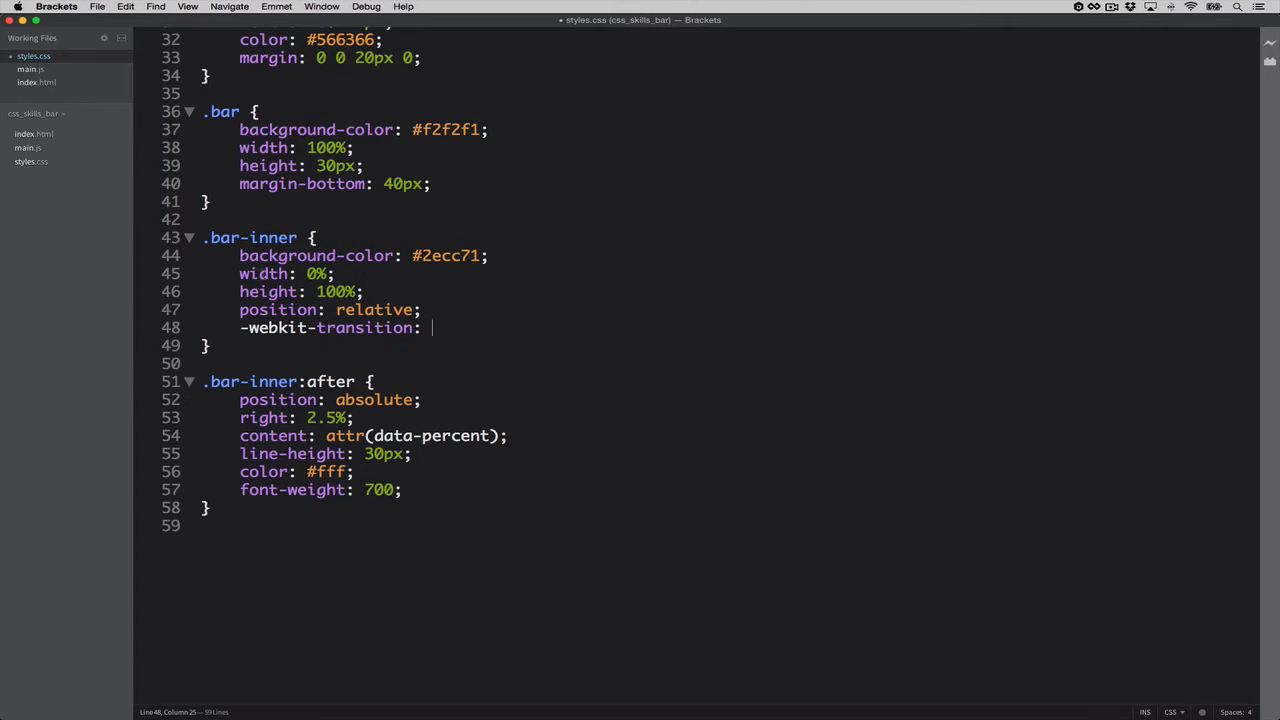
pyautogui.write('width')
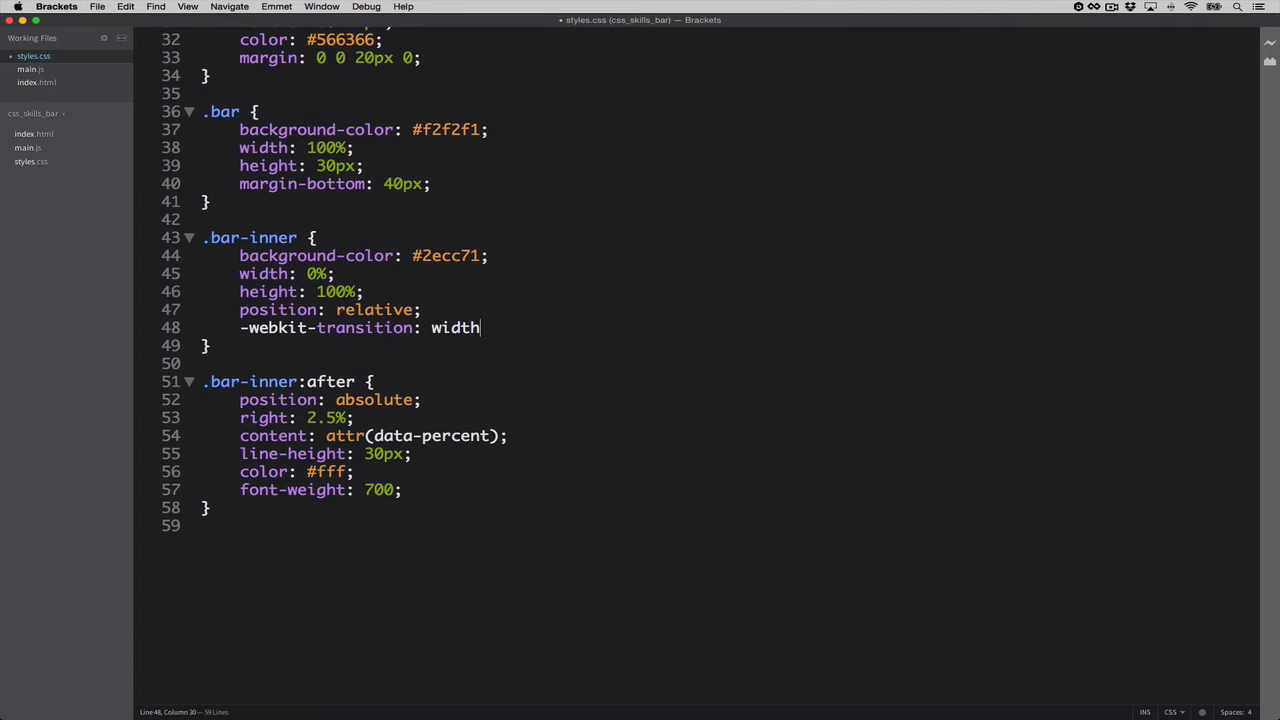
pyautogui.write('" "')
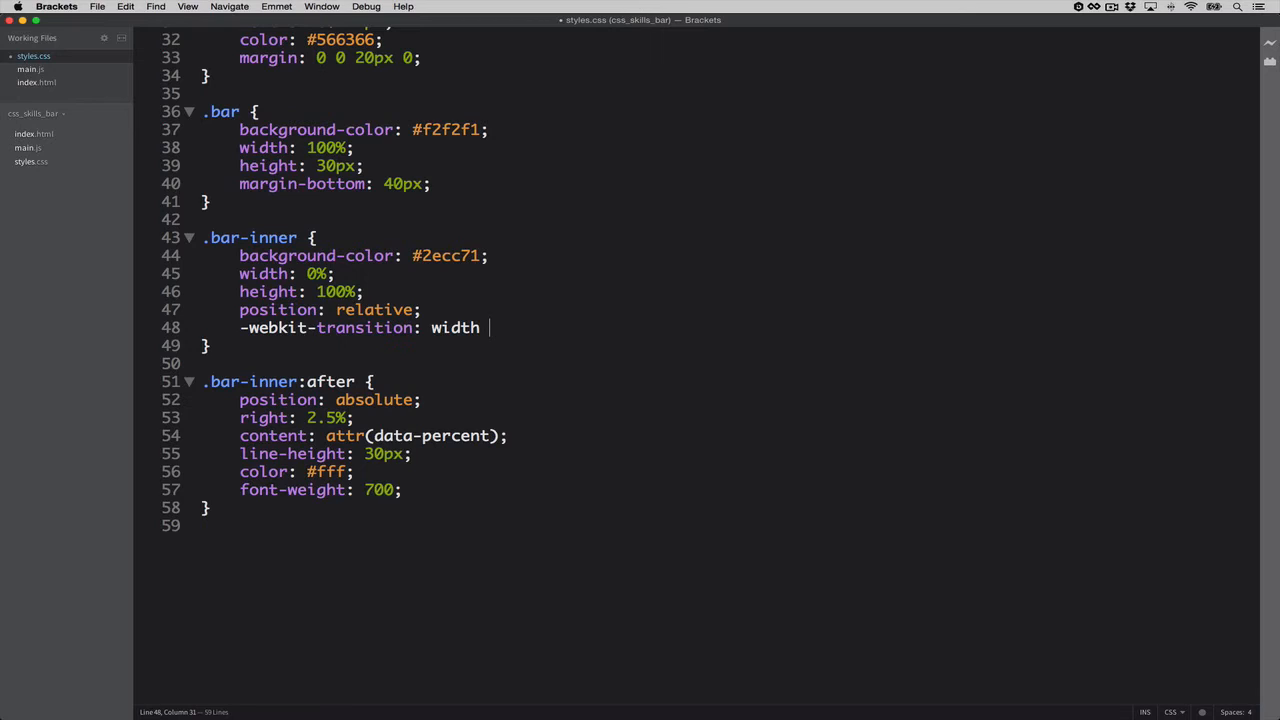
pyautogui.write('3000')
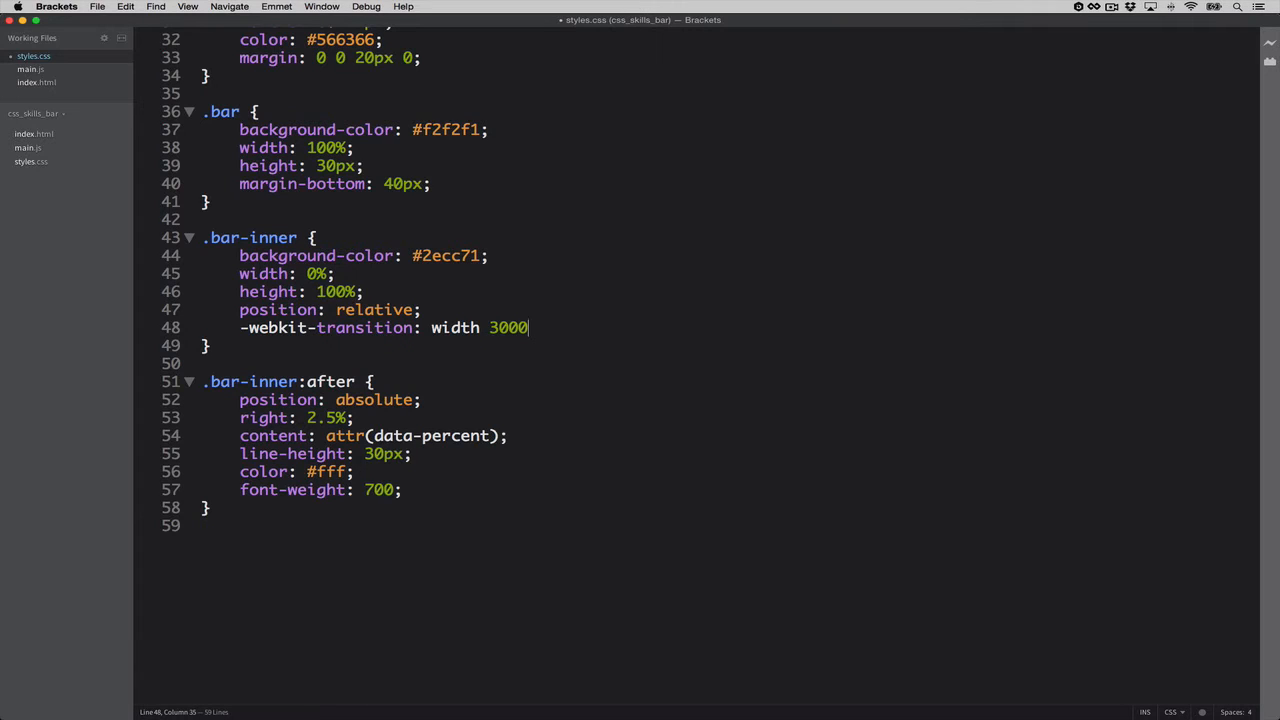
pyautogui.write('ms')
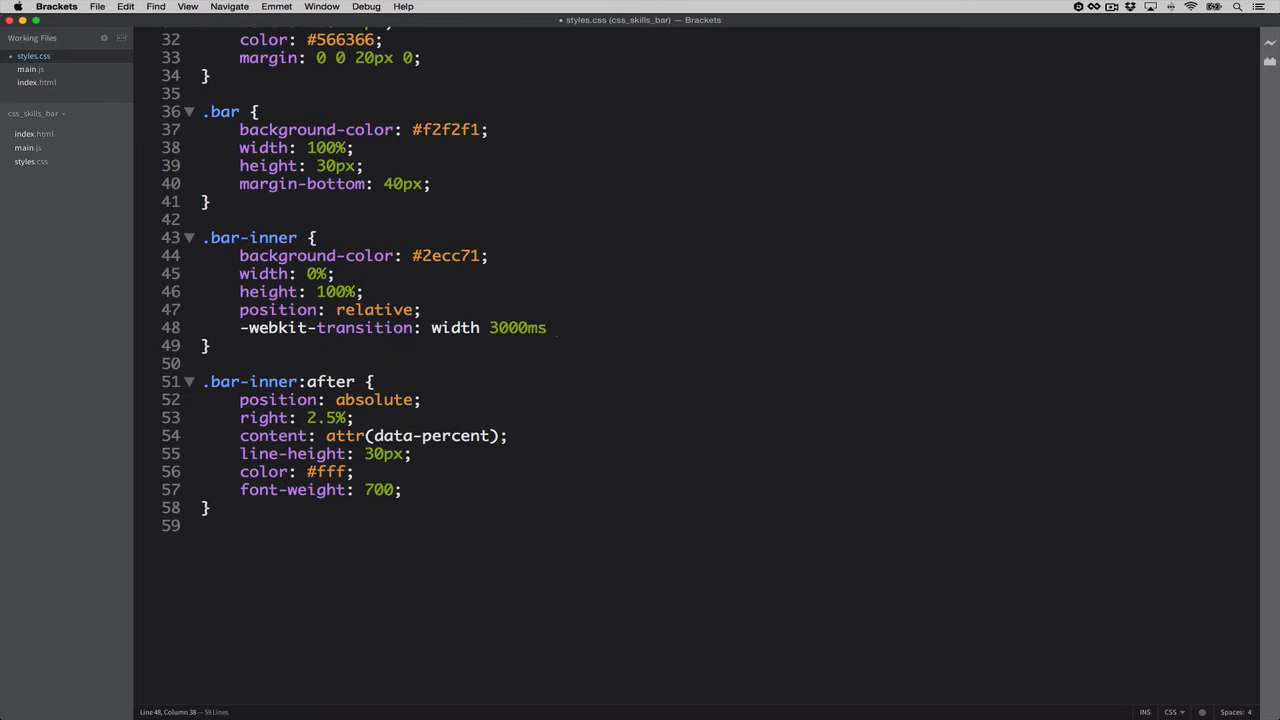
pyautogui.write('li')
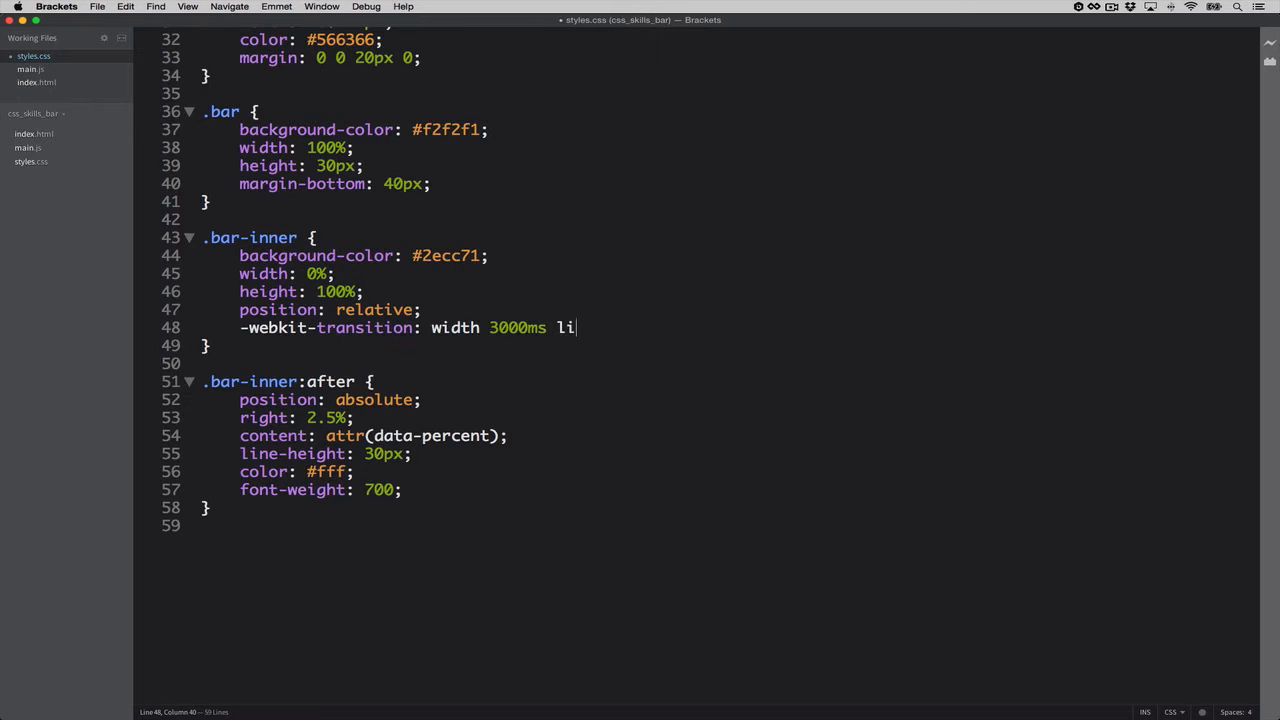
pyautogui.write('near;')
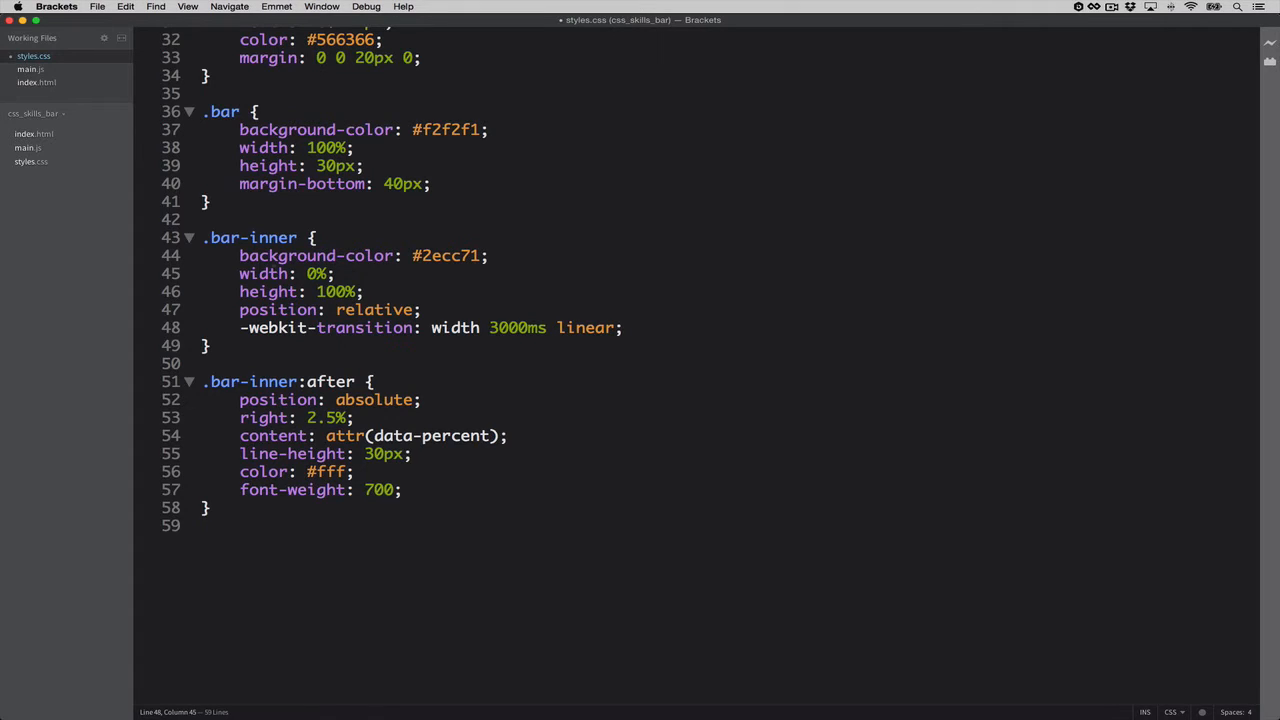
# Step: Duplicate that declaration for the -moz- and unprefixed transition versions
pyautogui.moveTo(322, 327); pyautogui.dragTo(622, 327)
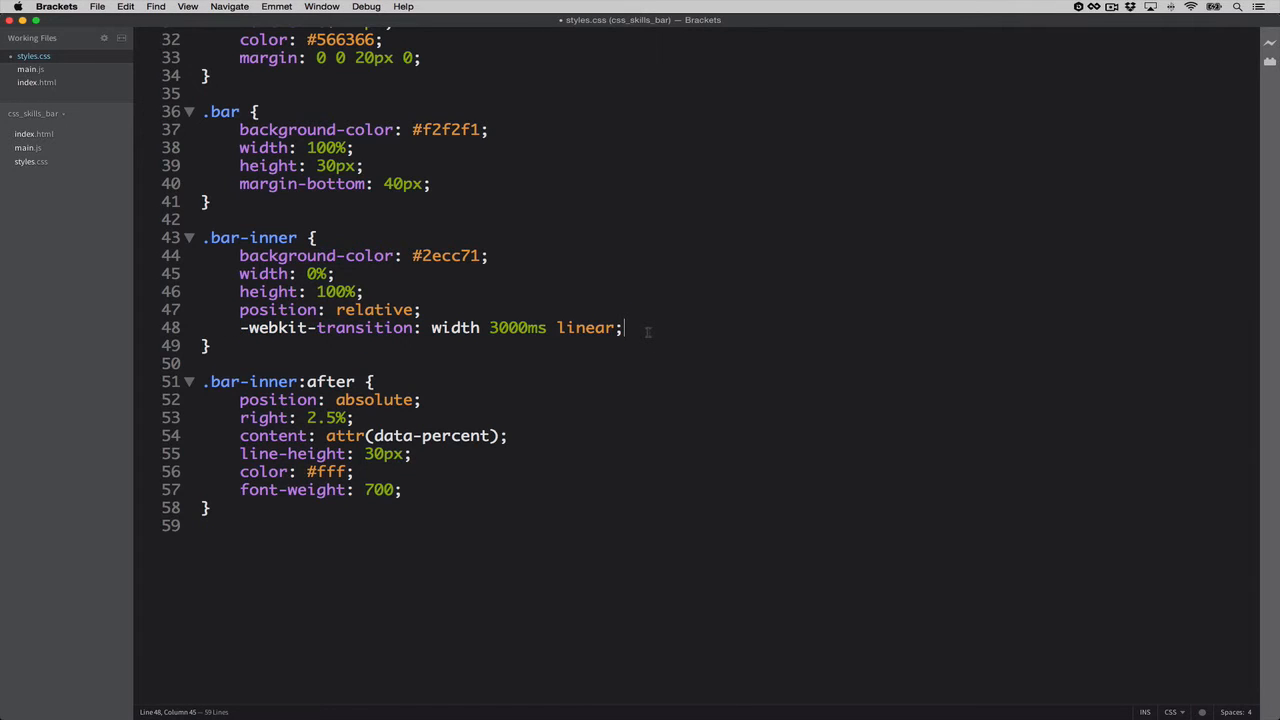
pyautogui.press('enter')
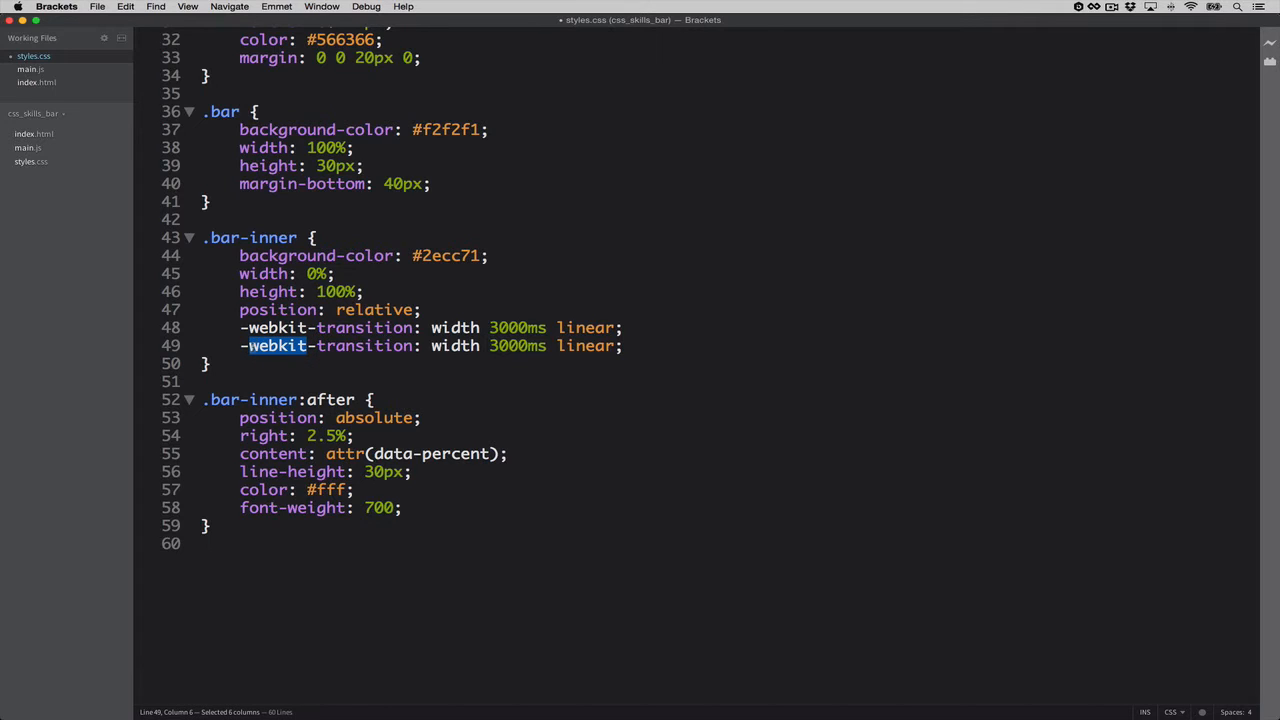
pyautogui.write('-moz')
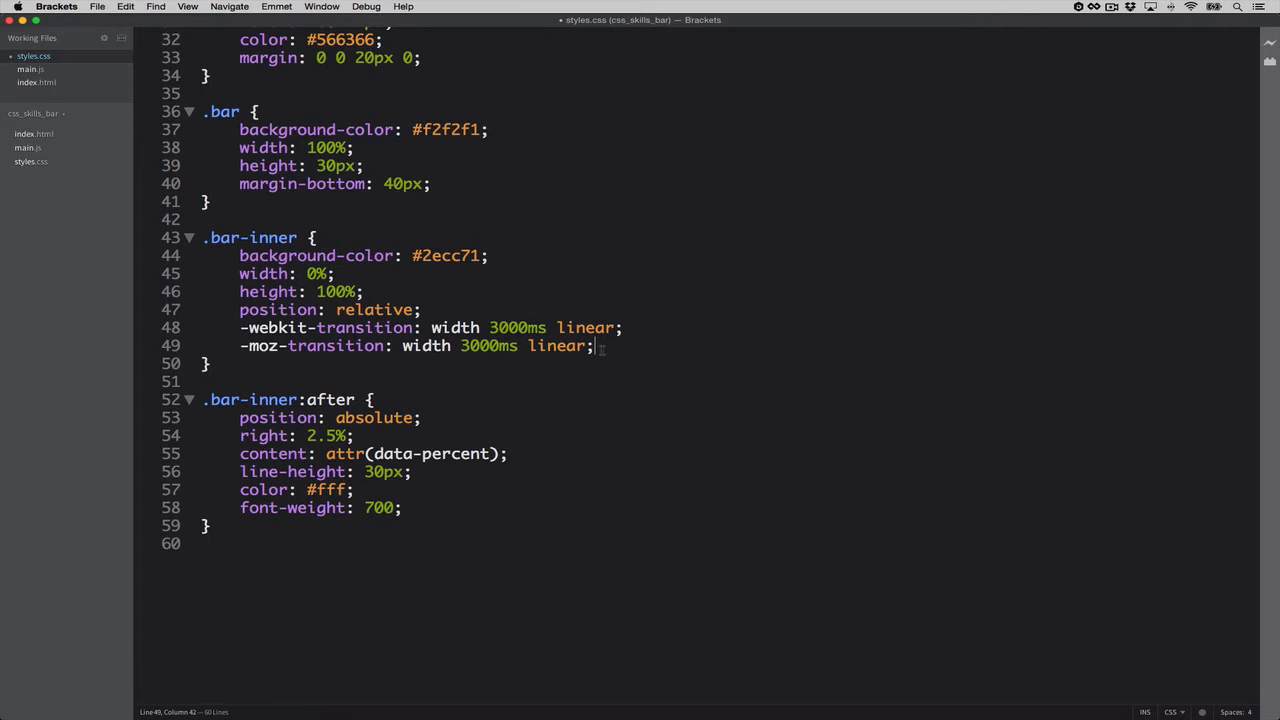
pyautogui.write('-webkit-transition: width 3000ms linear;')
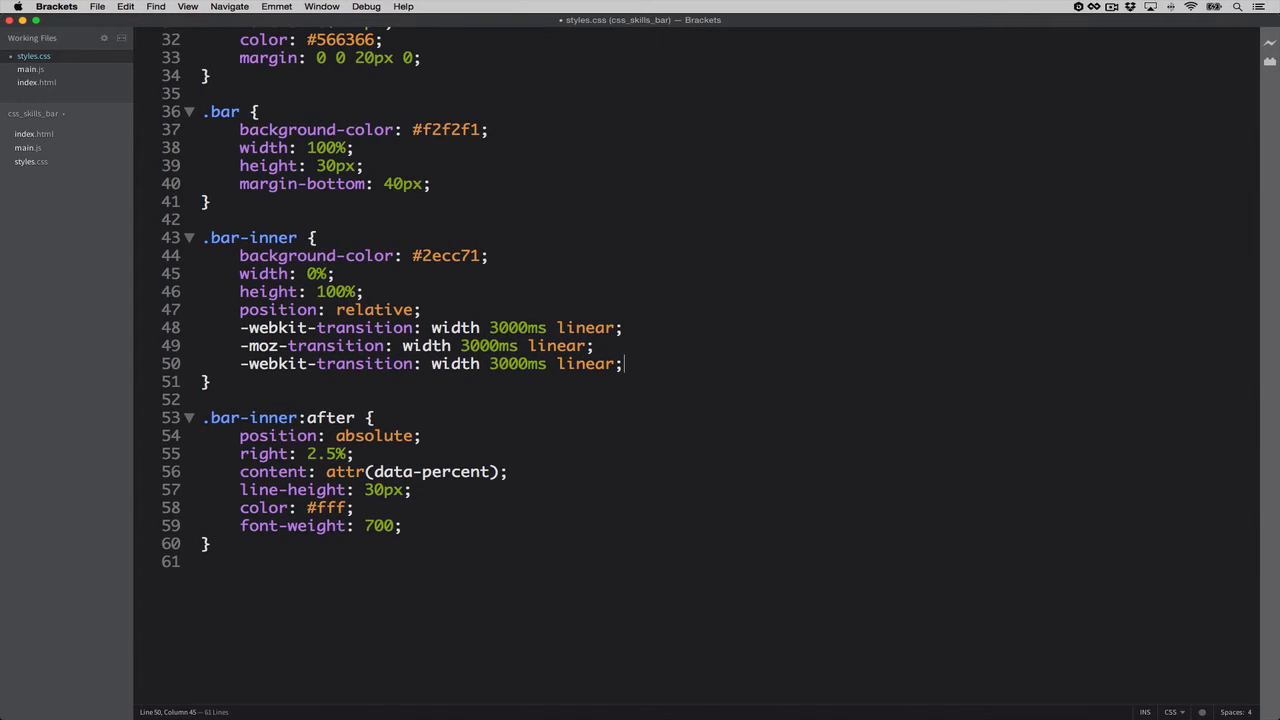
pyautogui.doubleClick(287, 363)
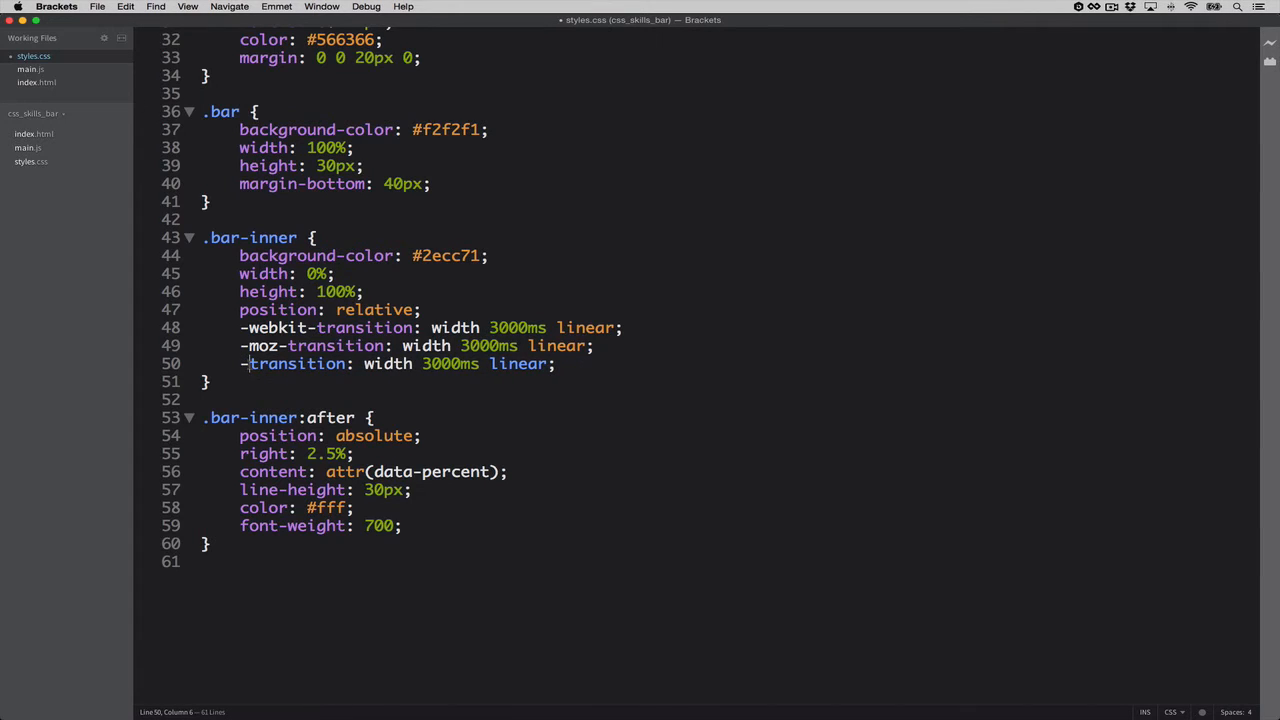
pyautogui.press('Backspace')
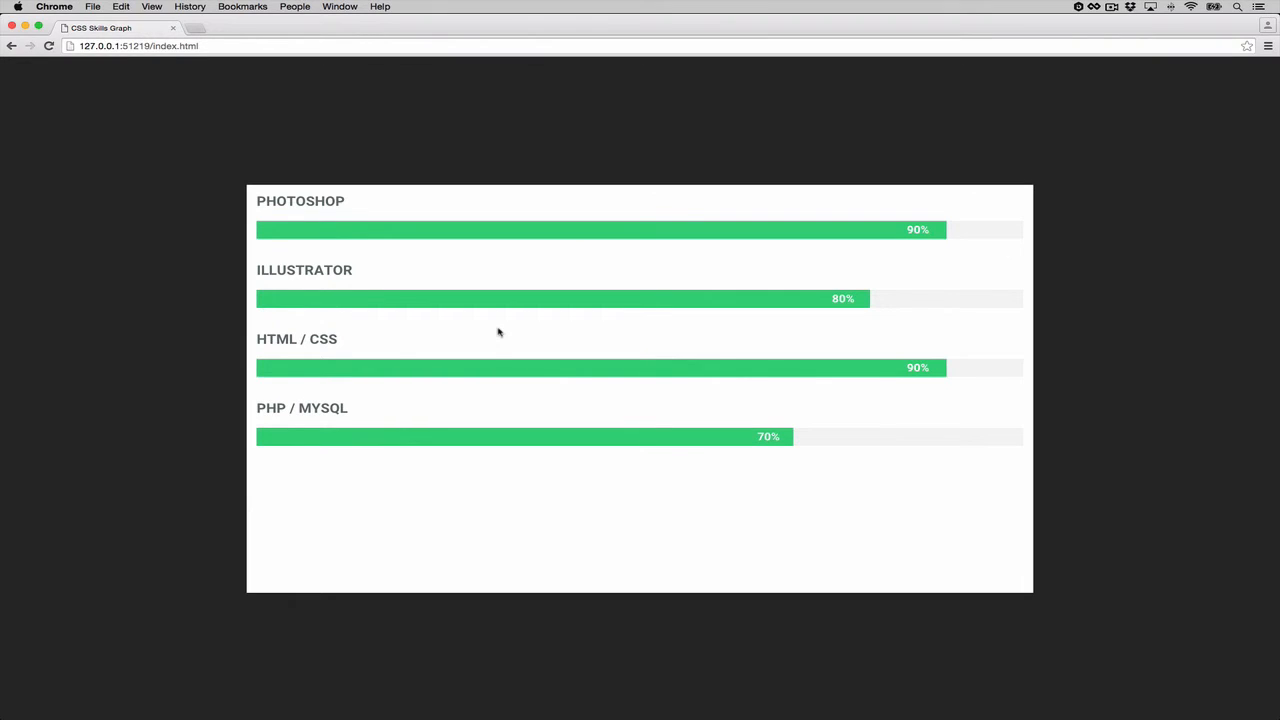
pyautogui.moveTo(490, 237)
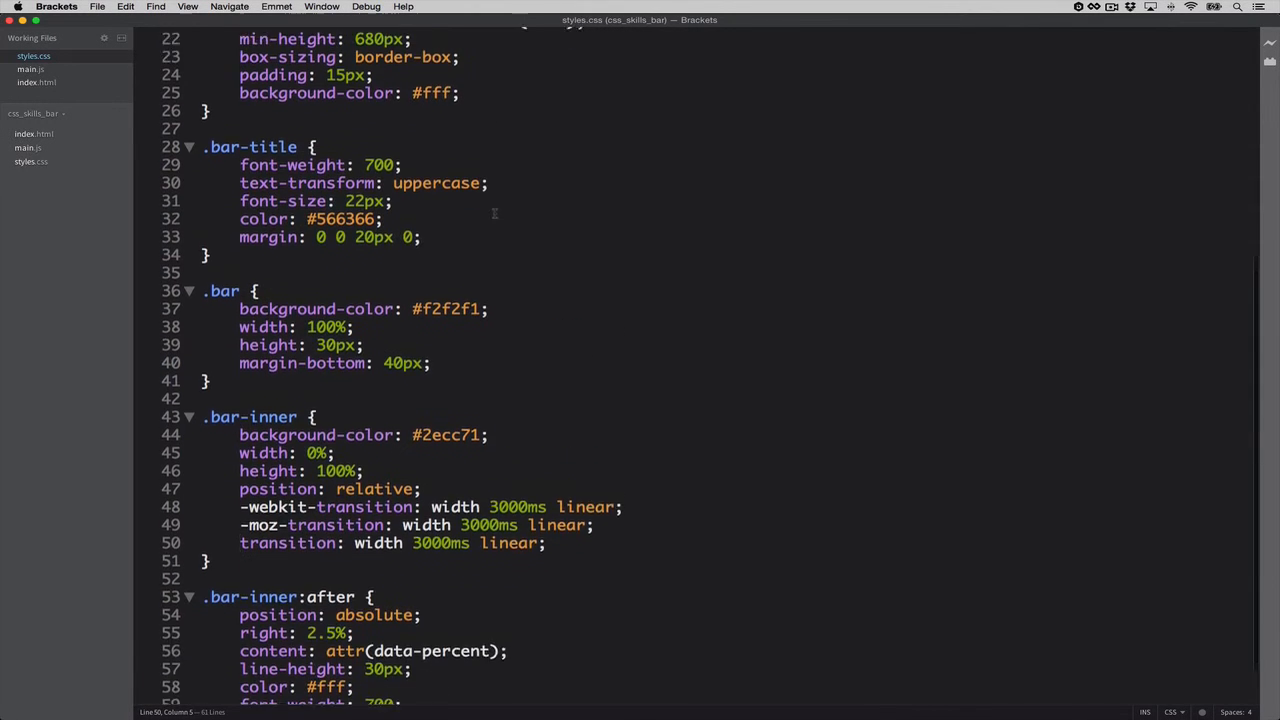
# Step: Insert setTimeout(function() { }, 0); inside the map callback in main.js
pyautogui.scroll(-3)
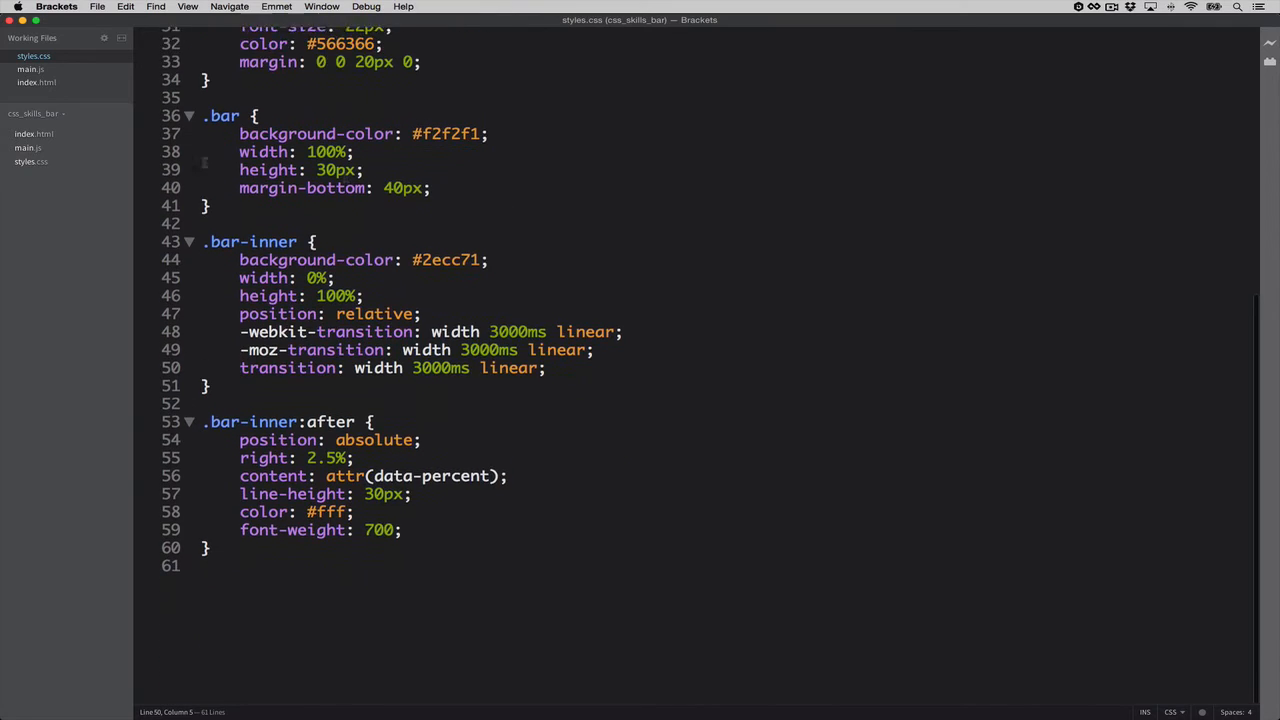
pyautogui.click(29, 147)
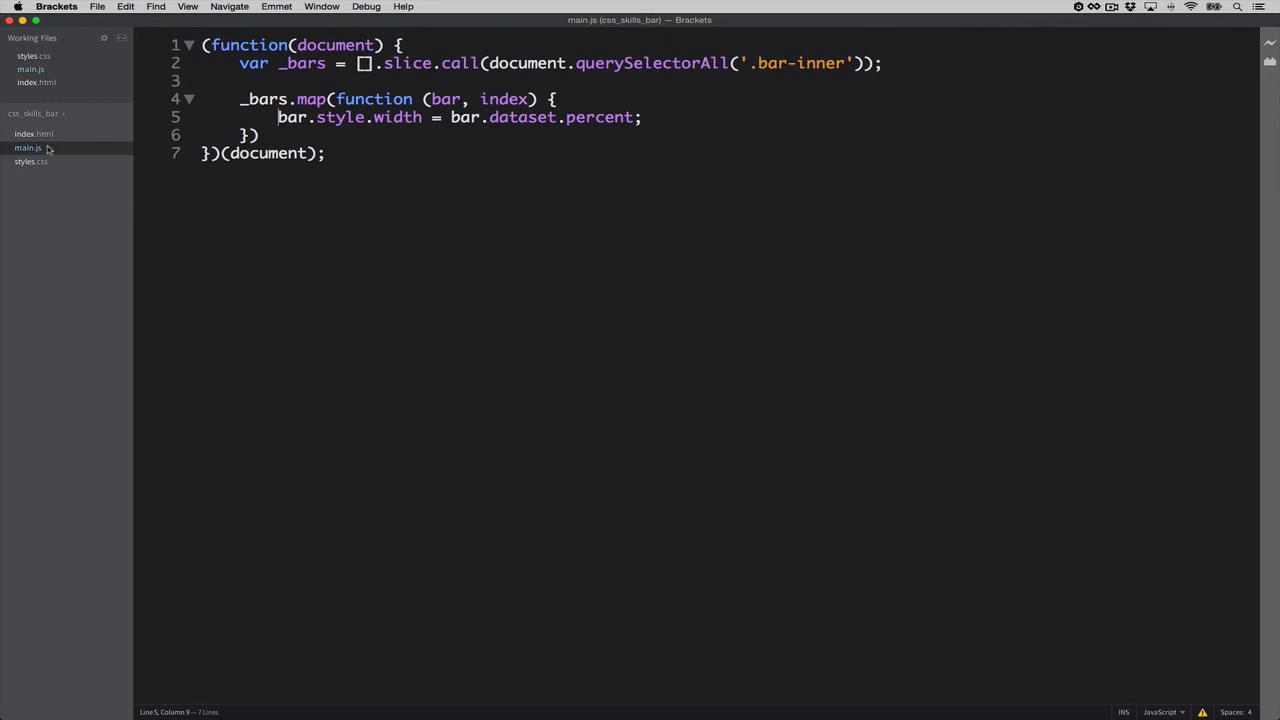
pyautogui.click(556, 99)
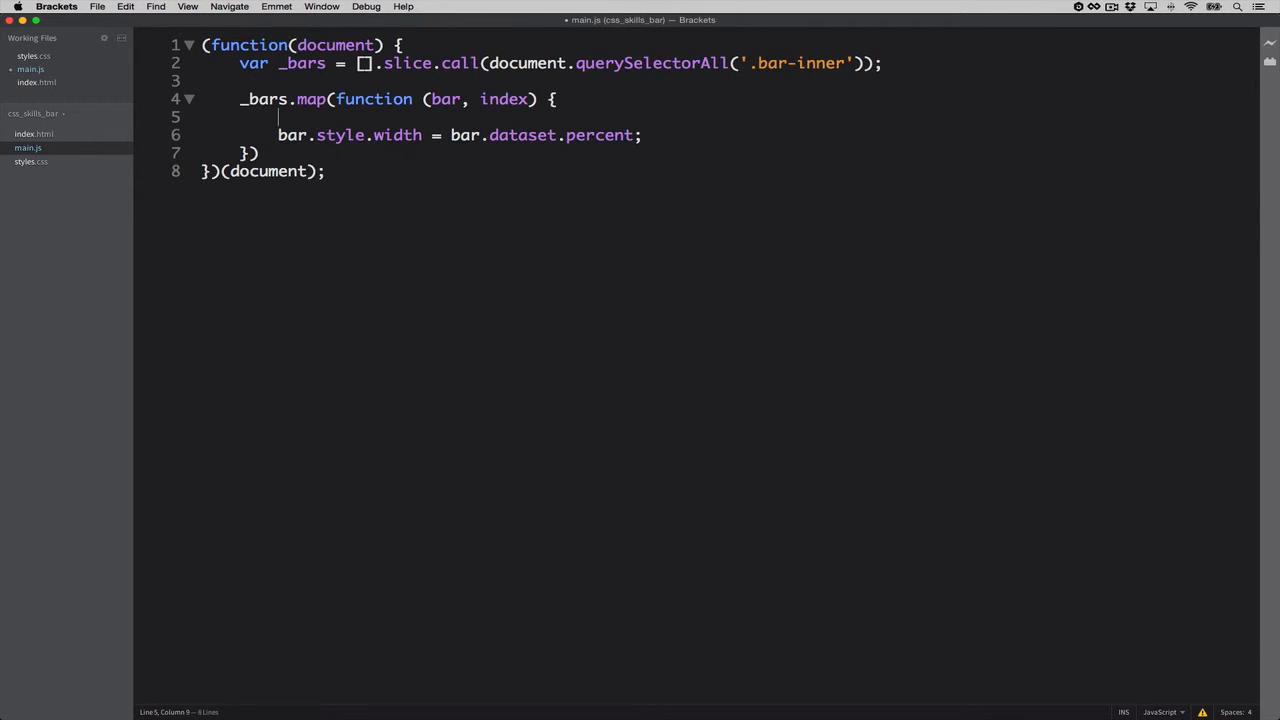
pyautogui.write('set')
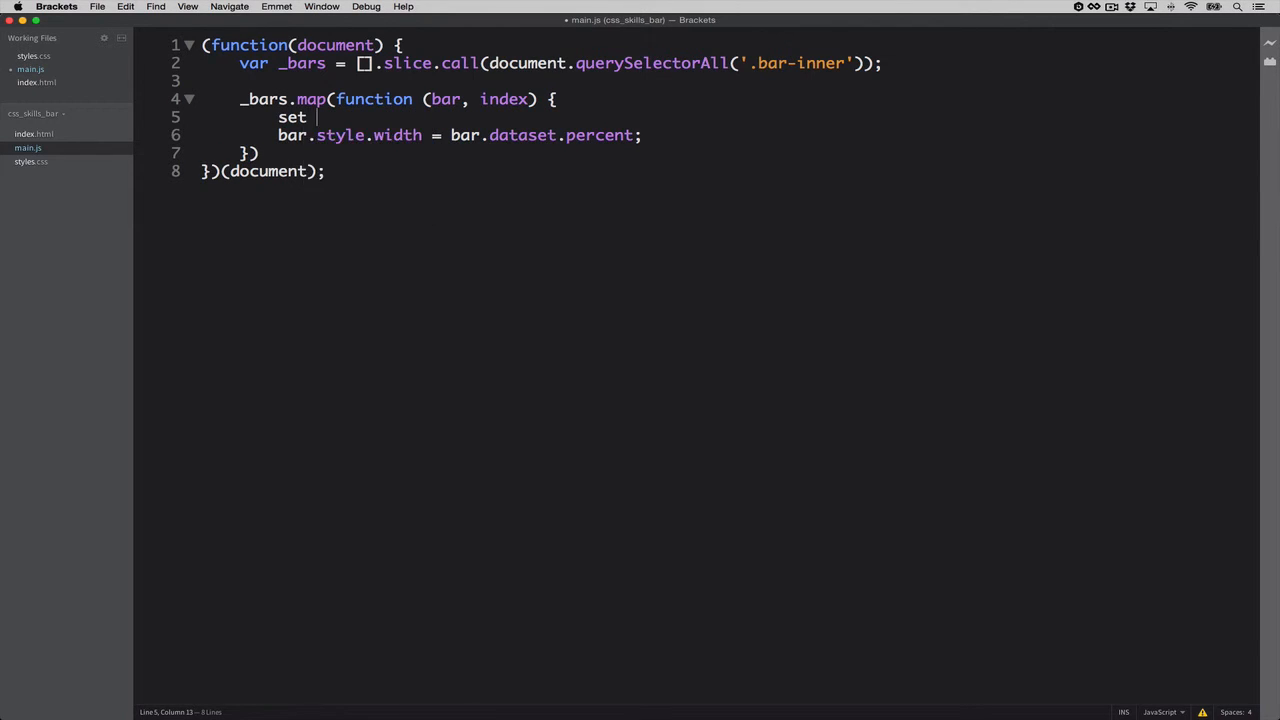
pyautogui.press('Backspace')
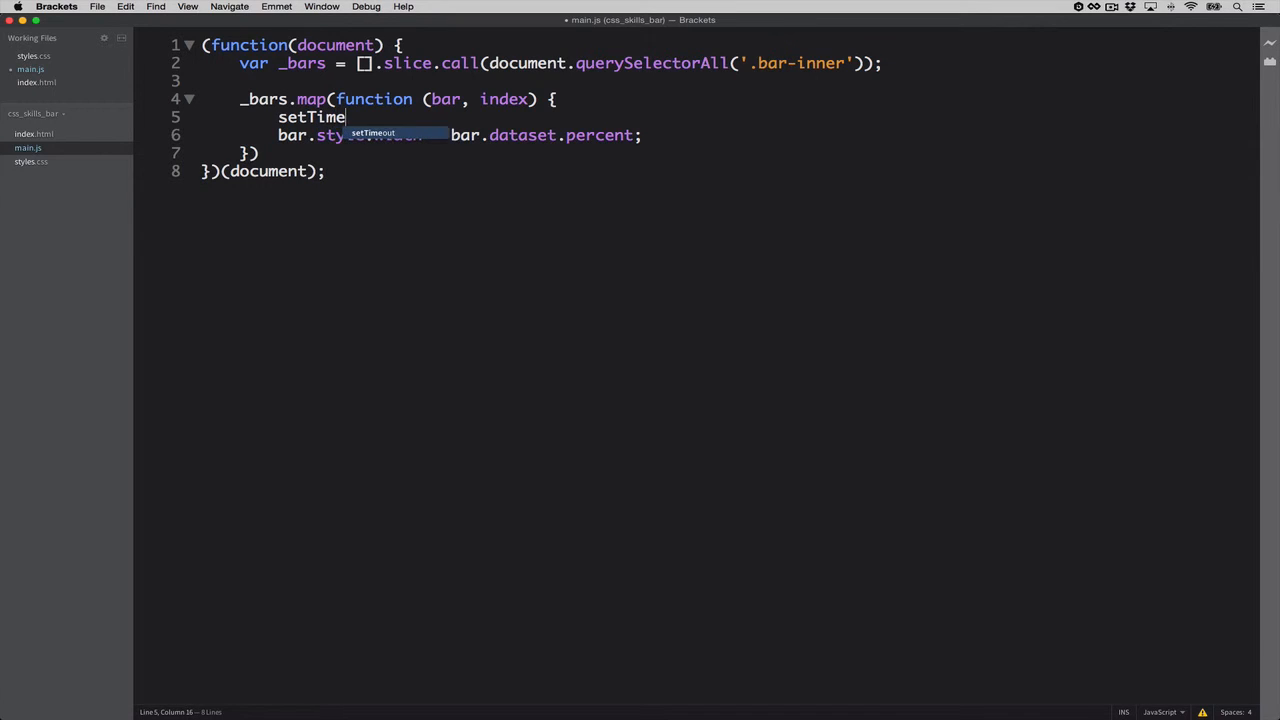
pyautogui.write('out(')
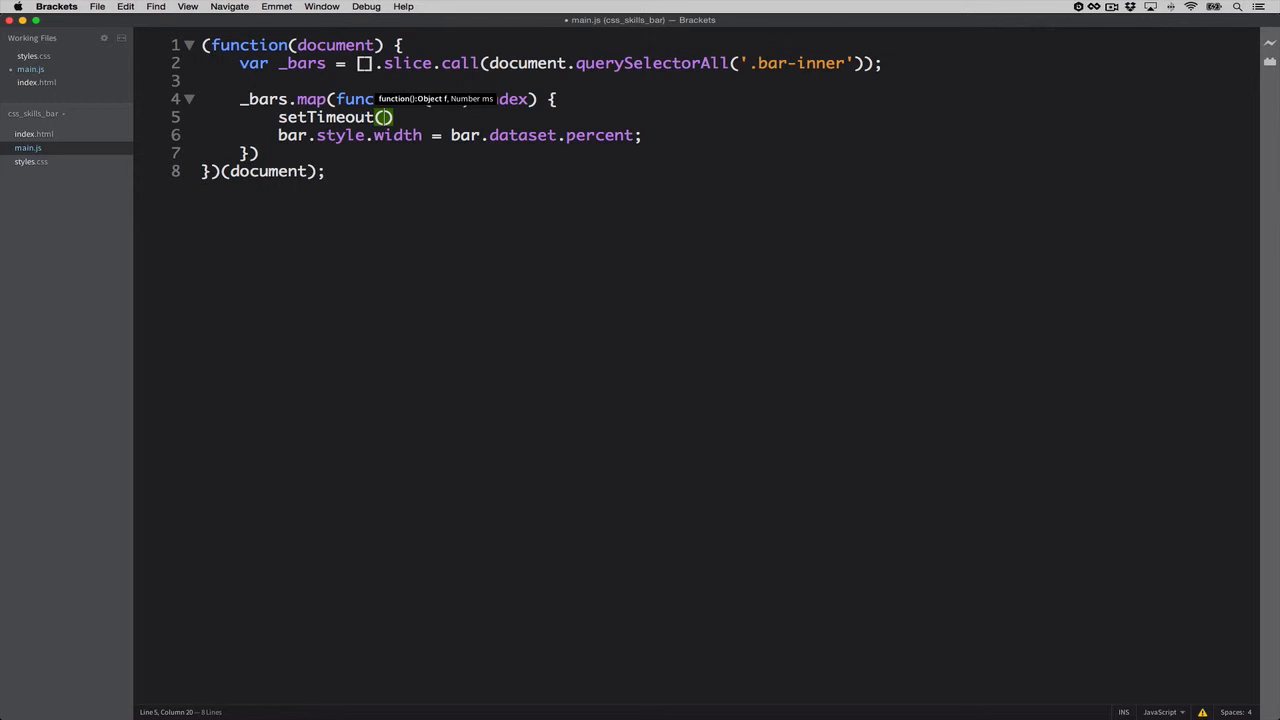
pyautogui.write('function(')
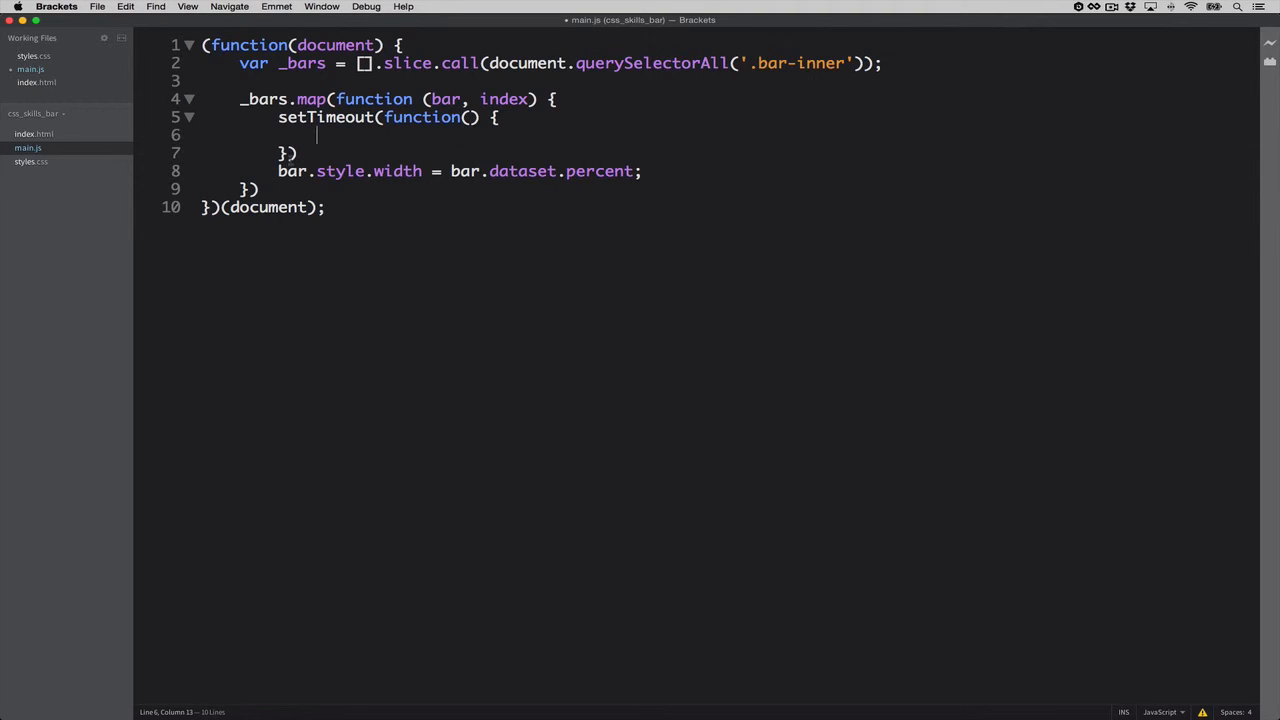
pyautogui.write(',')
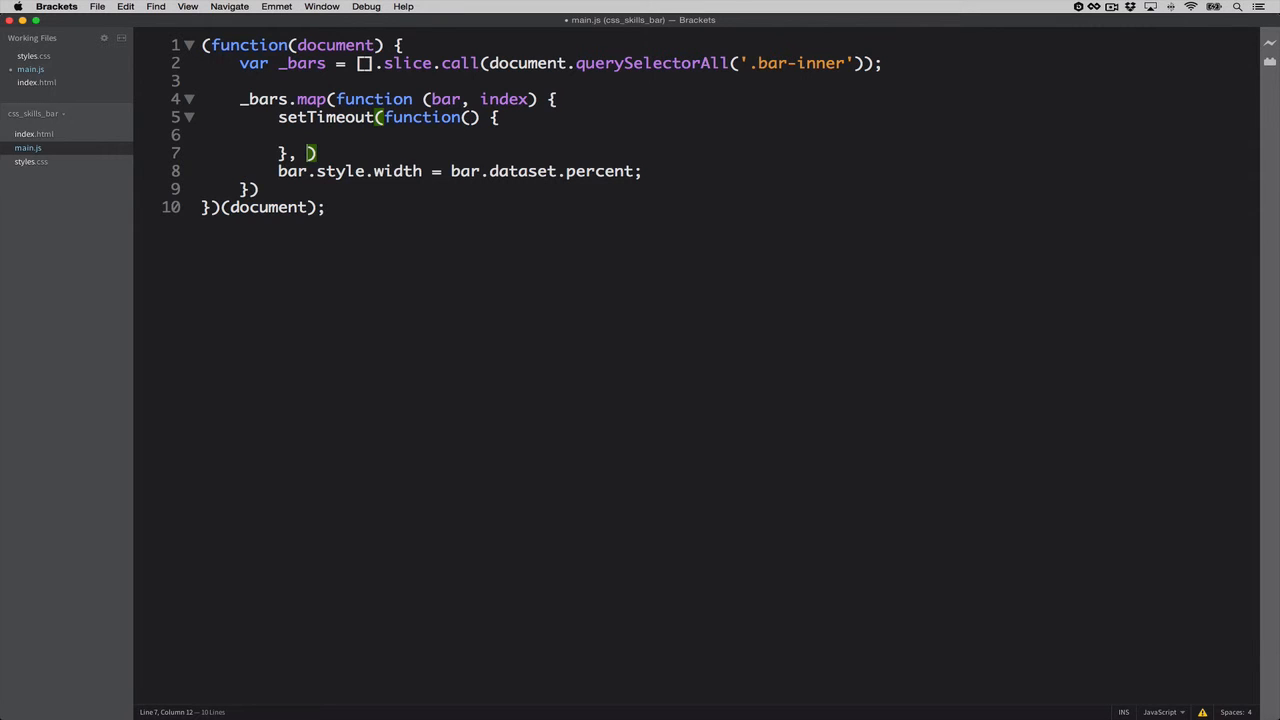
pyautogui.write('0')
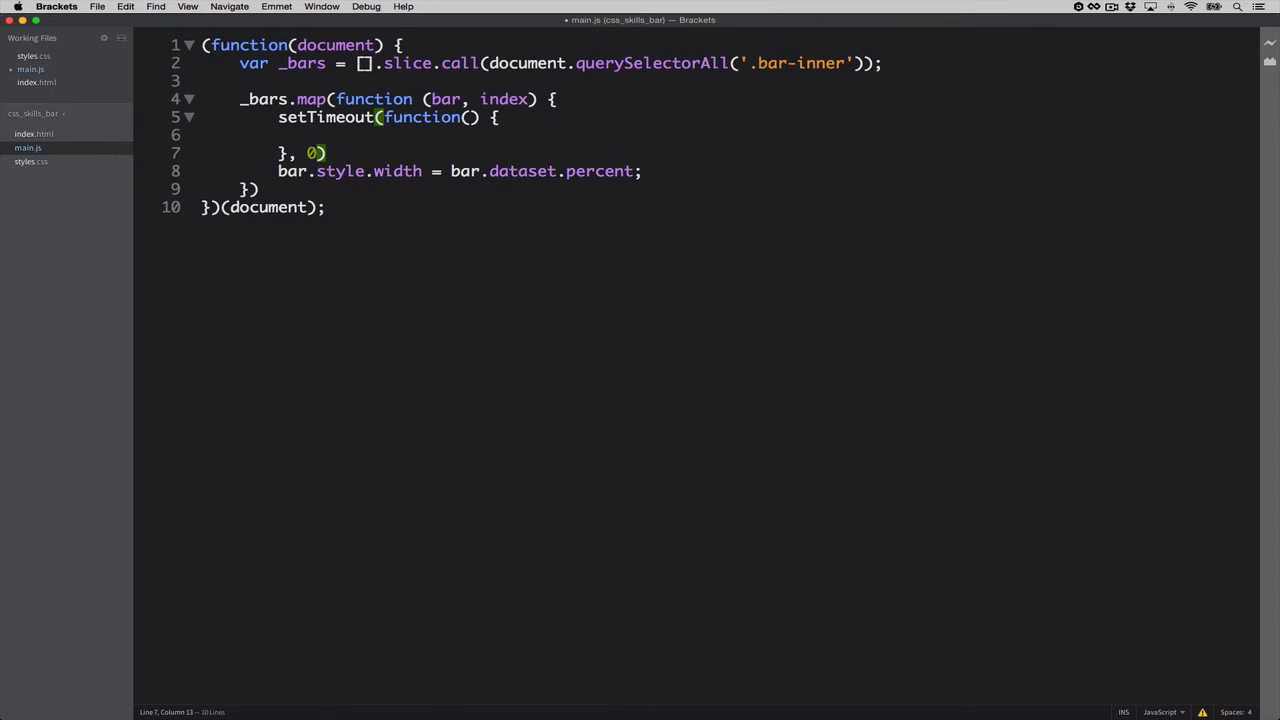
# Step: Move bar.style.width = bar.dataset.percent; into the setTimeout callback
pyautogui.moveTo(279, 171); pyautogui.dragTo(641, 171)
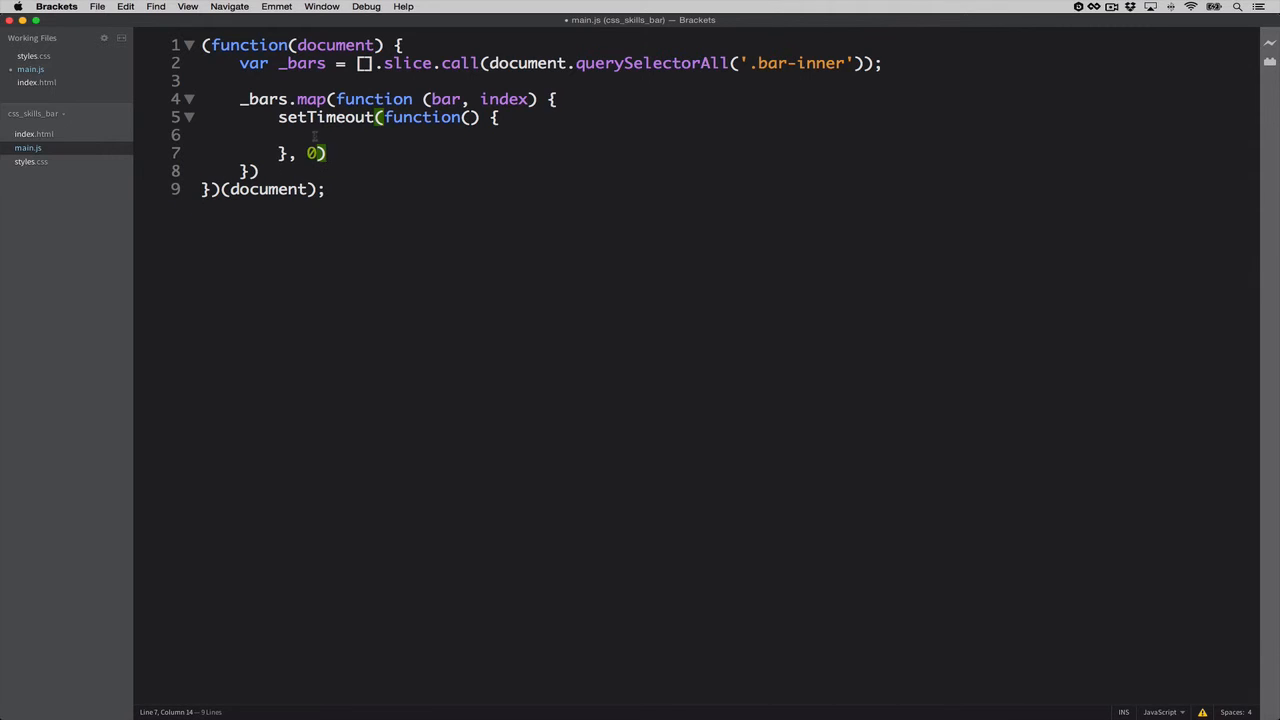
pyautogui.write('bar.style.width = bar.dataset.percent;')
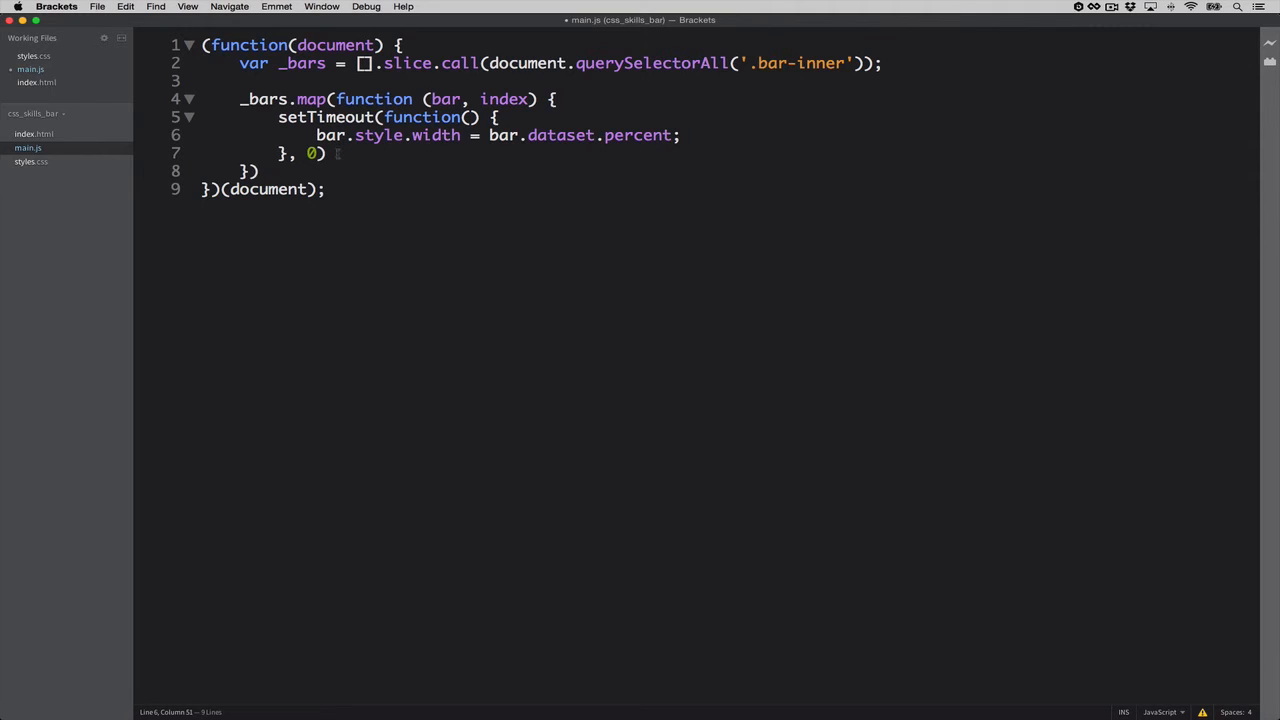
pyautogui.write(';')
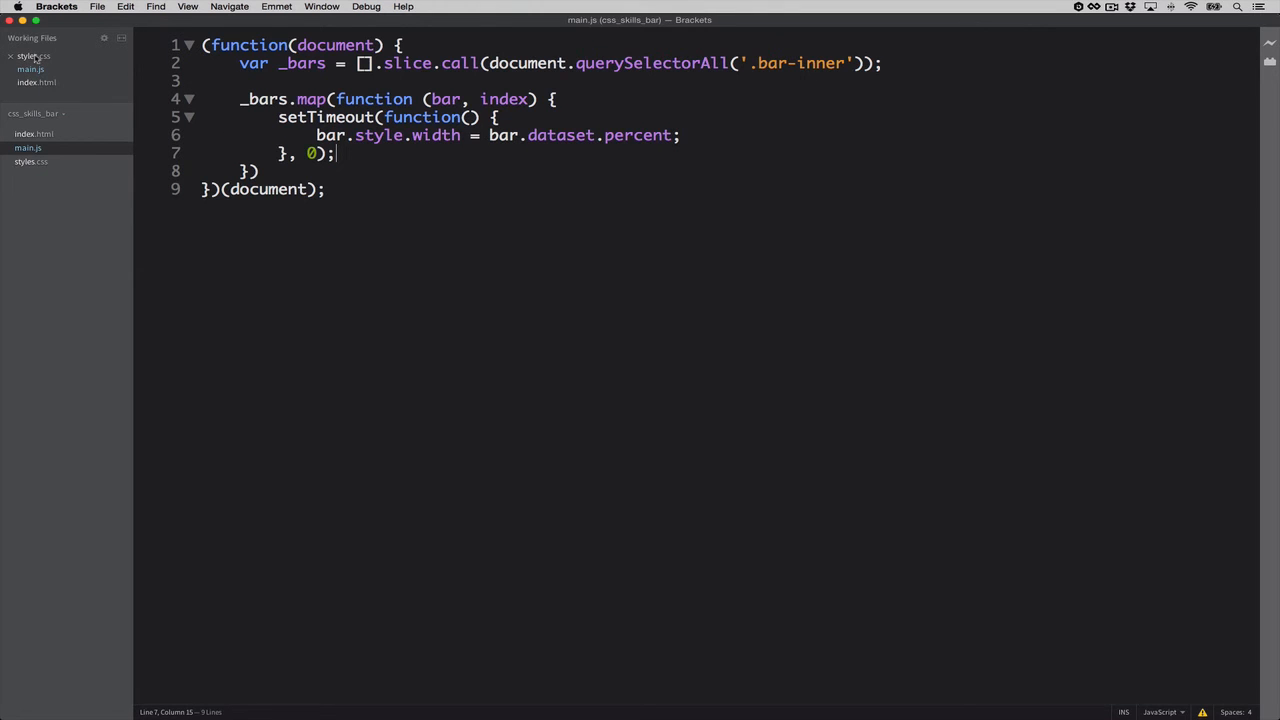
# Step: Return to styles.css in Brackets
pyautogui.click(34, 56)
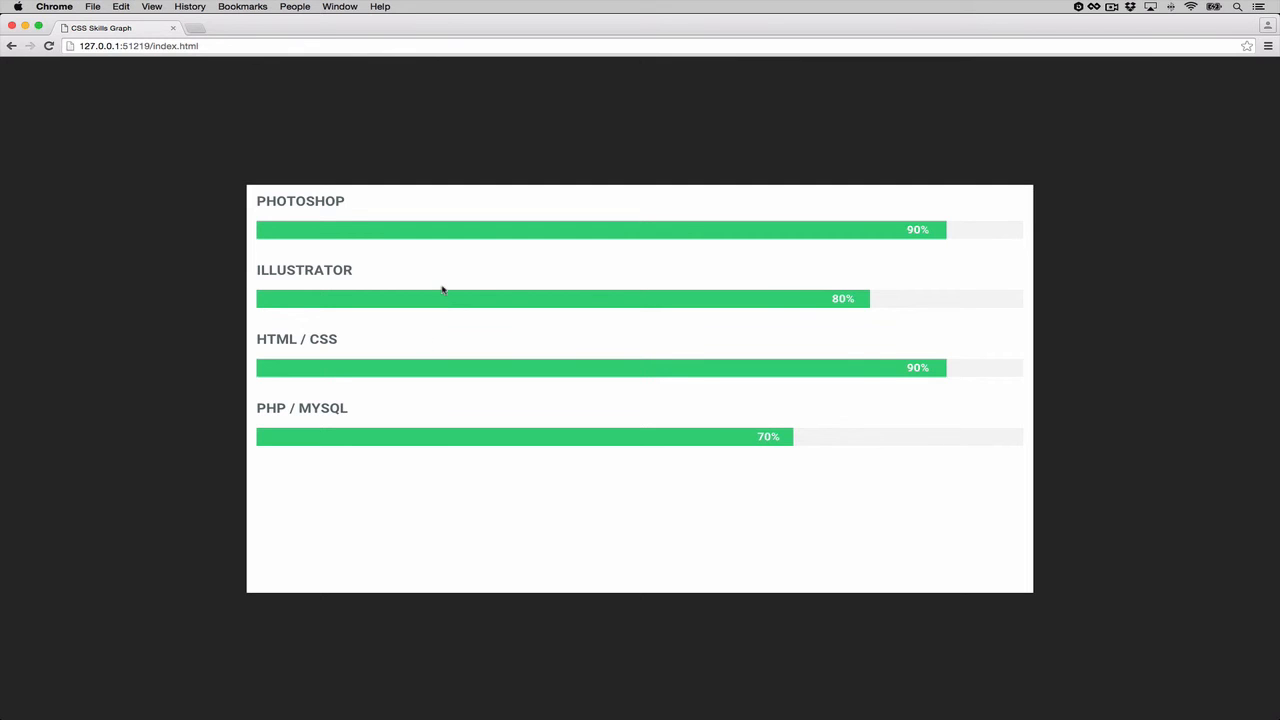
pyautogui.moveTo(348, 238)
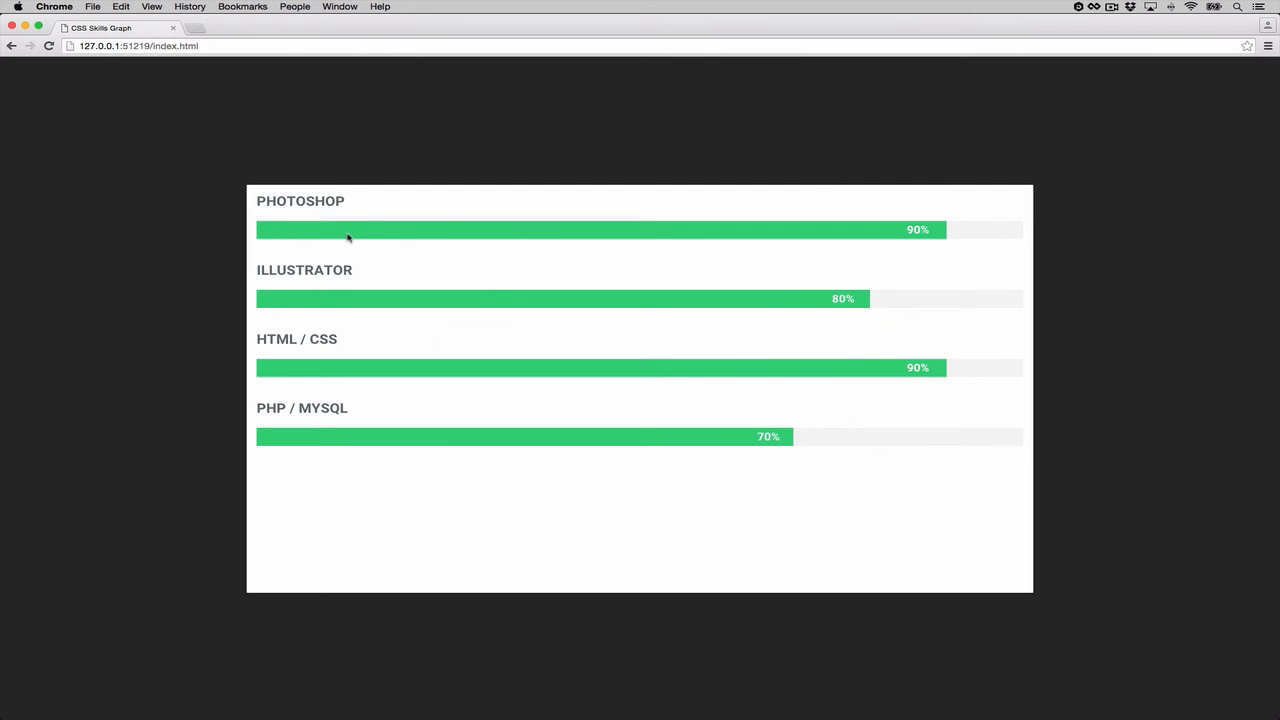
pyautogui.moveTo(447, 248)
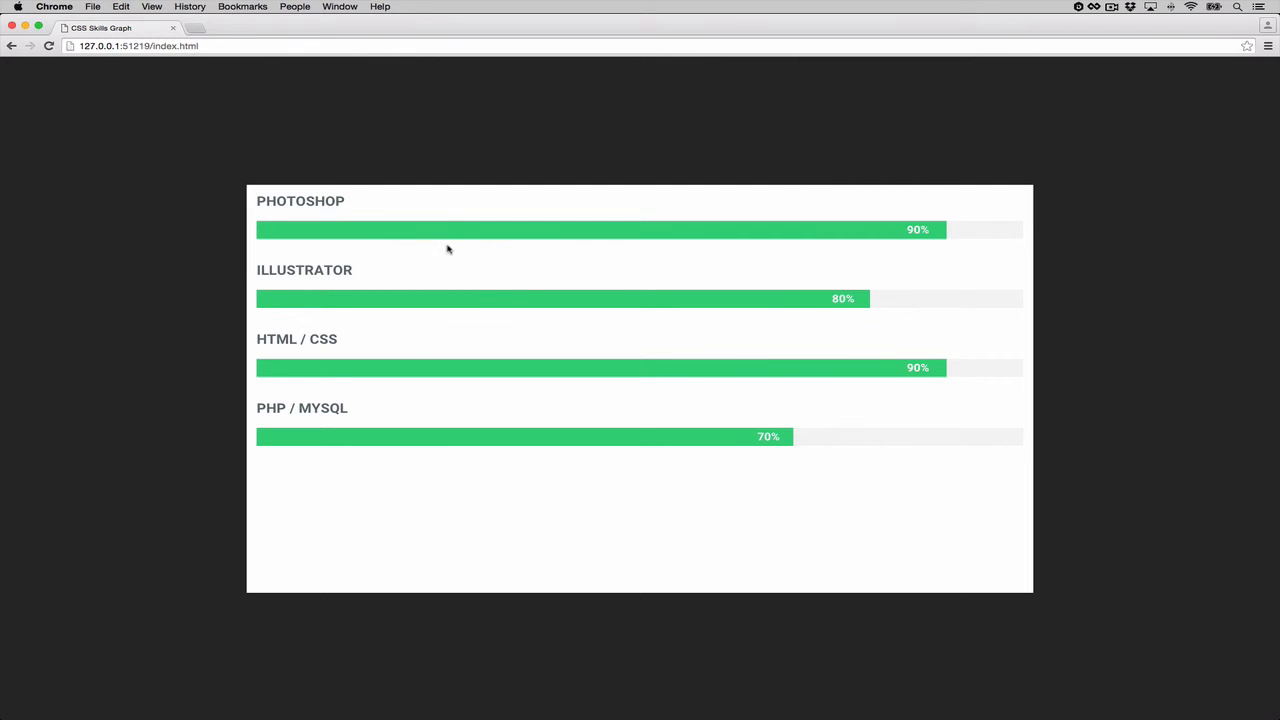
pyautogui.moveTo(451, 304)
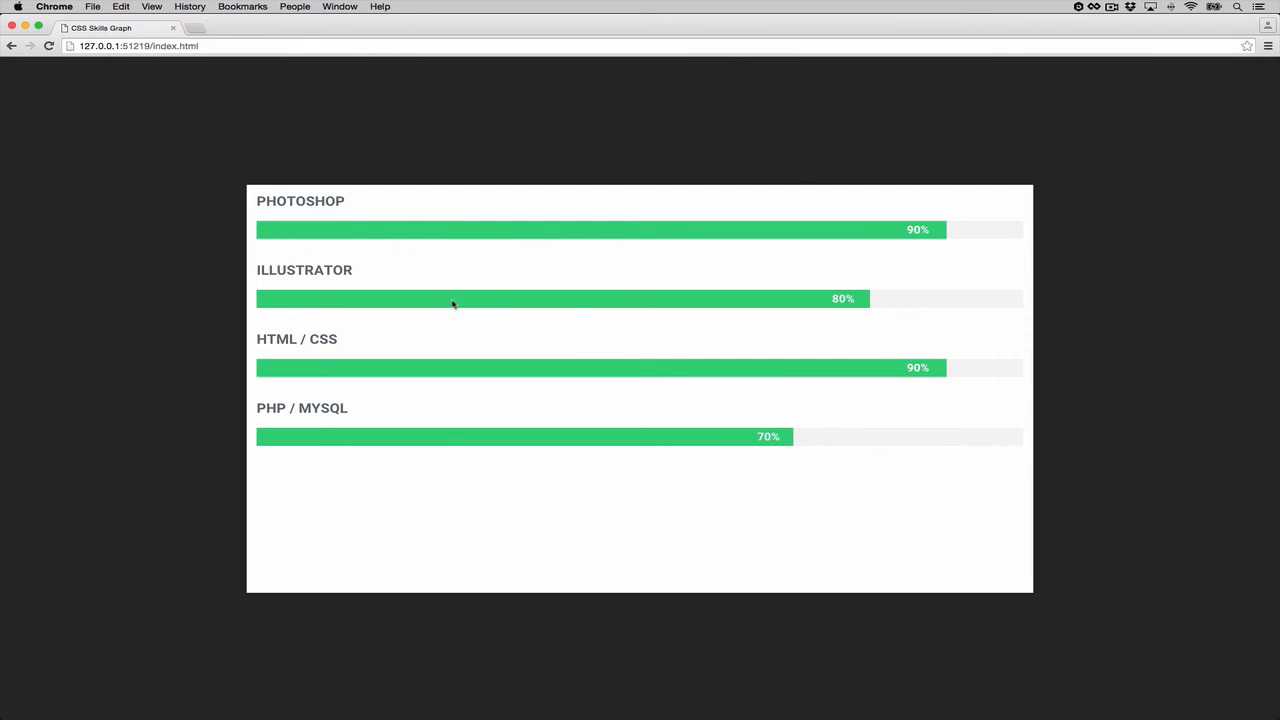
pyautogui.moveTo(627, 433)
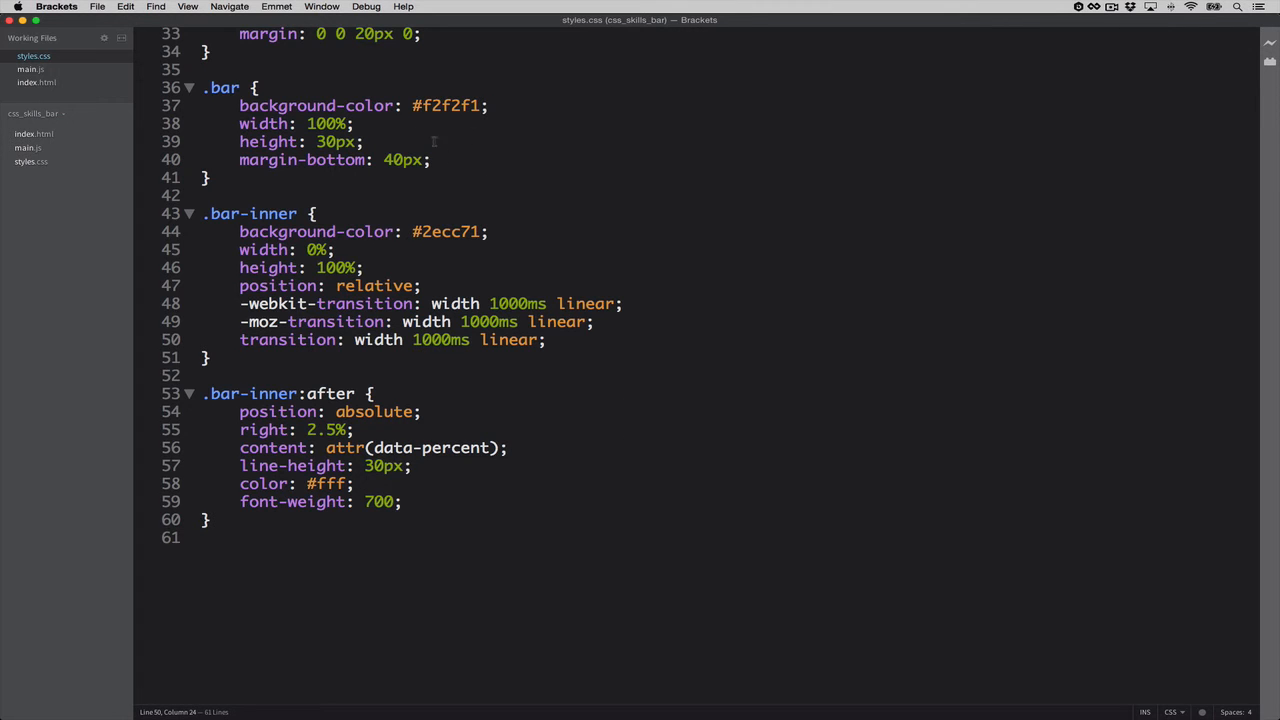
# Step: Restore the 3000ms transition and change the setTimeout delay from 0 to index * 100
pyautogui.write('3')
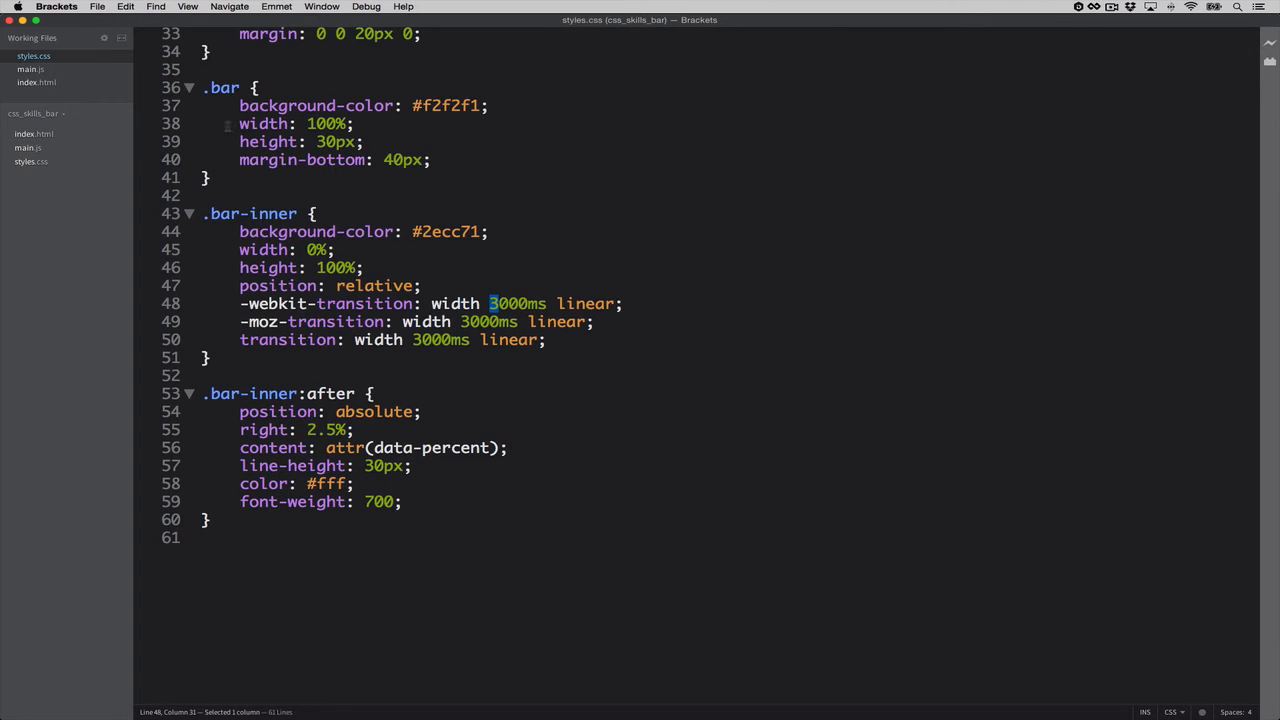
pyautogui.click(29, 69)
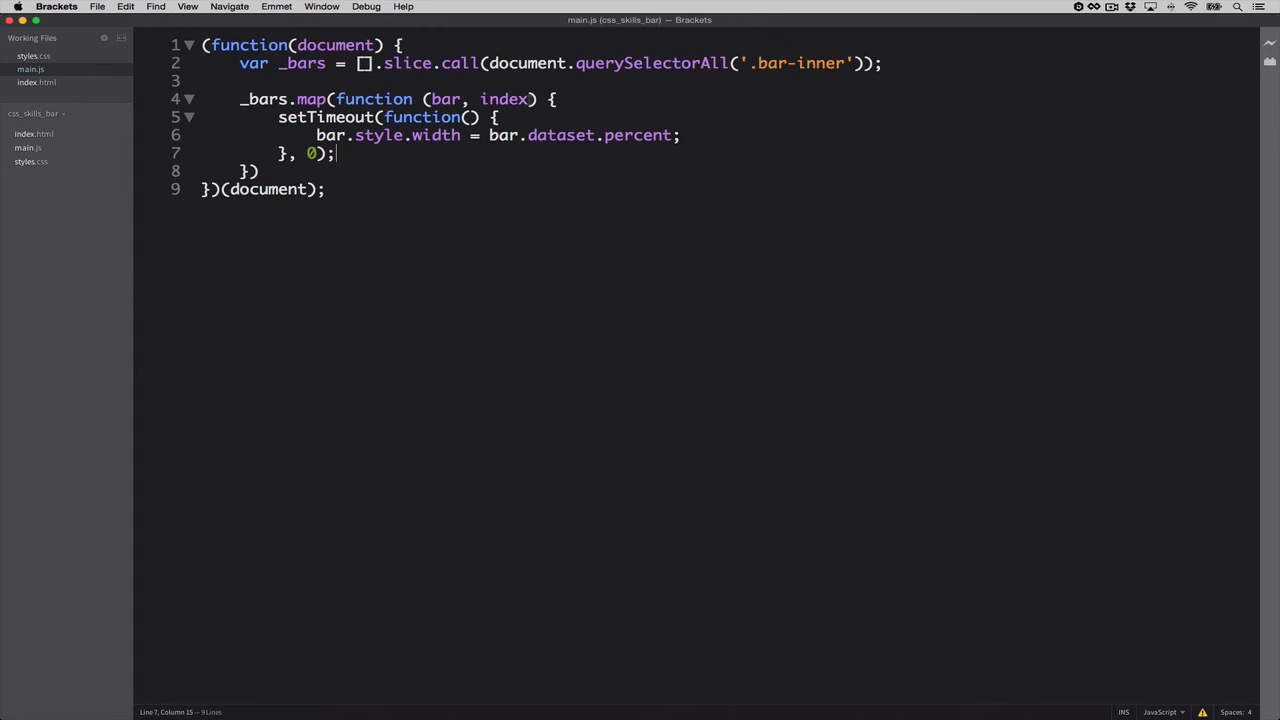
pyautogui.doubleClick(504, 99)
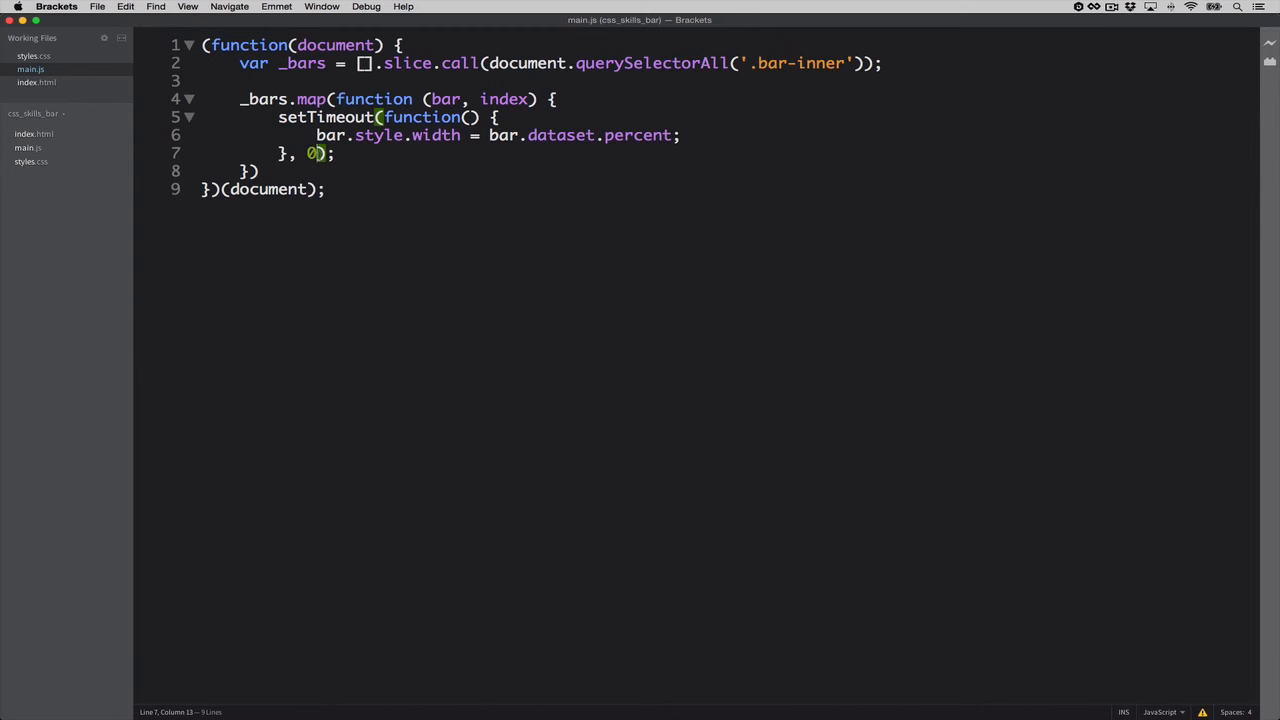
pyautogui.write('ind')
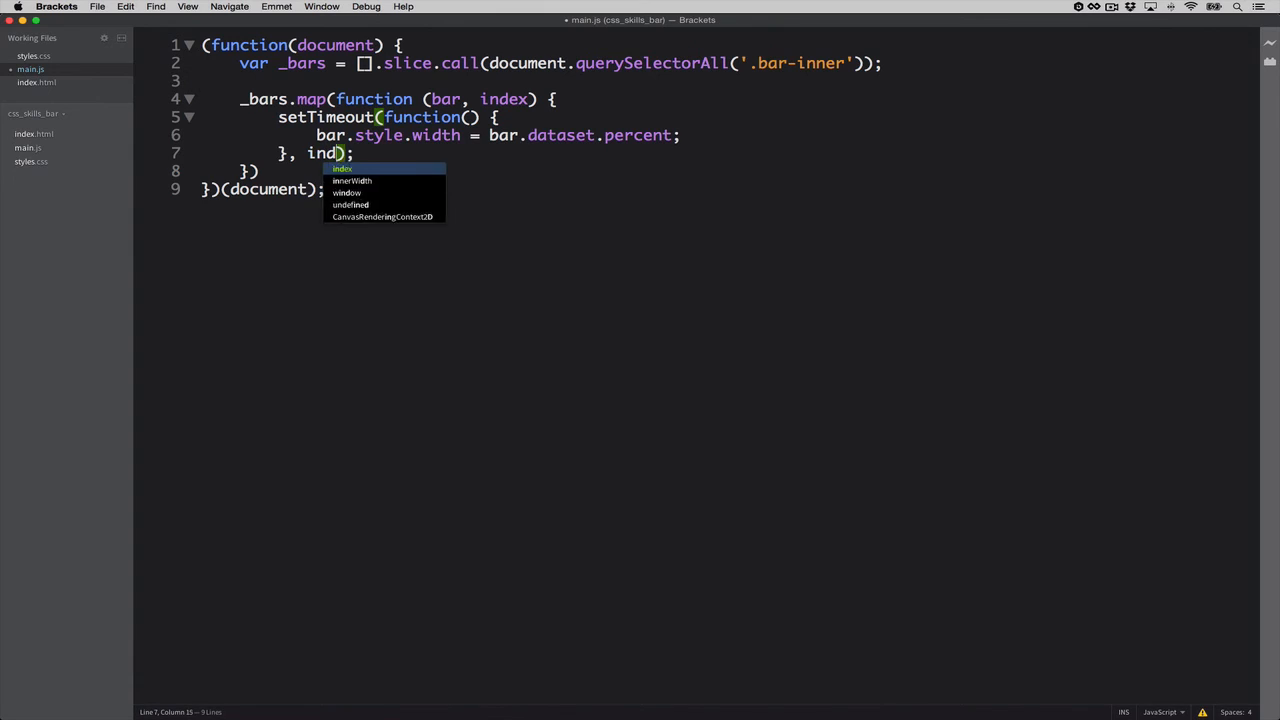
pyautogui.write('e')
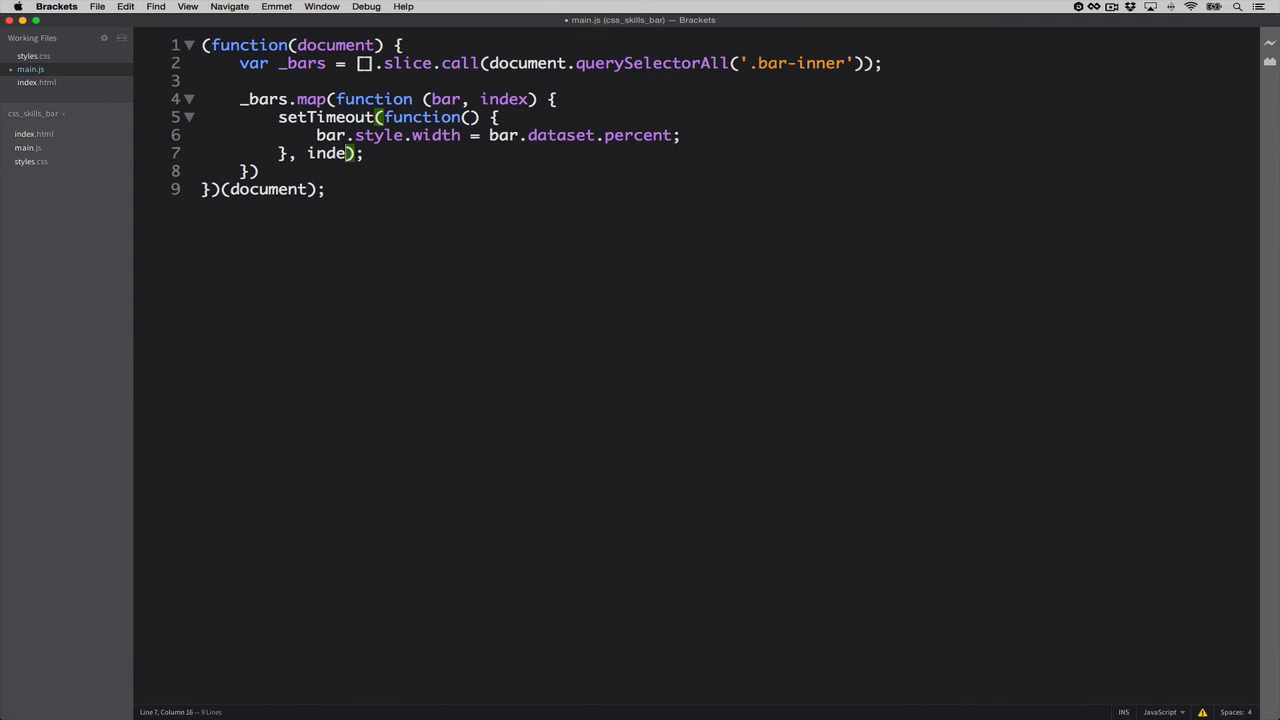
pyautogui.write('x')
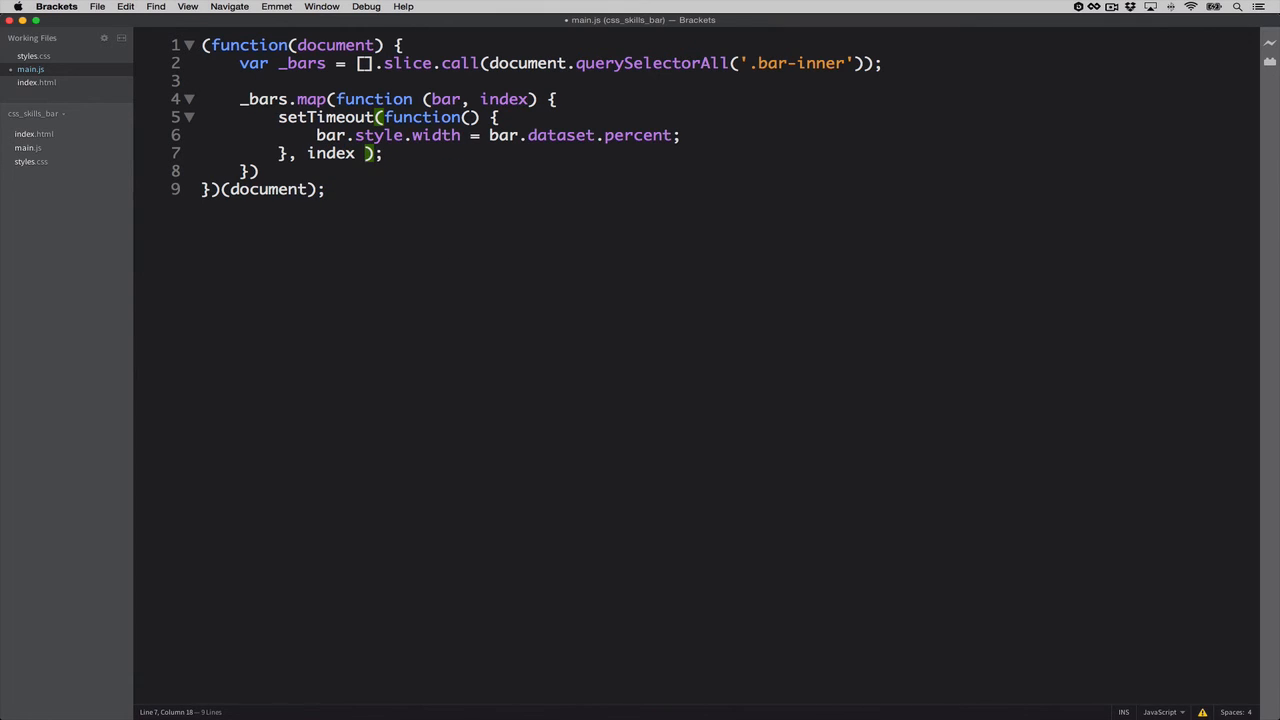
pyautogui.write('* 100')
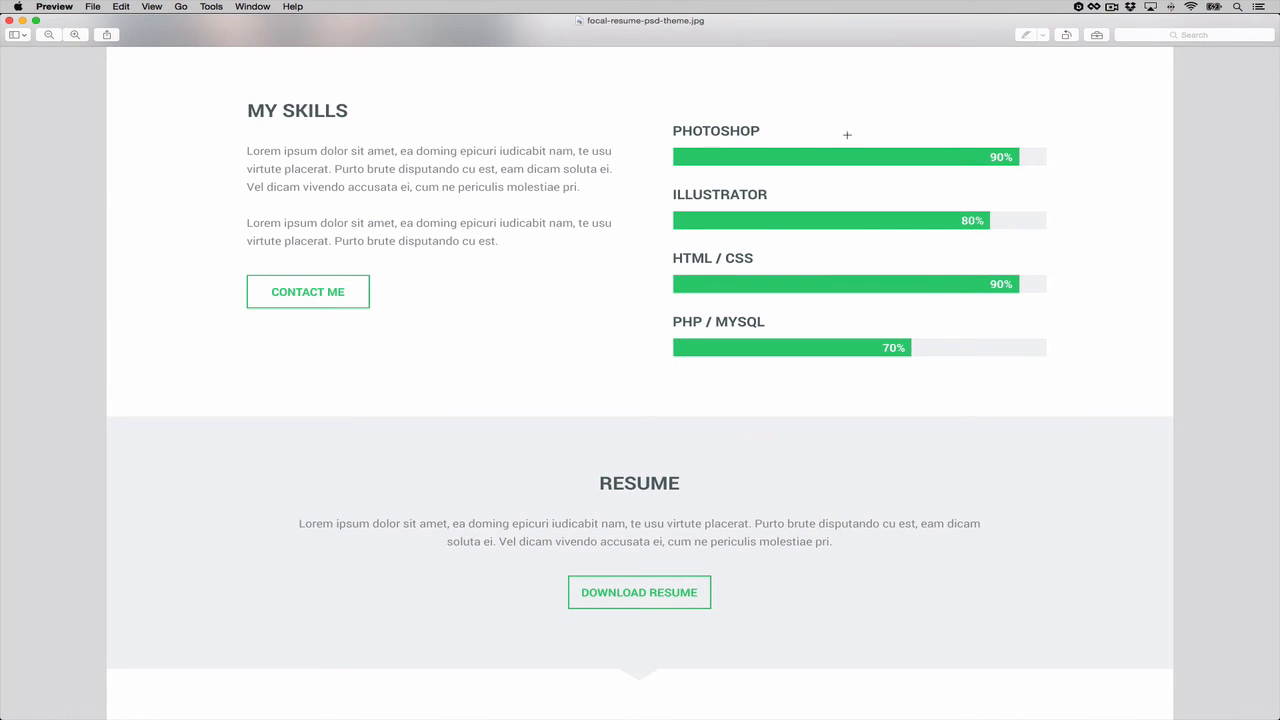
pyautogui.moveTo(870, 225)
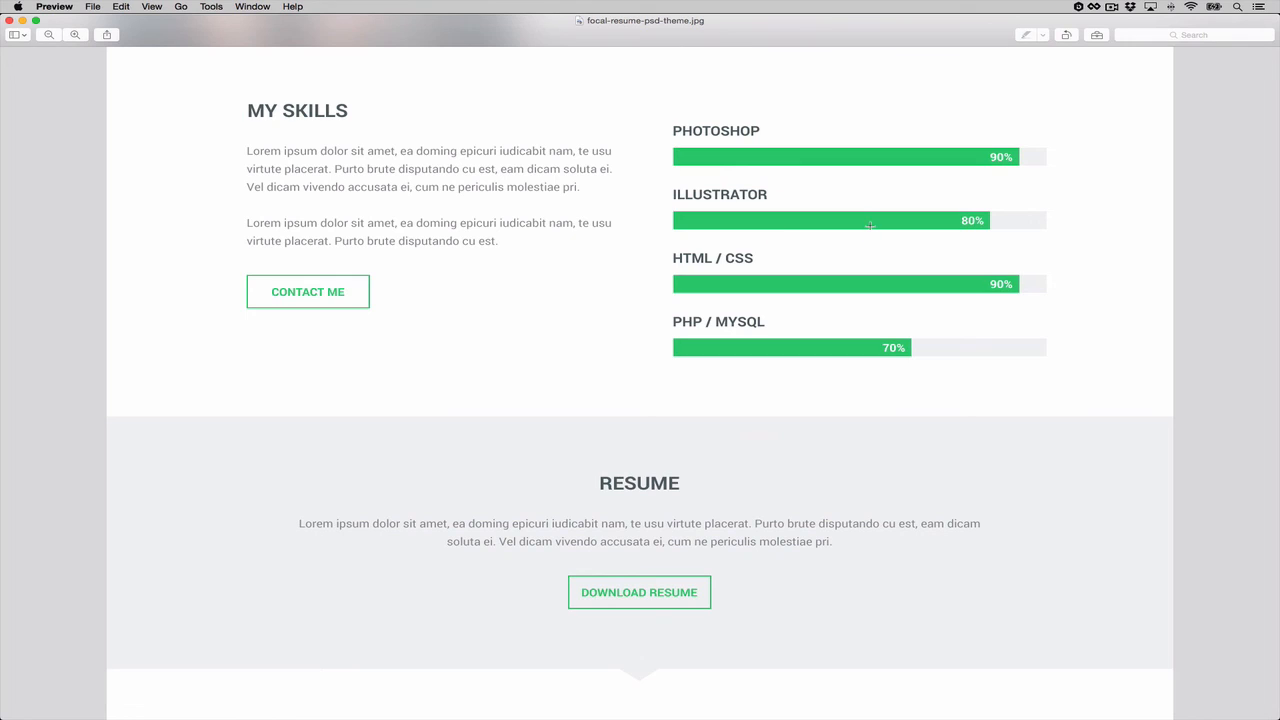